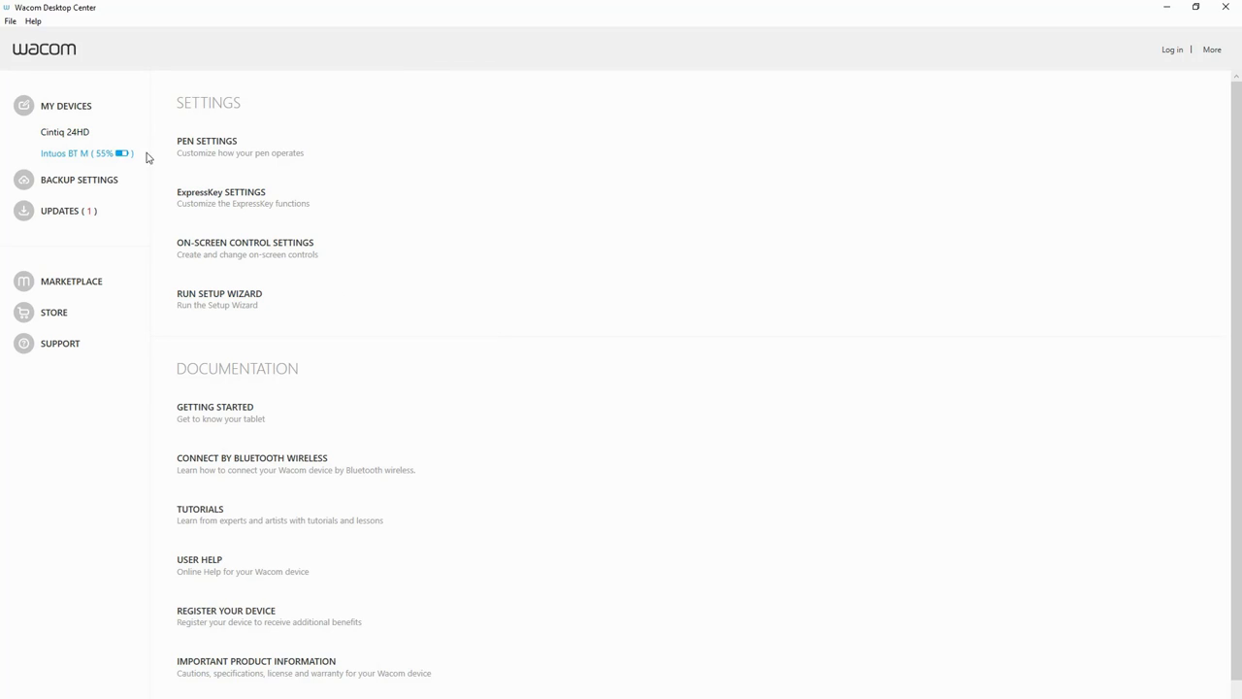
Review the Intuos tablet's ExpressKey function options, then return to its pen settings
click(205, 140)
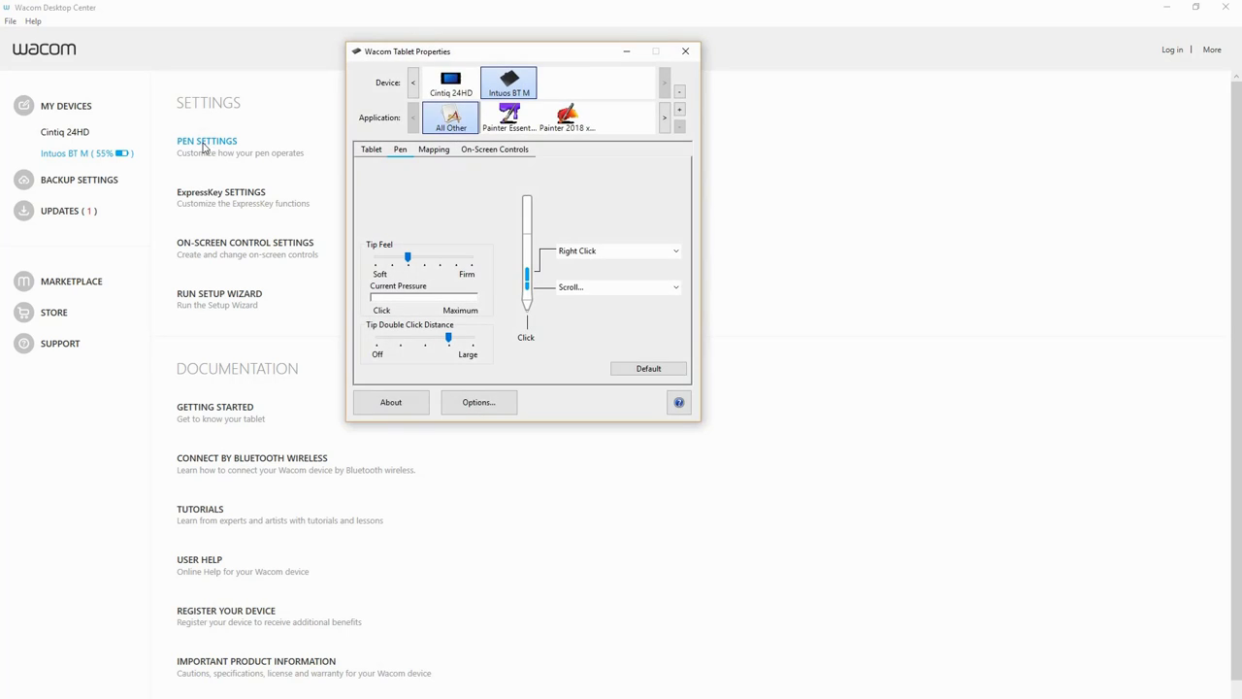
mouse_move(612, 258)
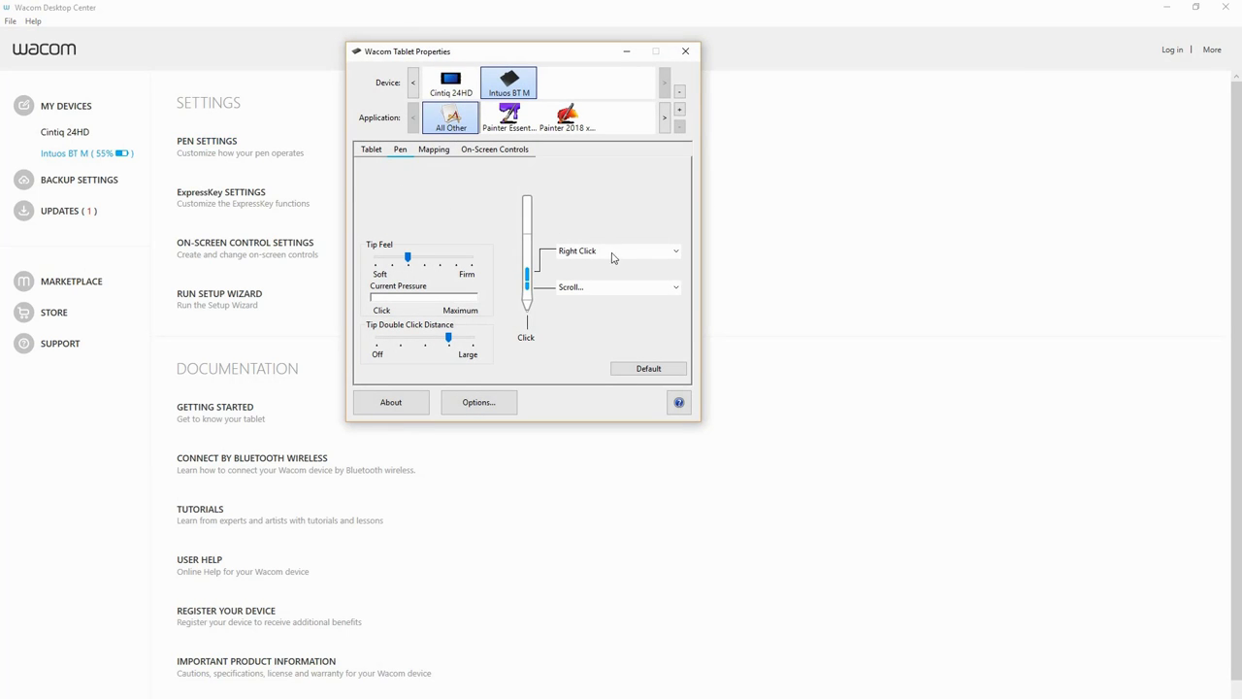
click(370, 148)
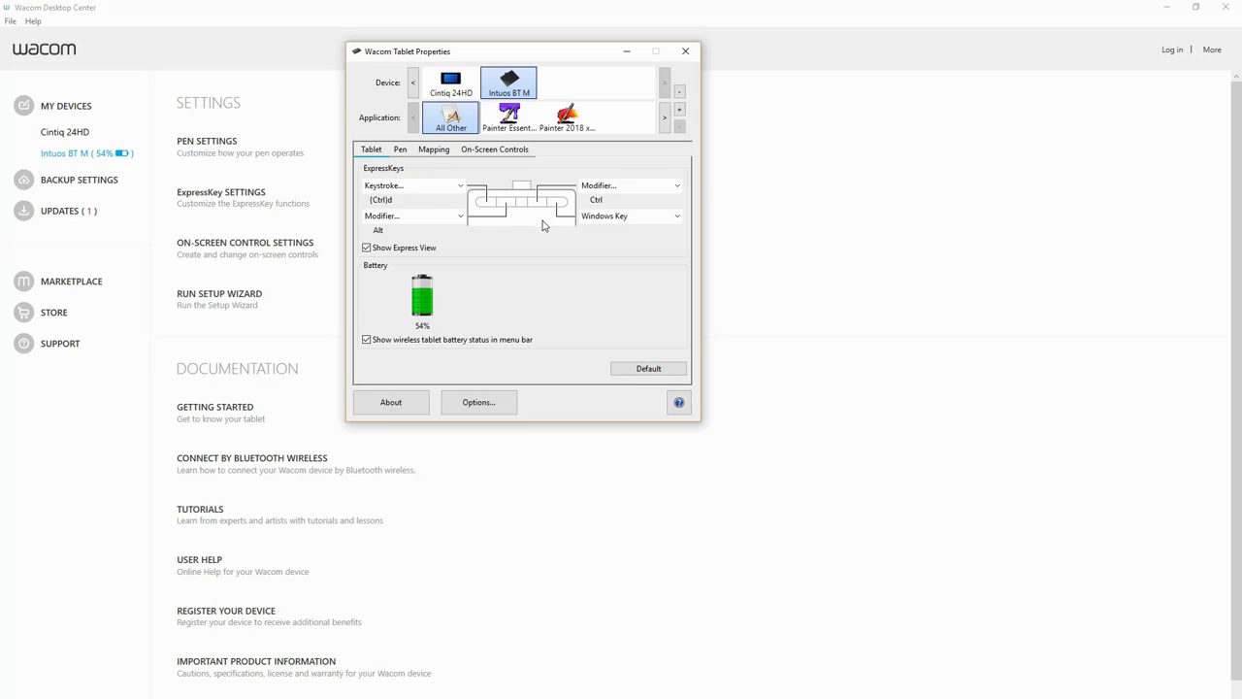
mouse_move(654, 221)
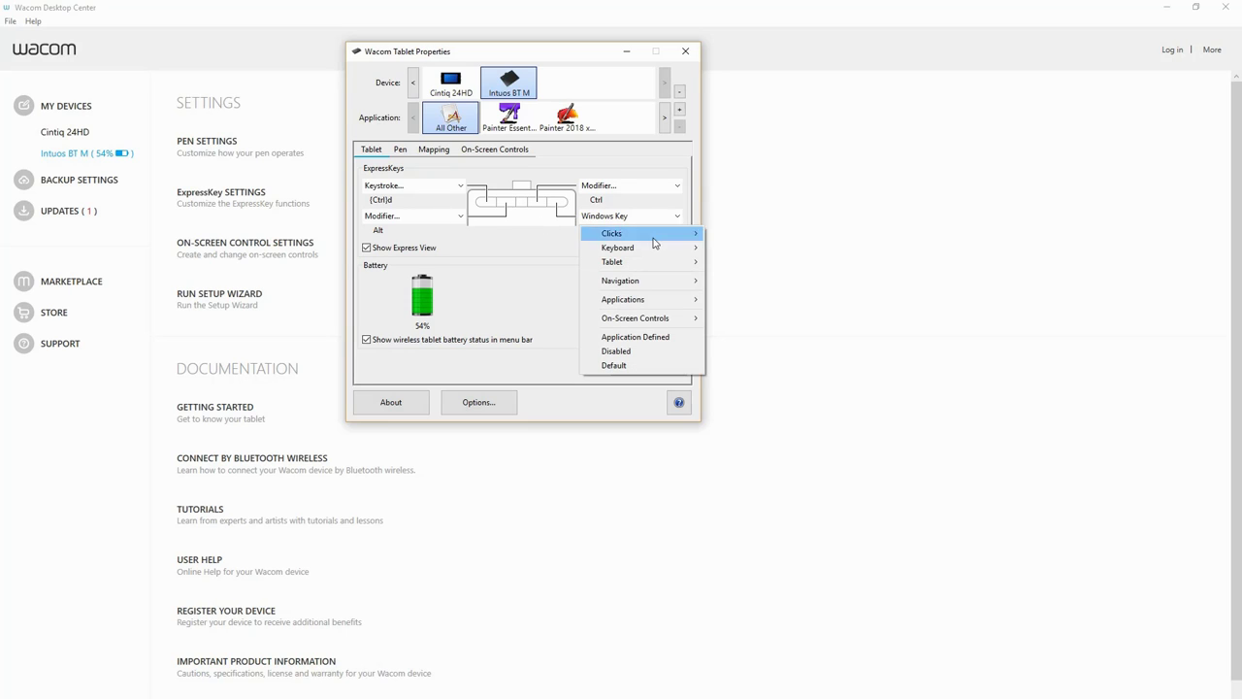
mouse_move(667, 280)
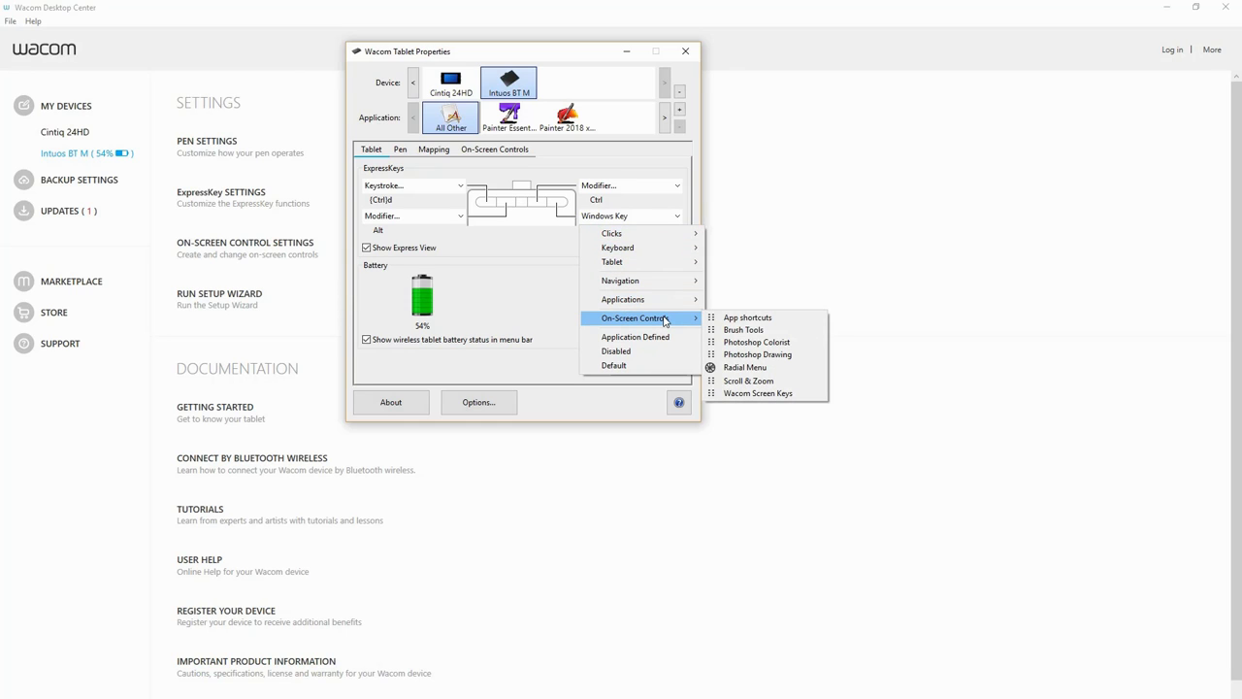
mouse_move(425, 171)
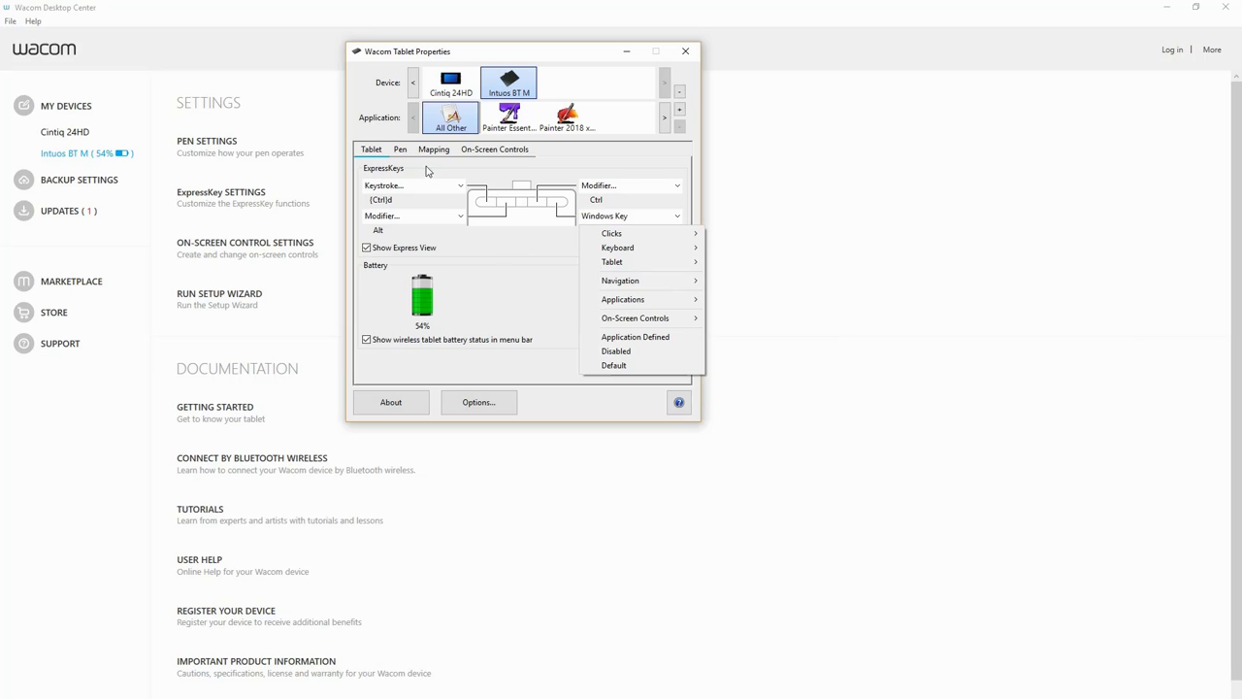
click(400, 147)
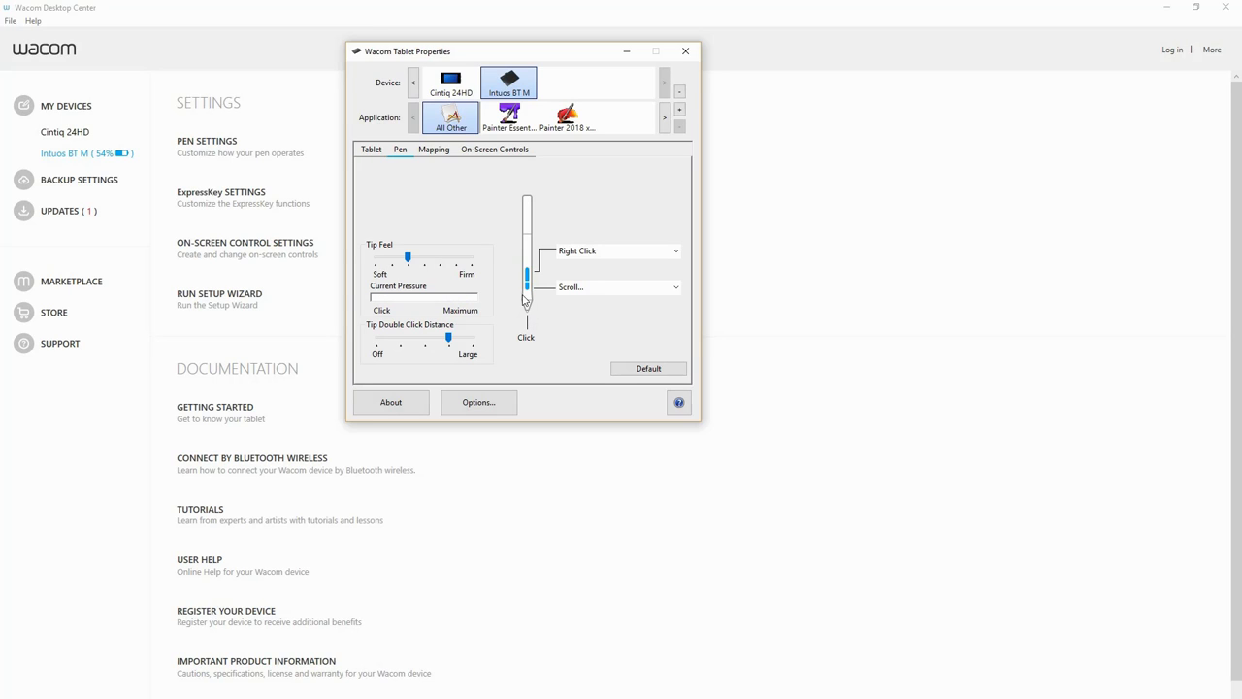
mouse_move(442, 157)
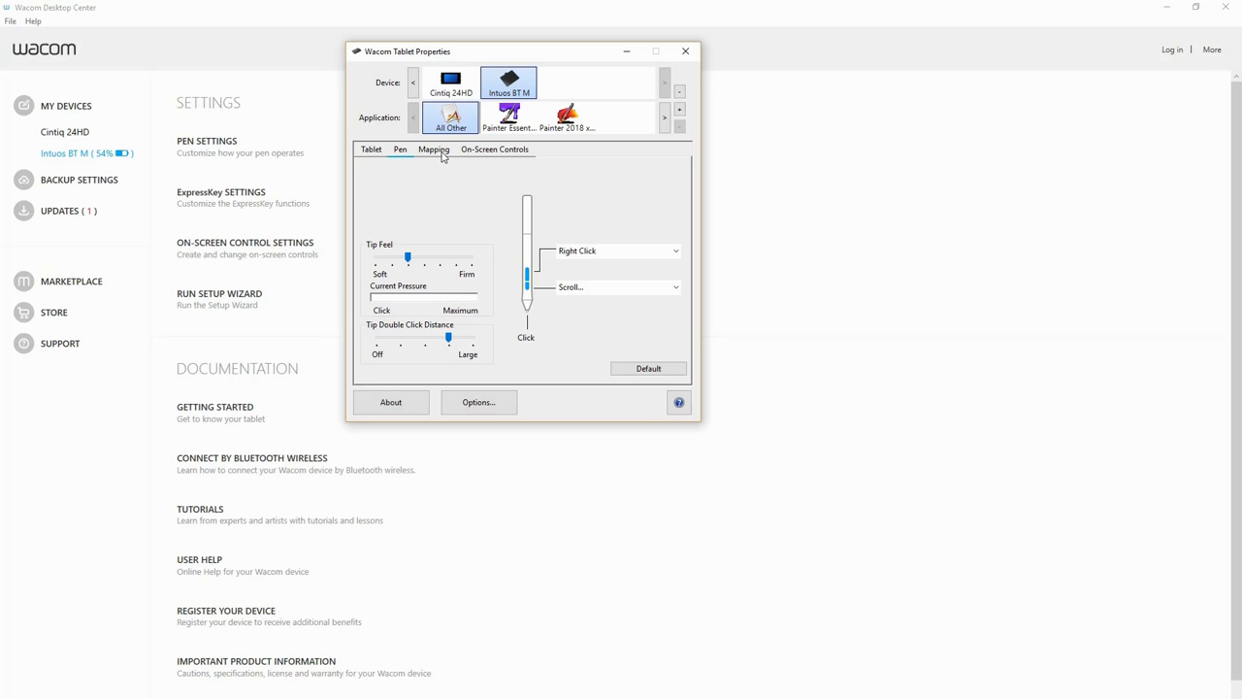
Review the tablet's screen mapping, then show its on-screen control panels and keystrokes
click(435, 147)
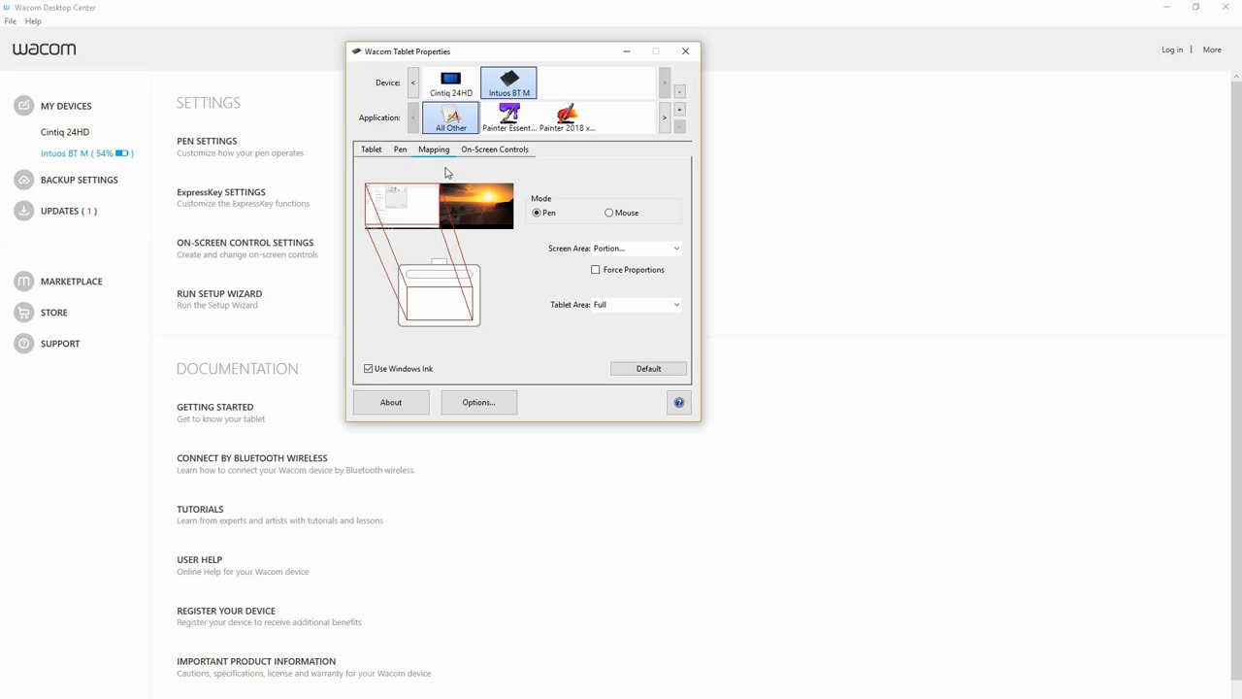
mouse_move(425, 203)
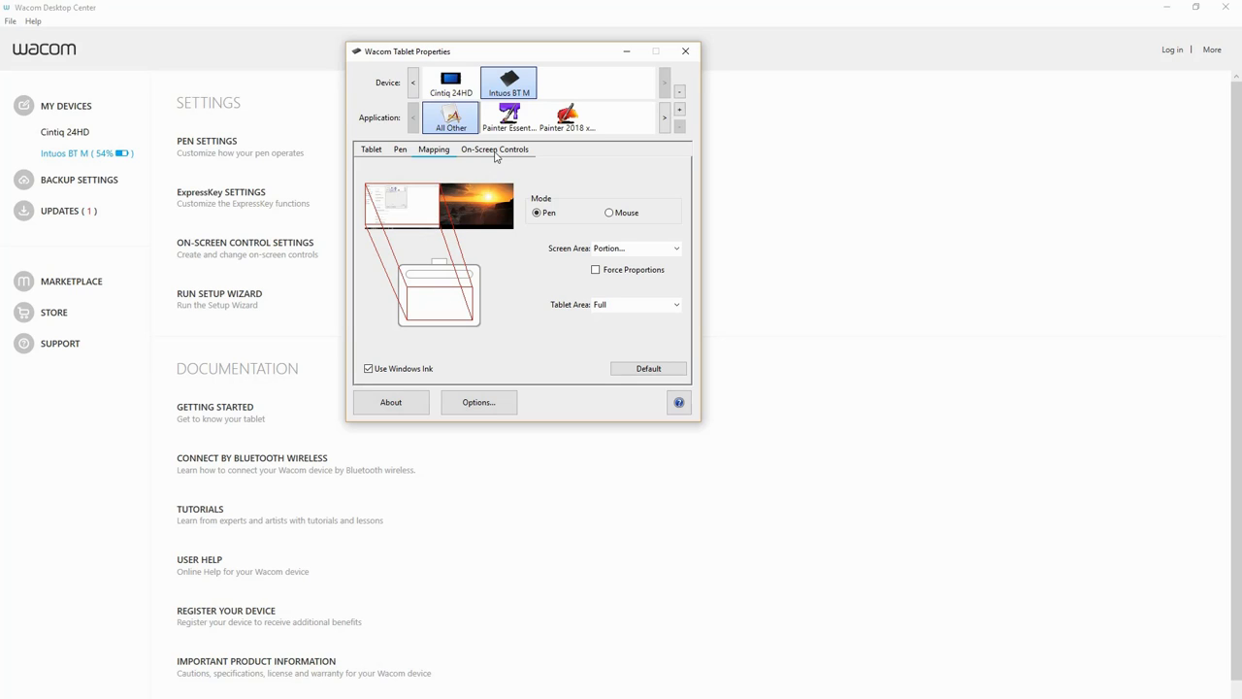
click(495, 147)
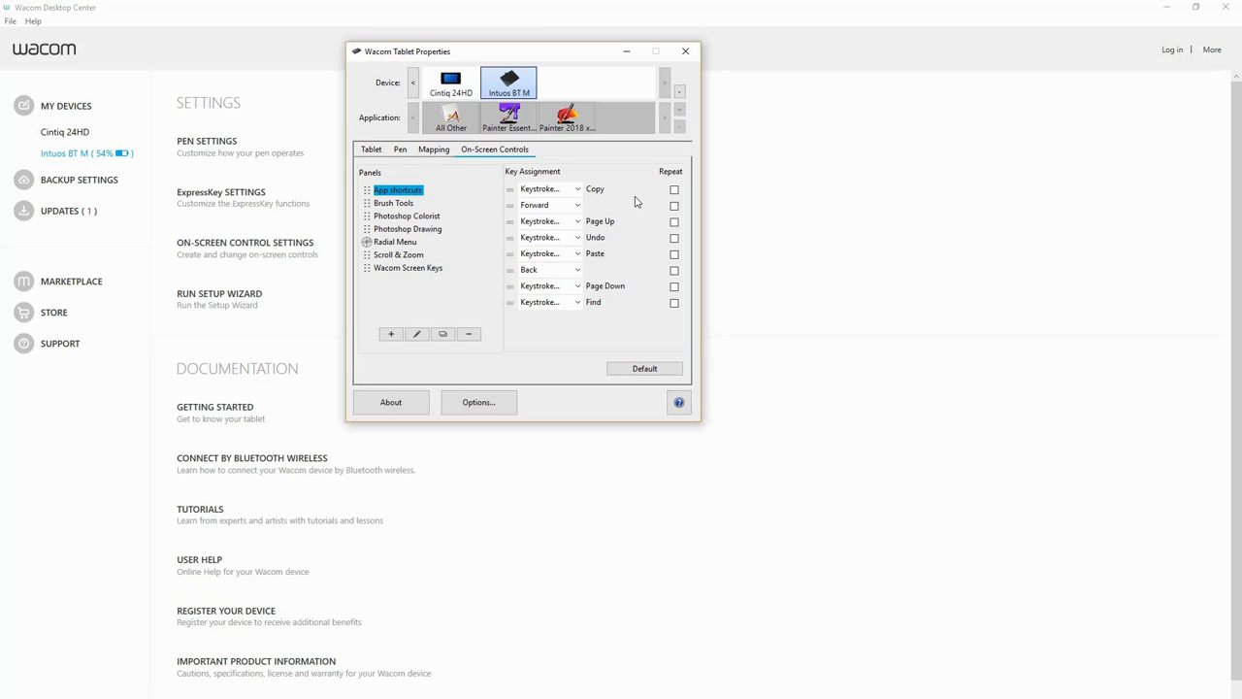
mouse_move(619, 318)
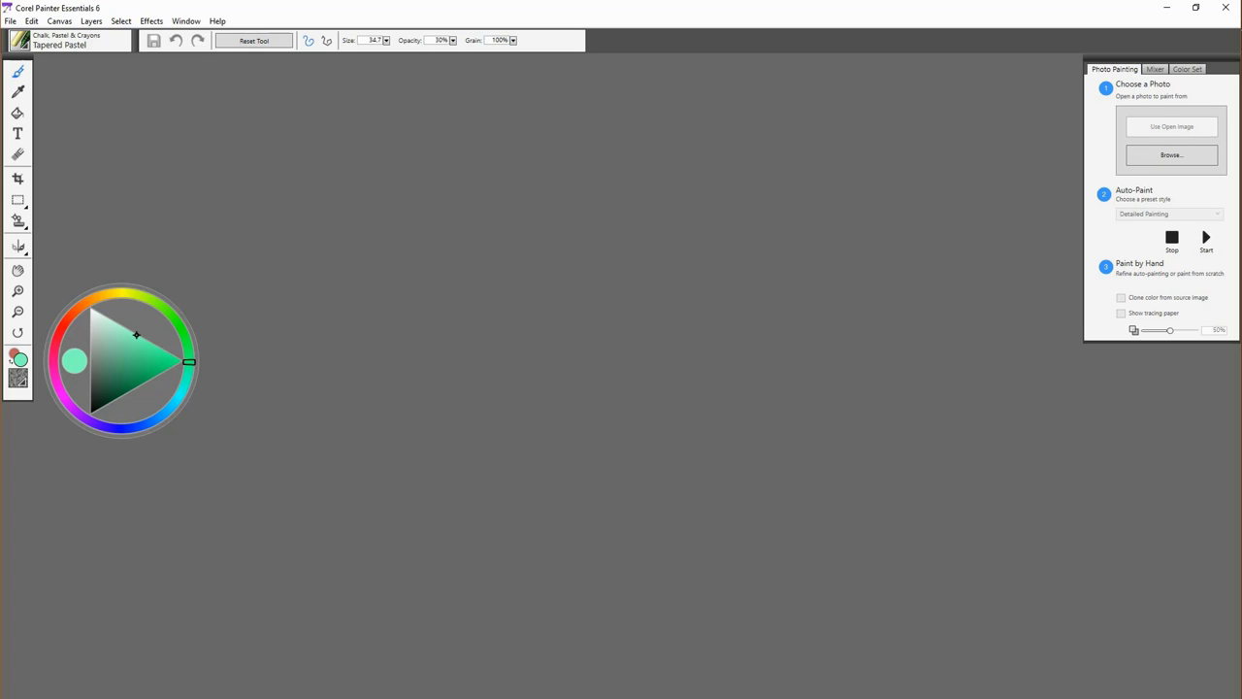
mouse_move(528, 357)
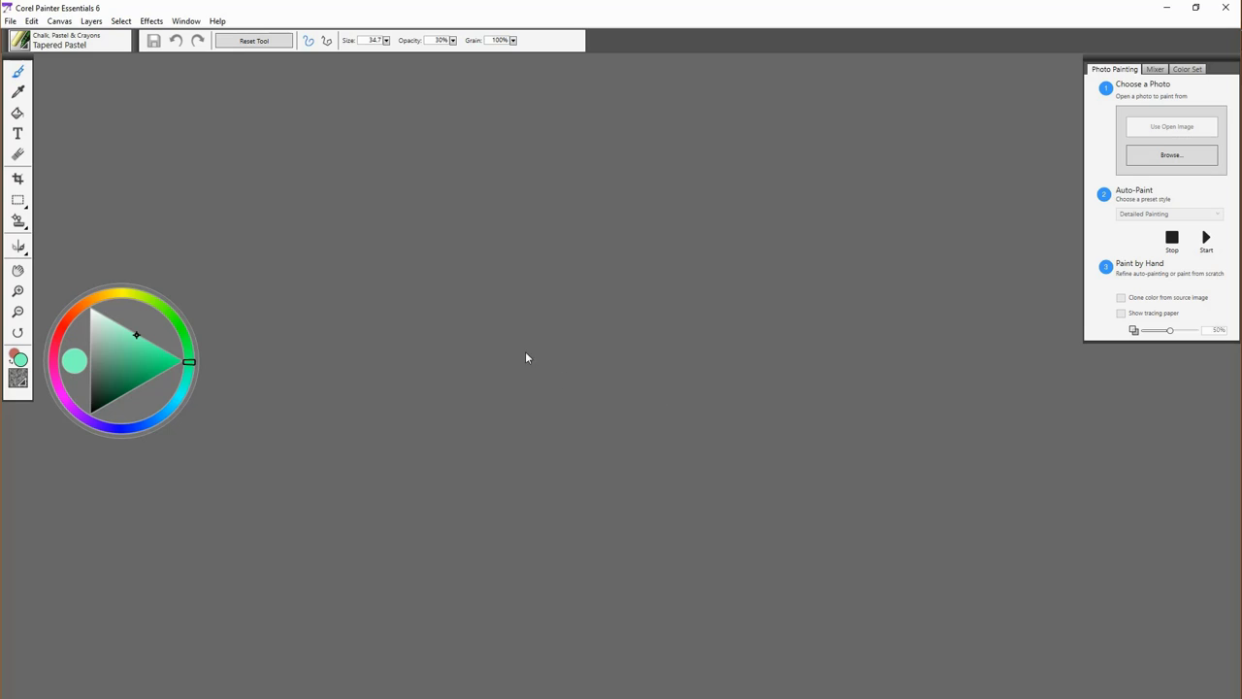
mouse_move(130, 314)
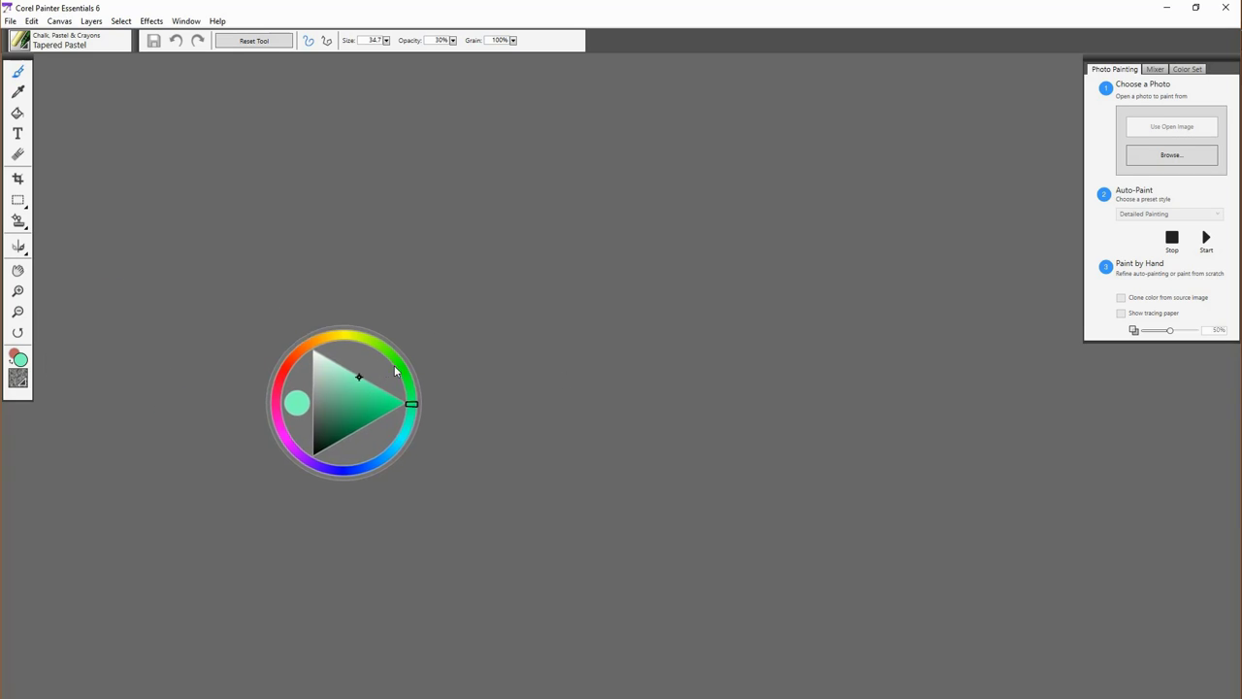
Move the colour wheel beside the right-hand panels and choose a muted purple
drag(346, 401, 990, 233)
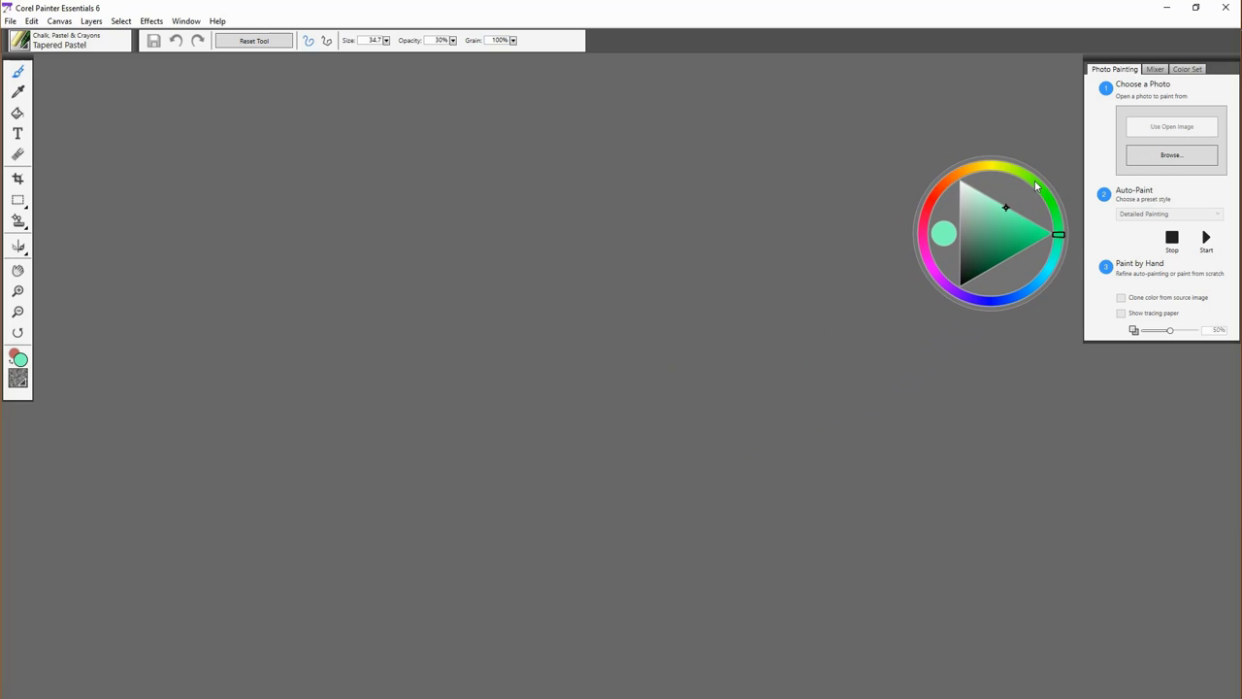
click(934, 272)
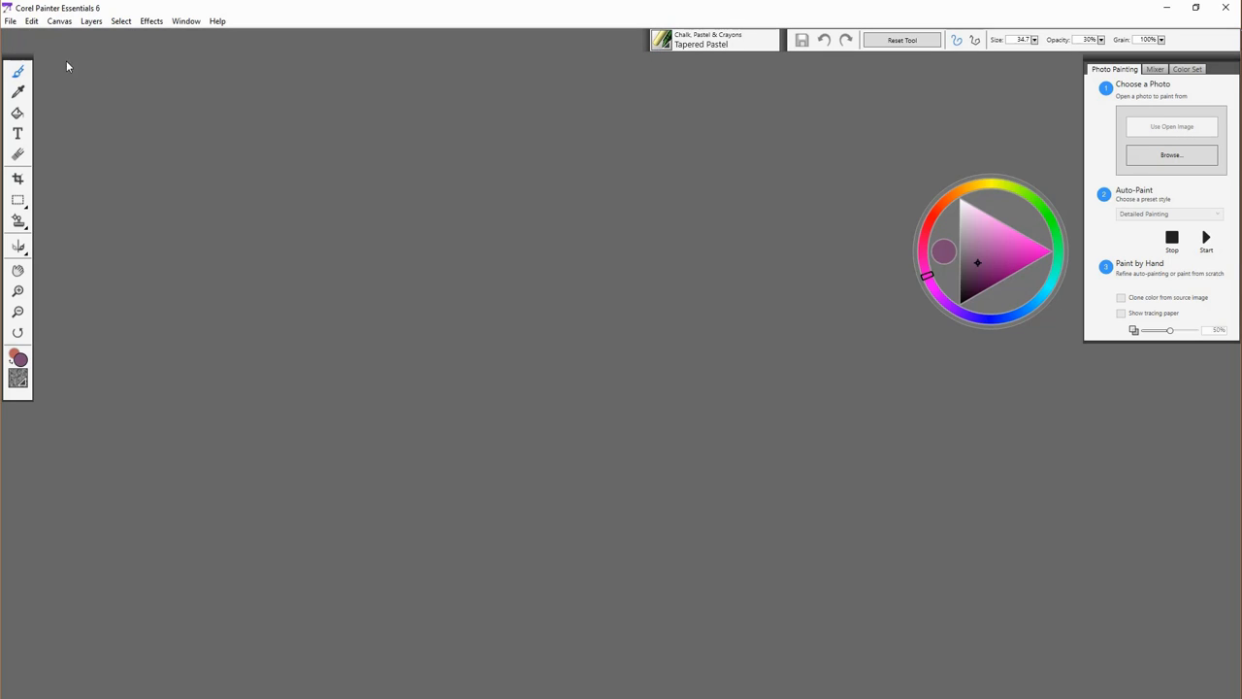
Place the toolbox beside the panels, raise the colour wheel, and view the Mixer and Color Set
drag(17, 68, 761, 262)
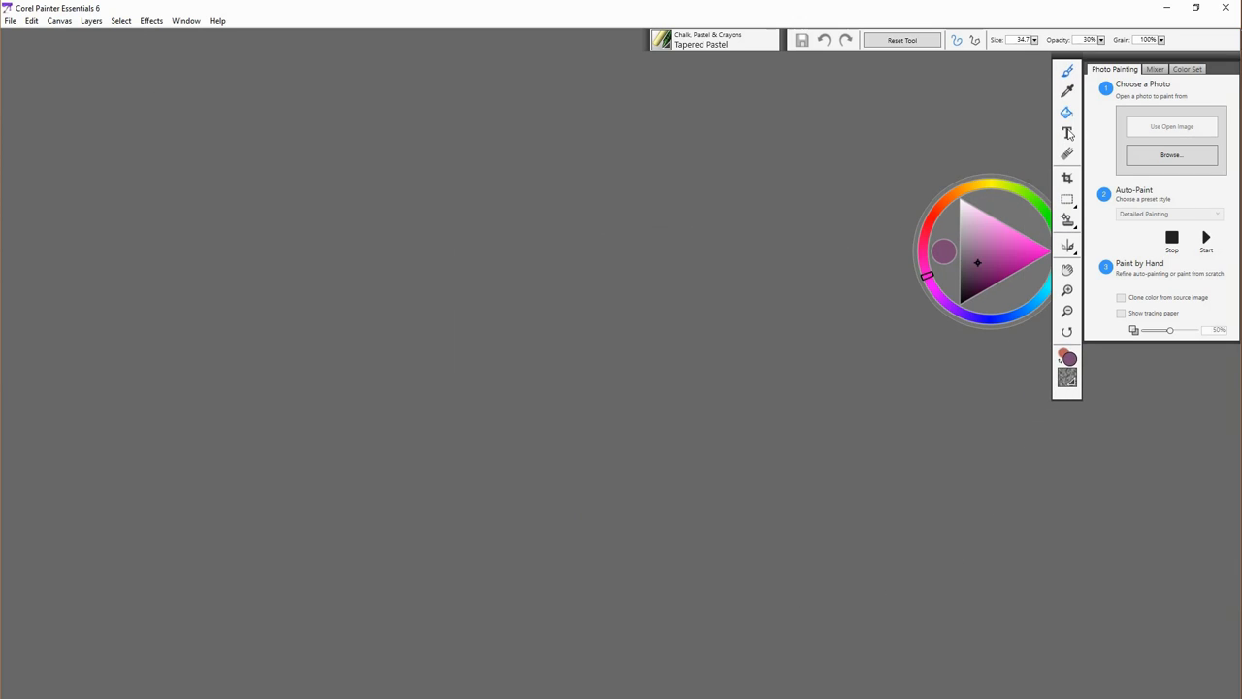
drag(978, 250, 912, 151)
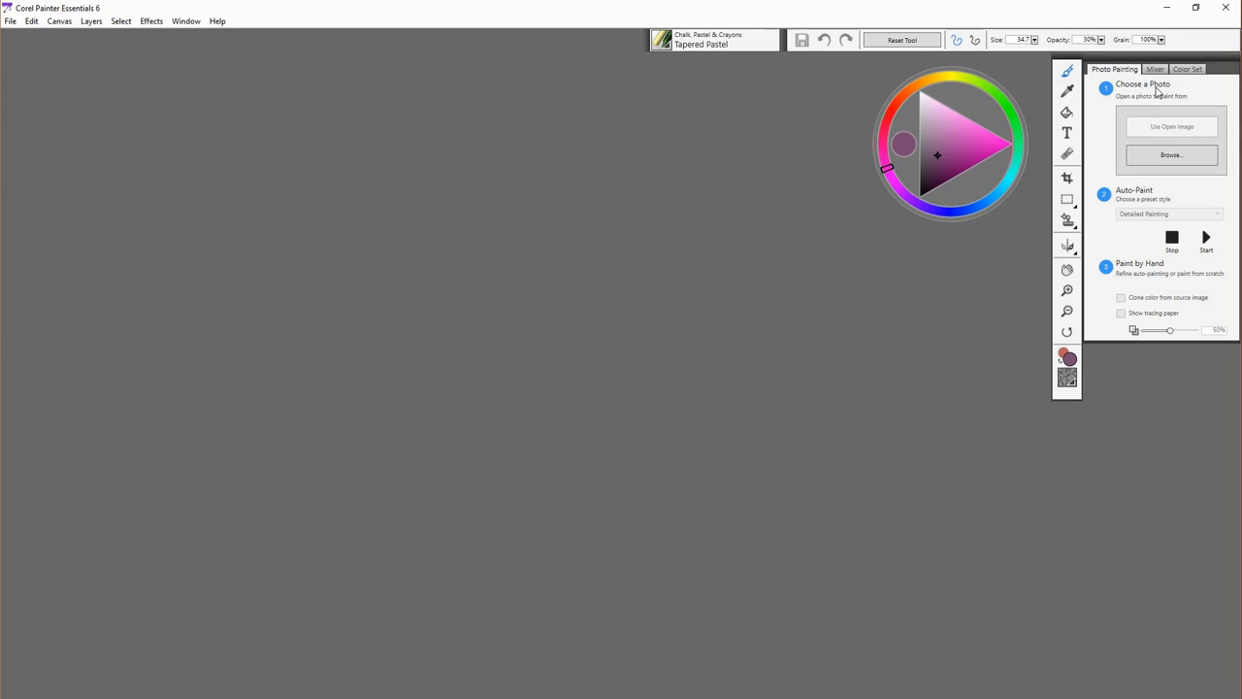
click(1155, 70)
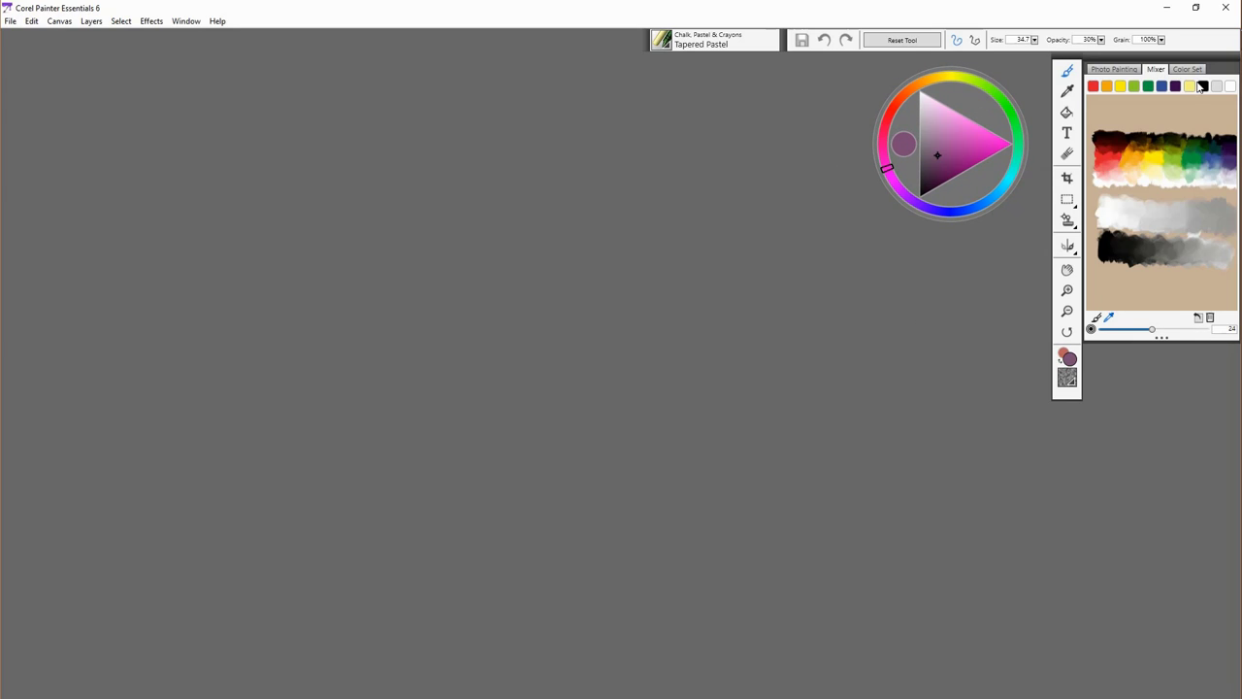
click(1188, 70)
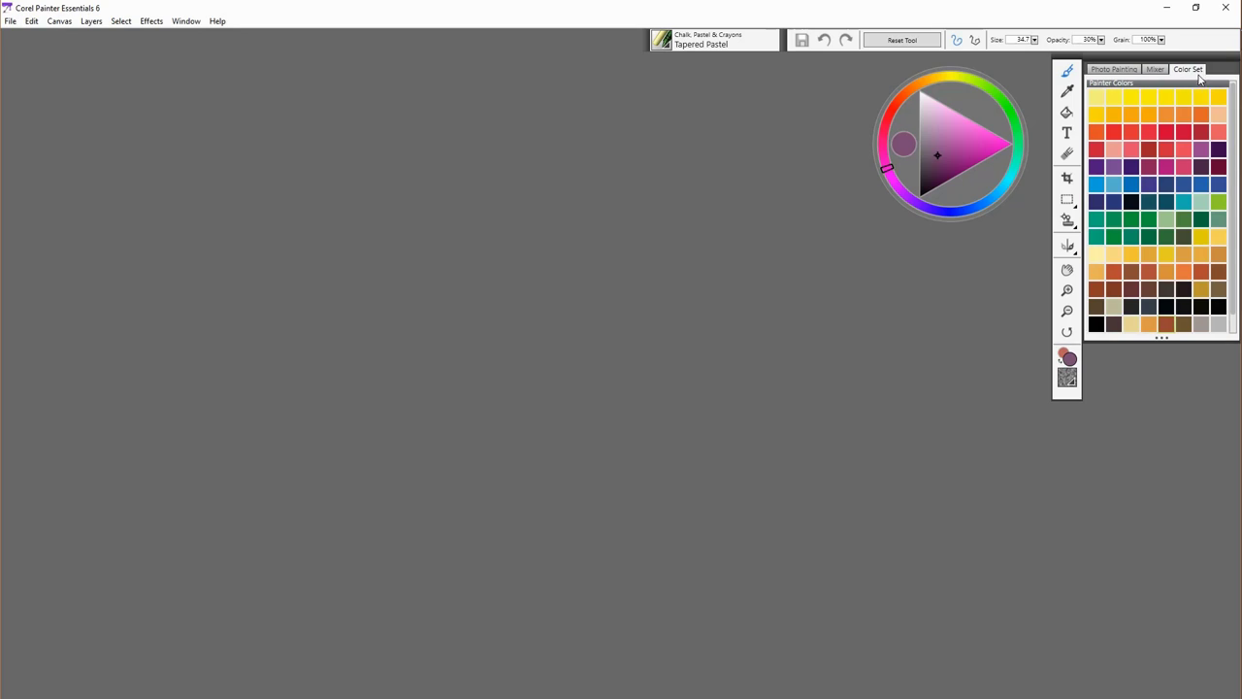
mouse_move(1183, 101)
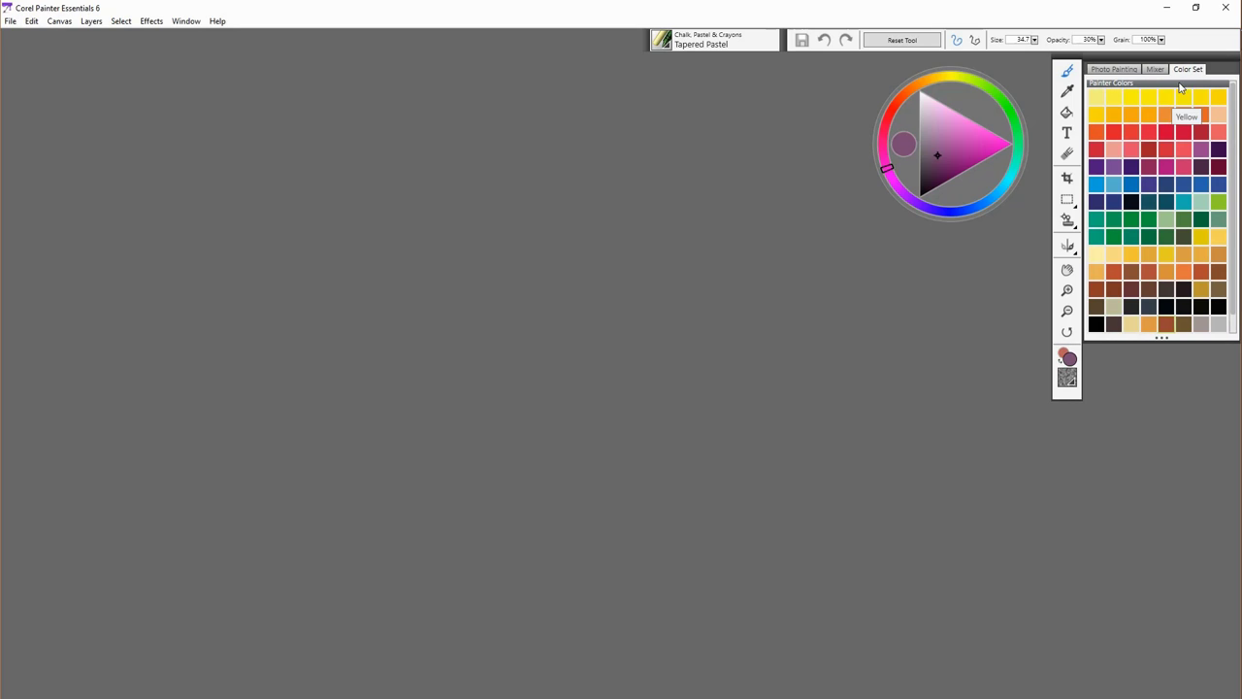
Toggle the colour panel group open and closed, leaving it collapsed
click(1155, 70)
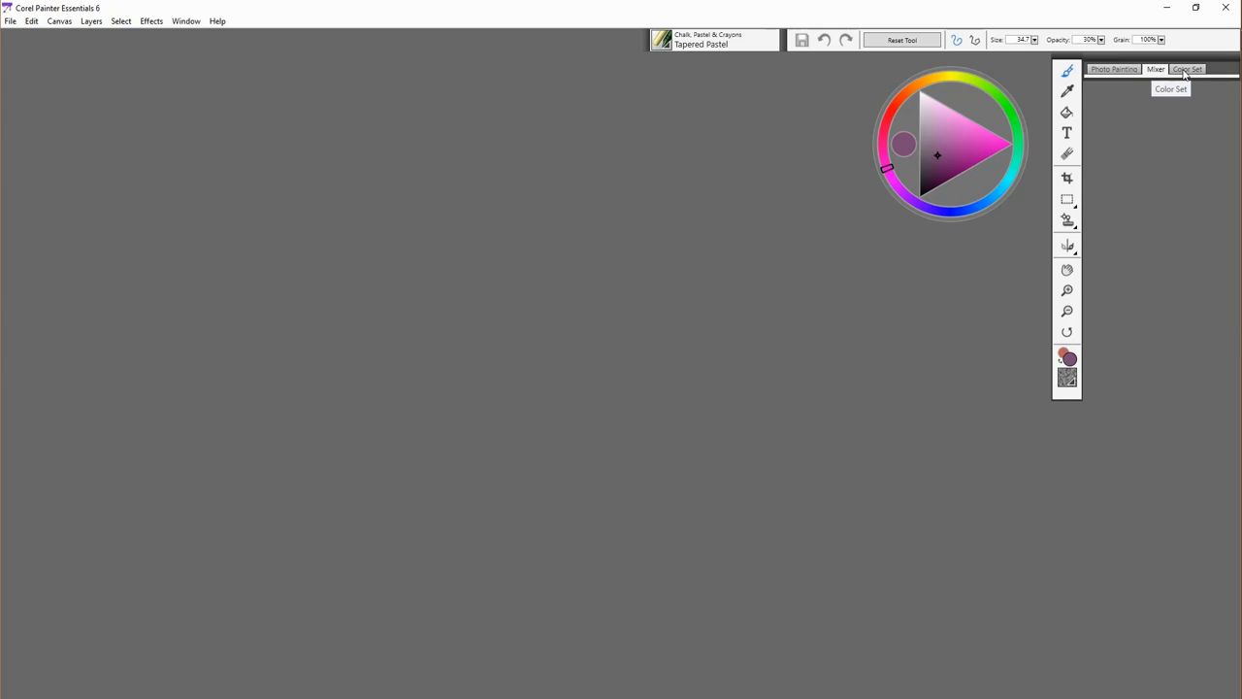
click(1188, 70)
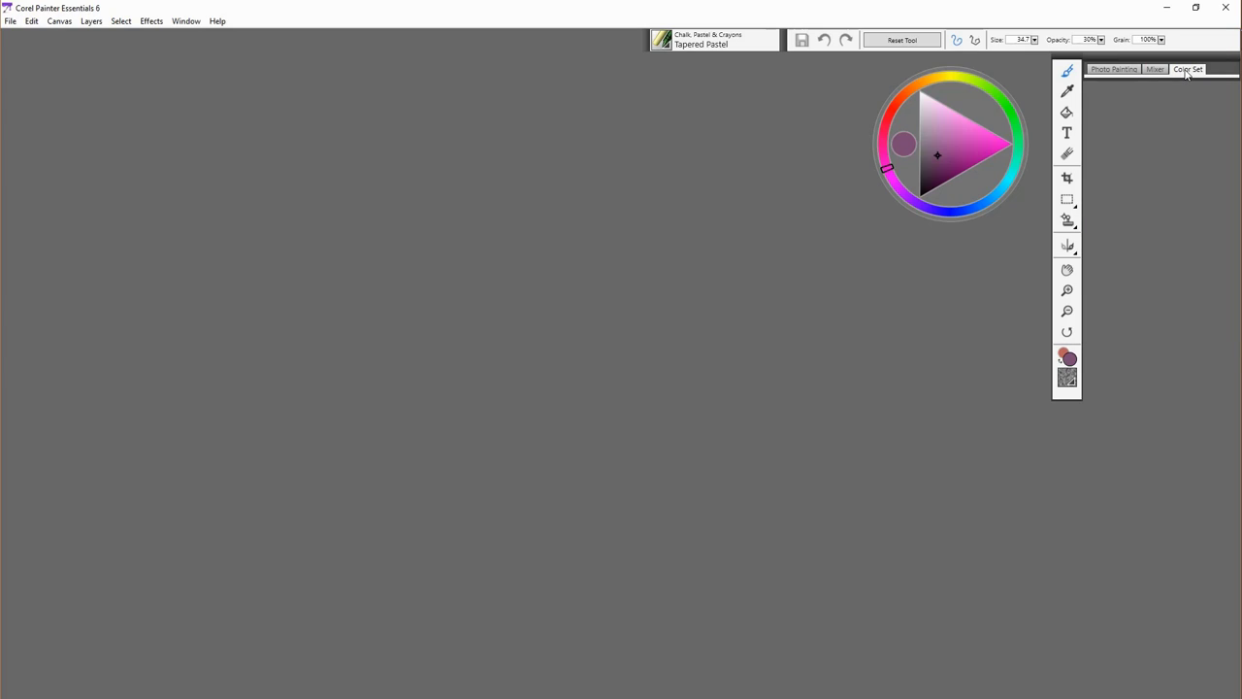
click(1188, 70)
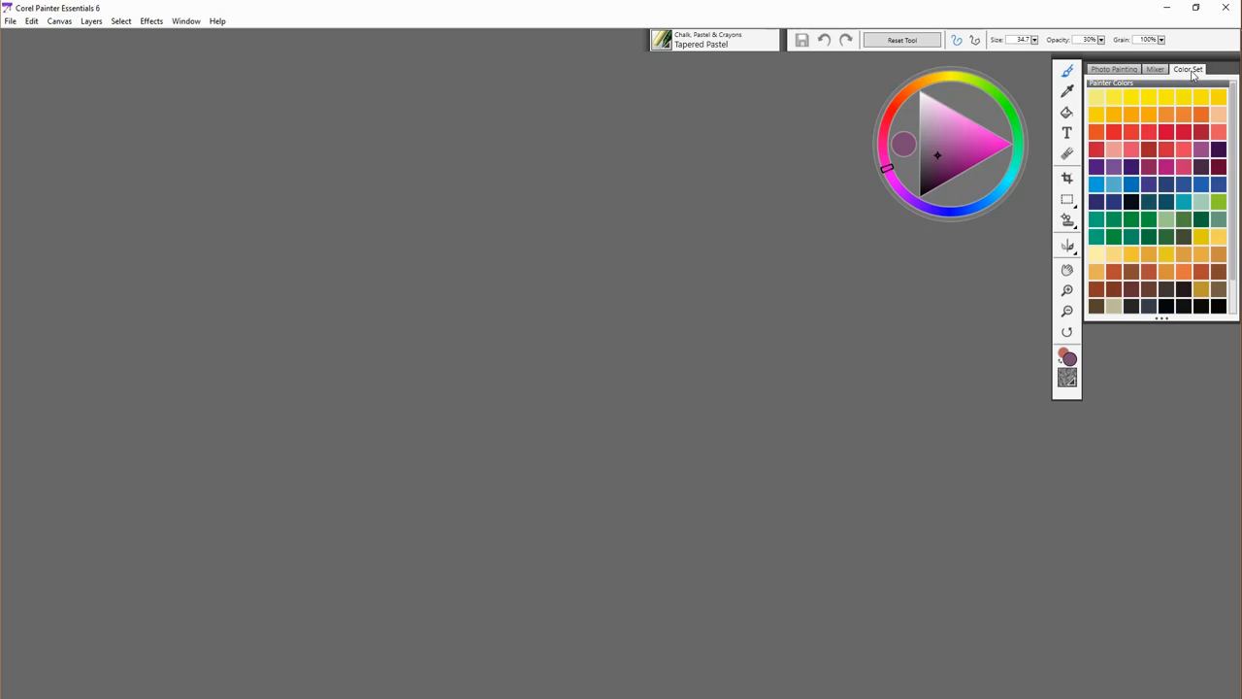
click(1188, 69)
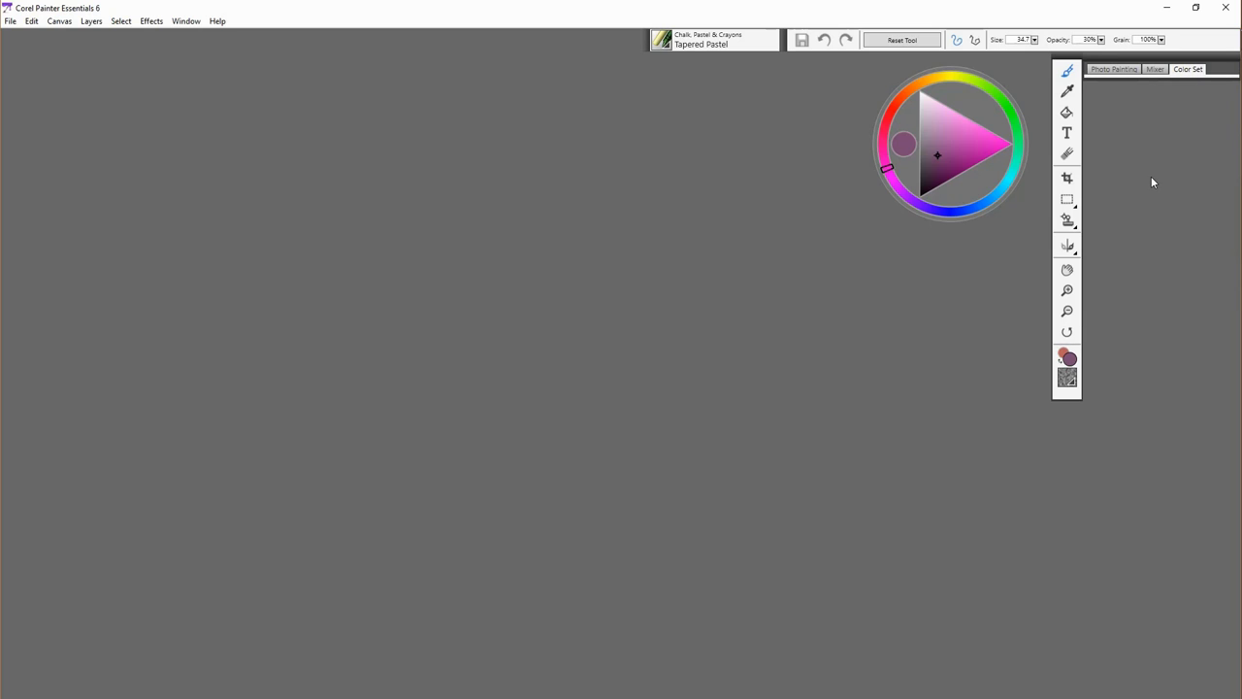
click(187, 19)
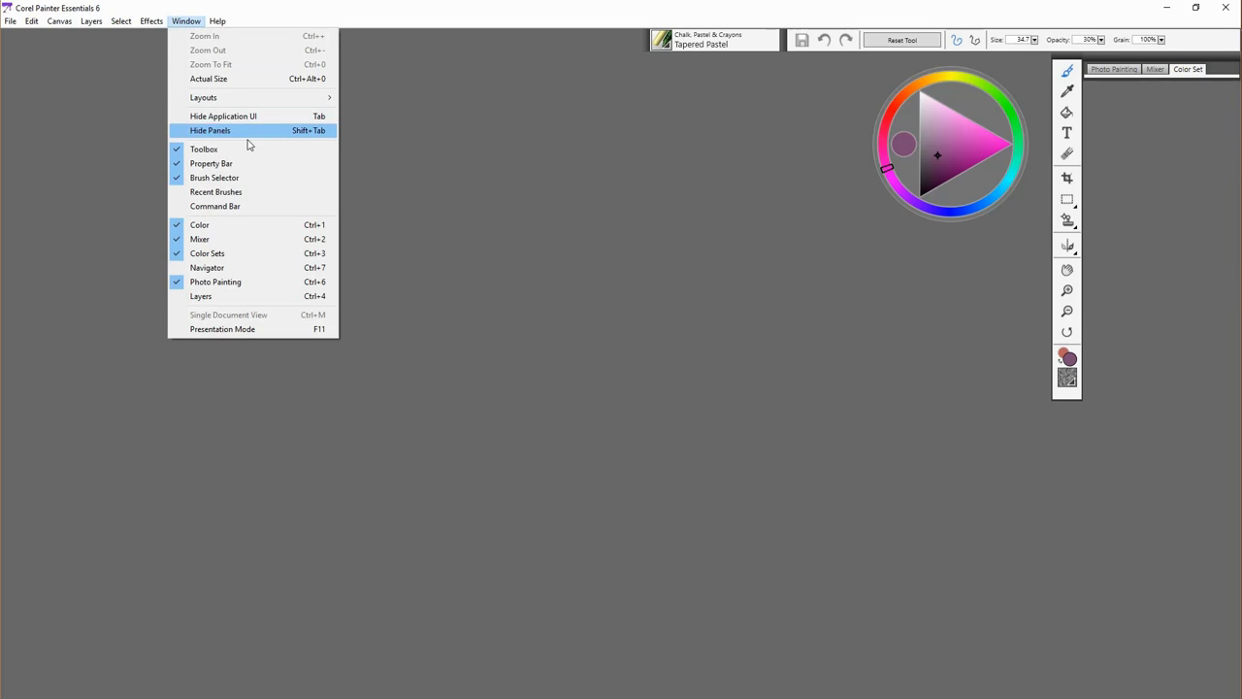
click(209, 130)
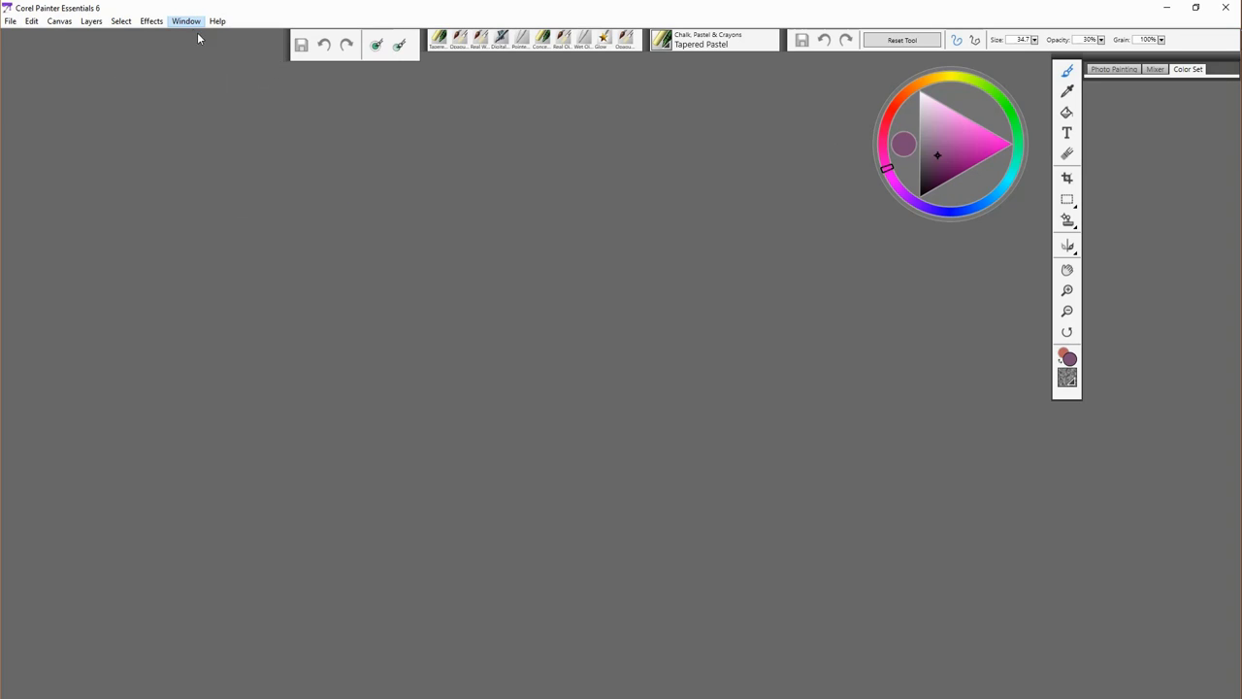
click(187, 19)
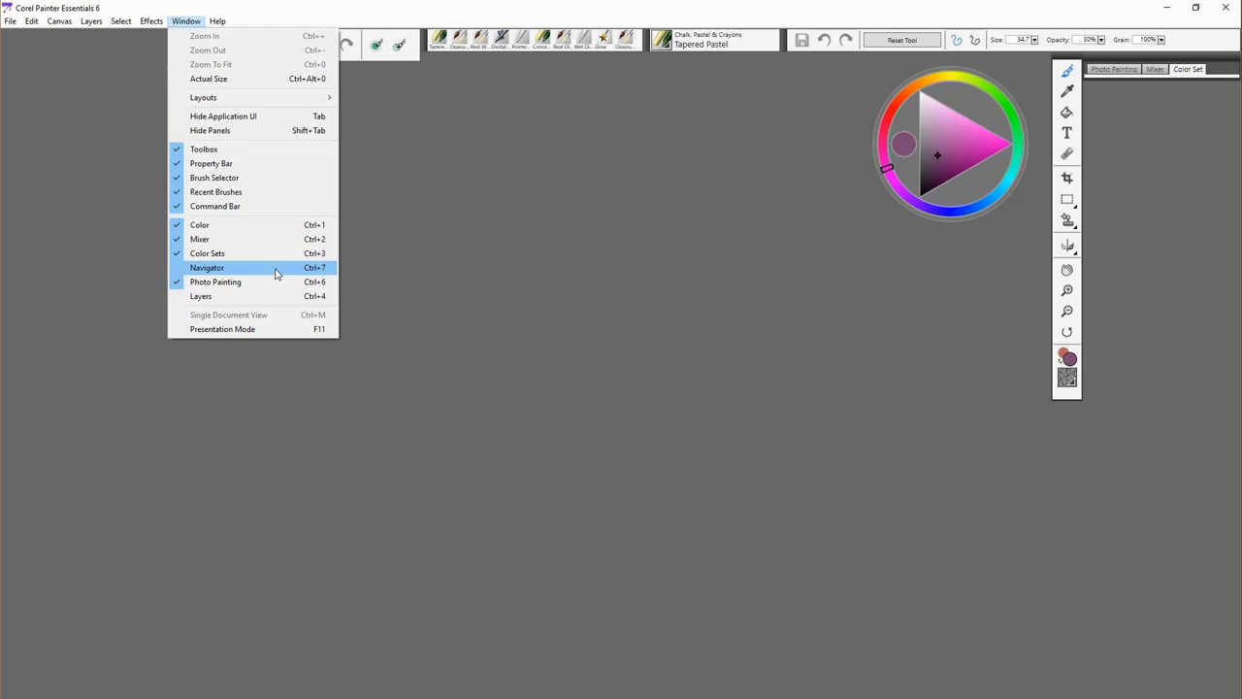
click(206, 268)
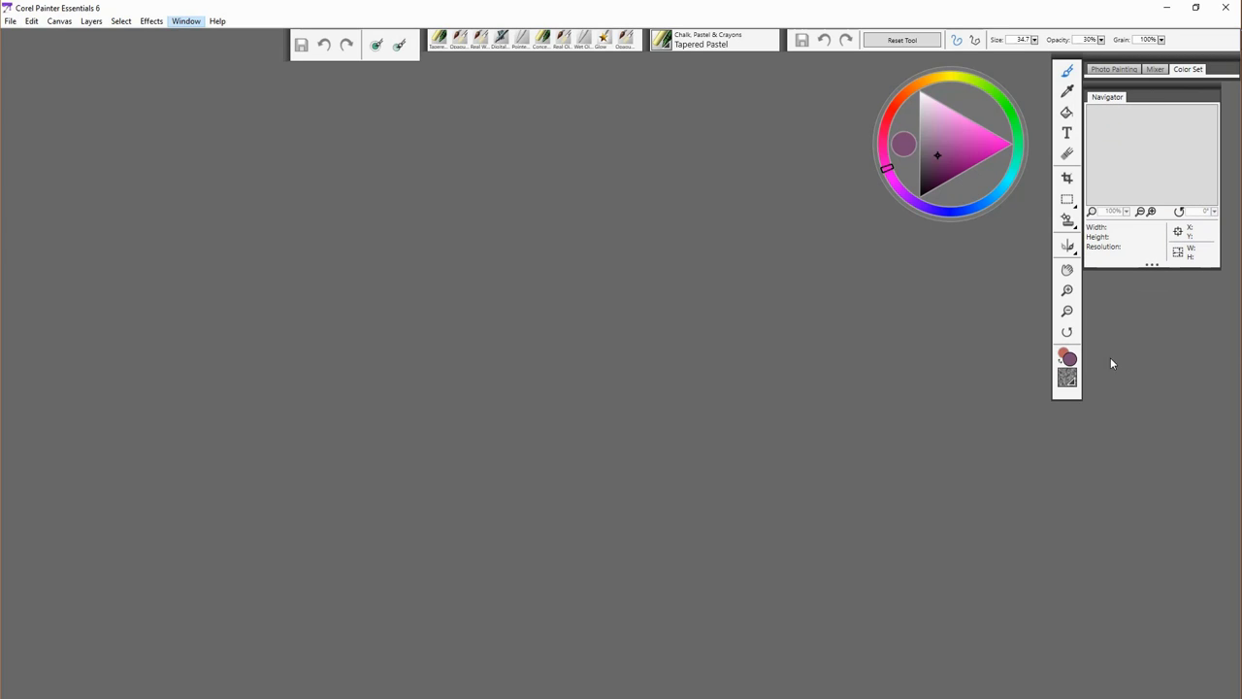
click(186, 20)
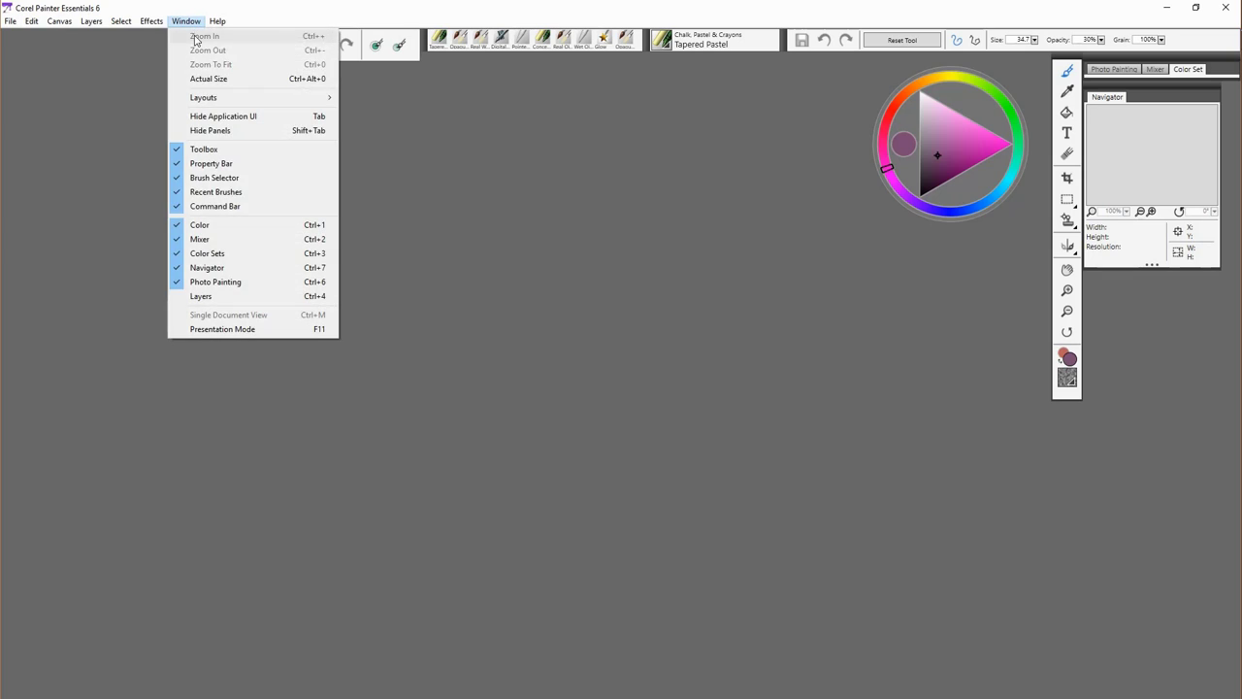
click(202, 295)
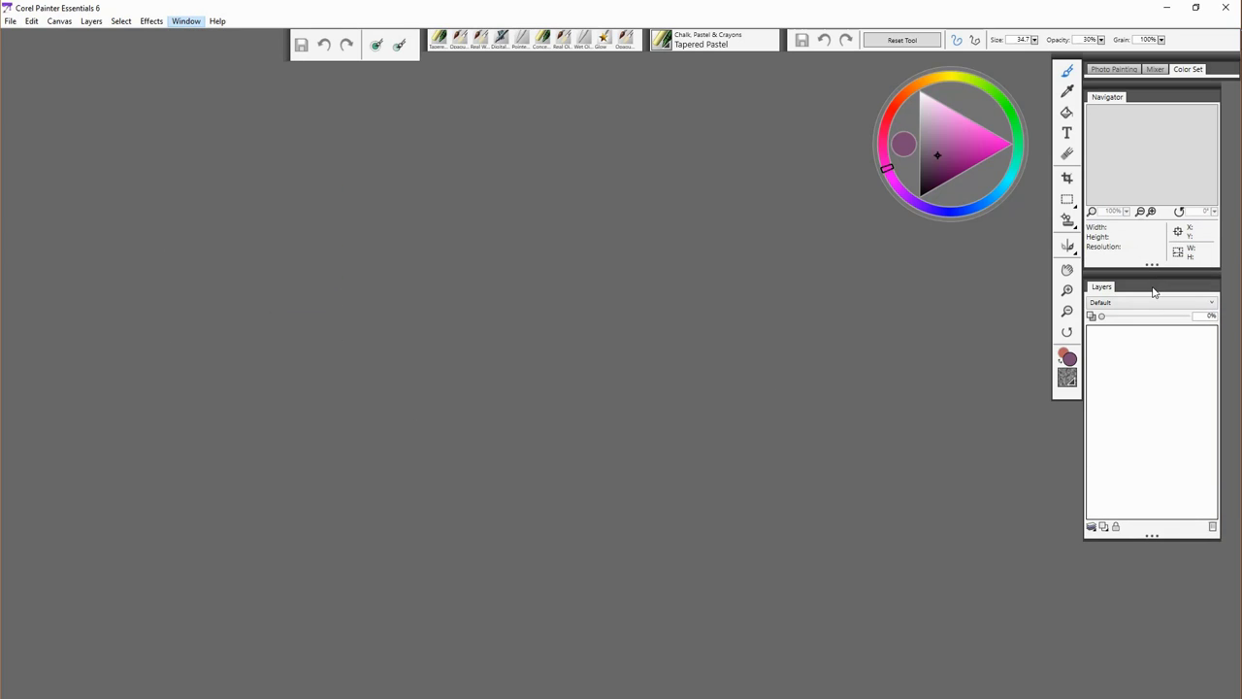
mouse_move(1093, 527)
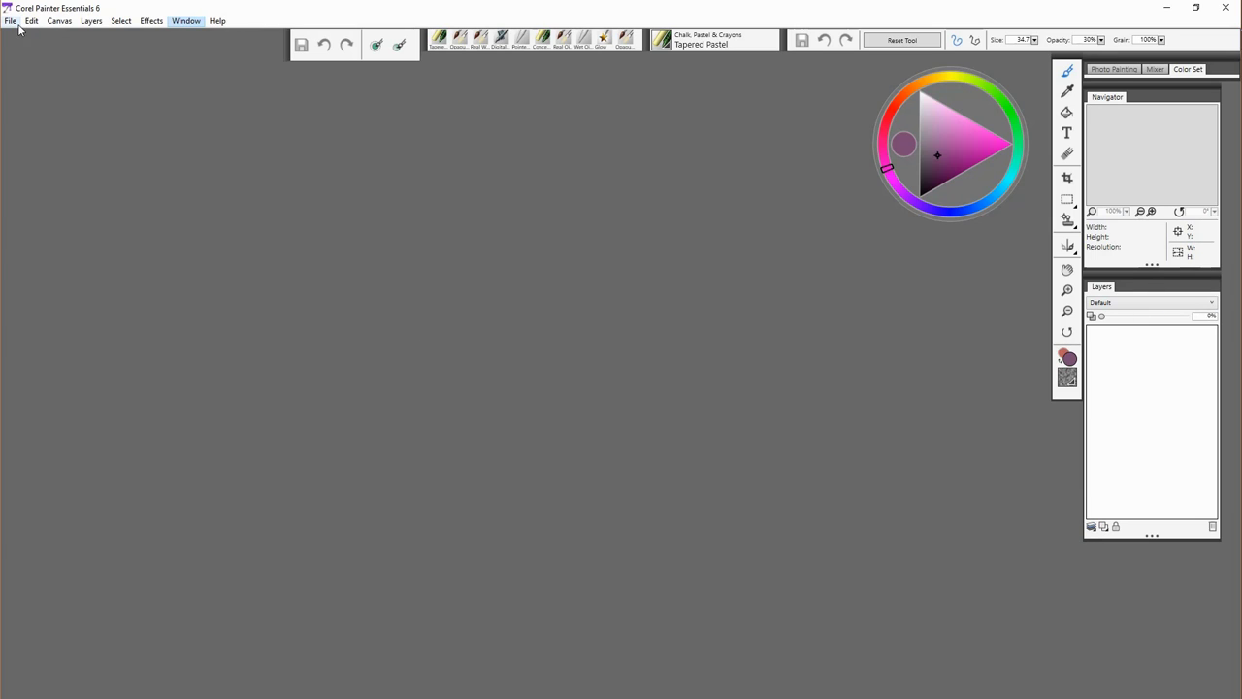
Create a new 1600 × 900 pixel, 300 ppi white canvas and move the colour wheel aside
click(12, 20)
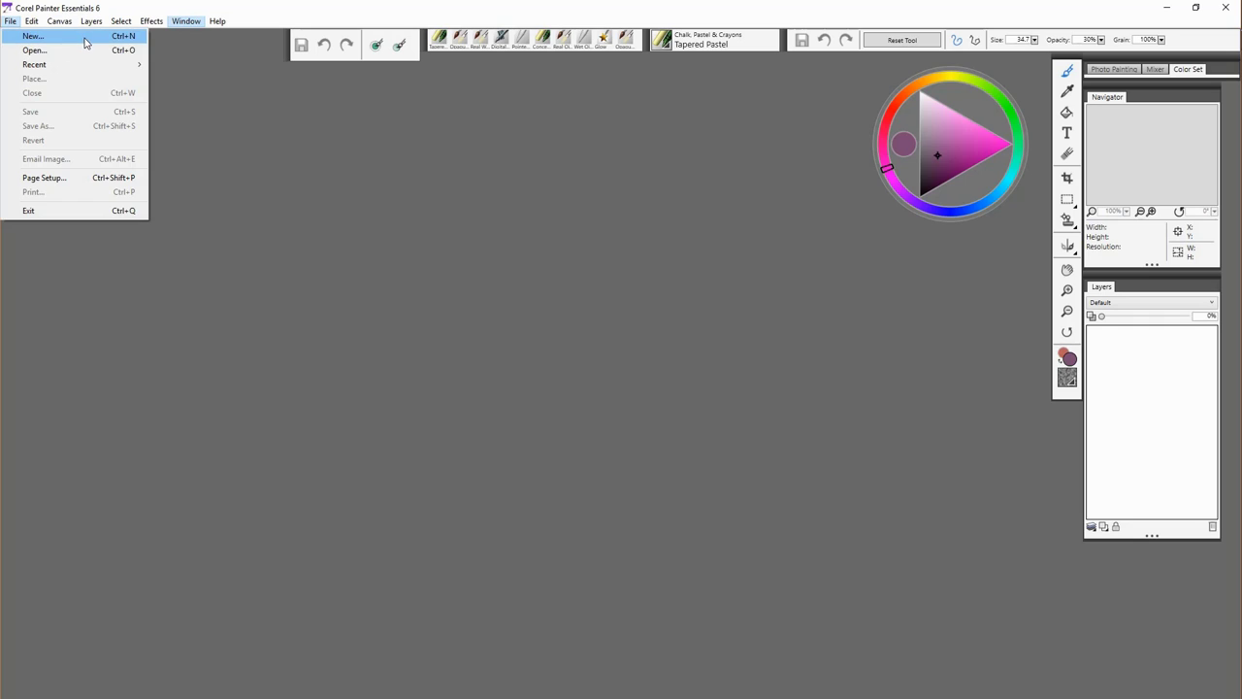
click(33, 34)
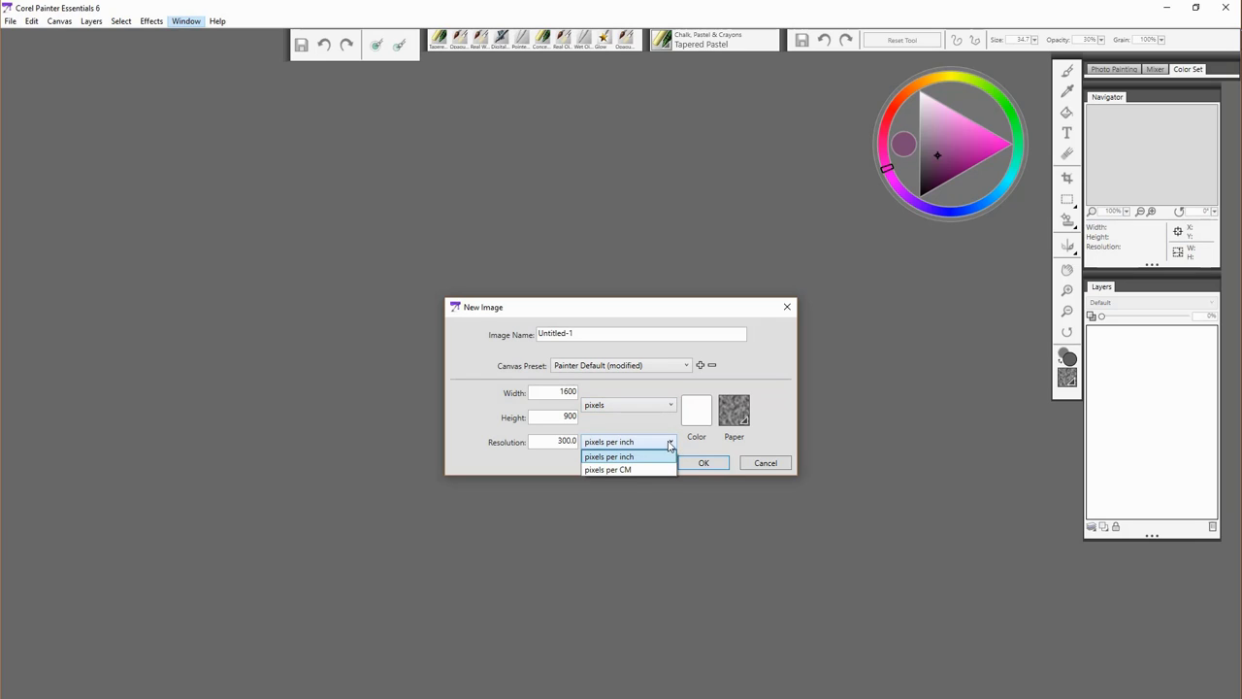
click(734, 407)
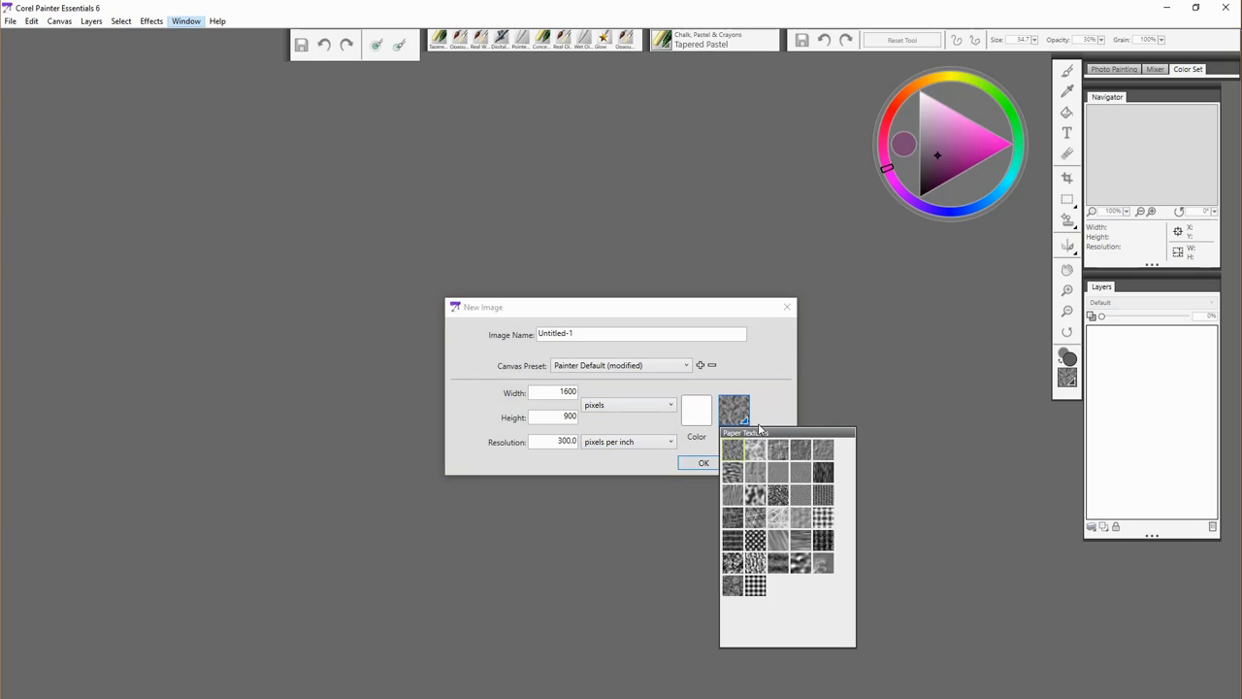
mouse_move(794, 435)
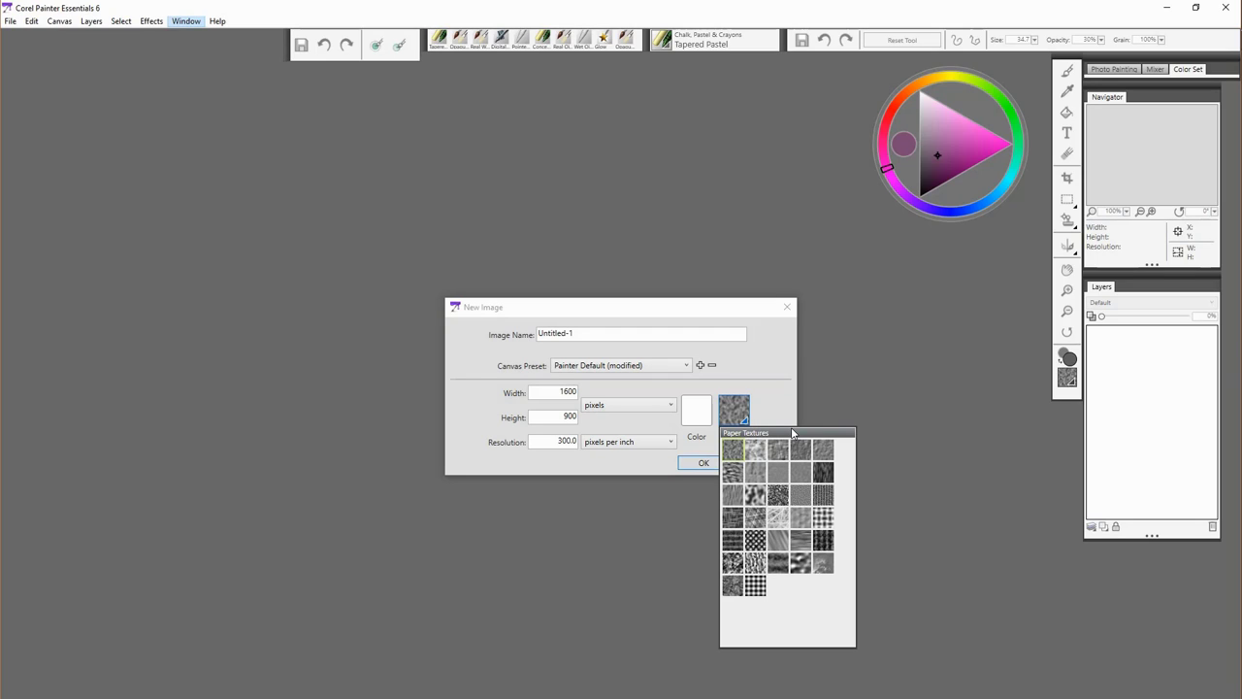
mouse_move(769, 425)
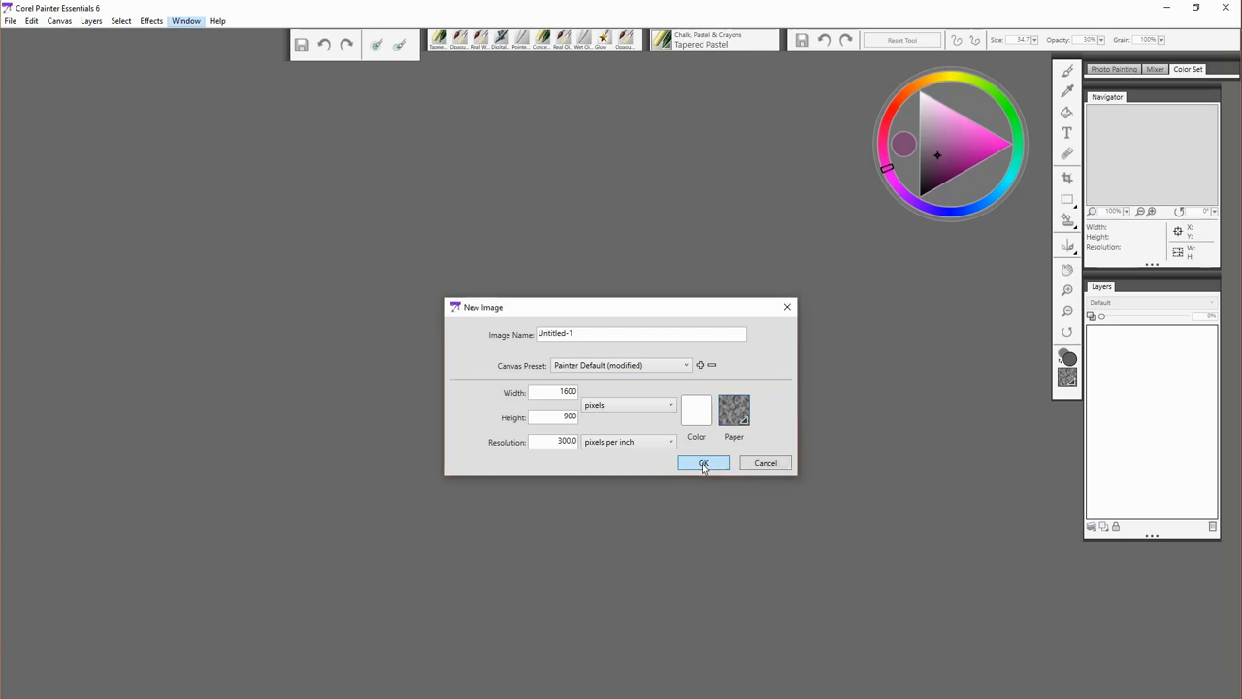
click(702, 462)
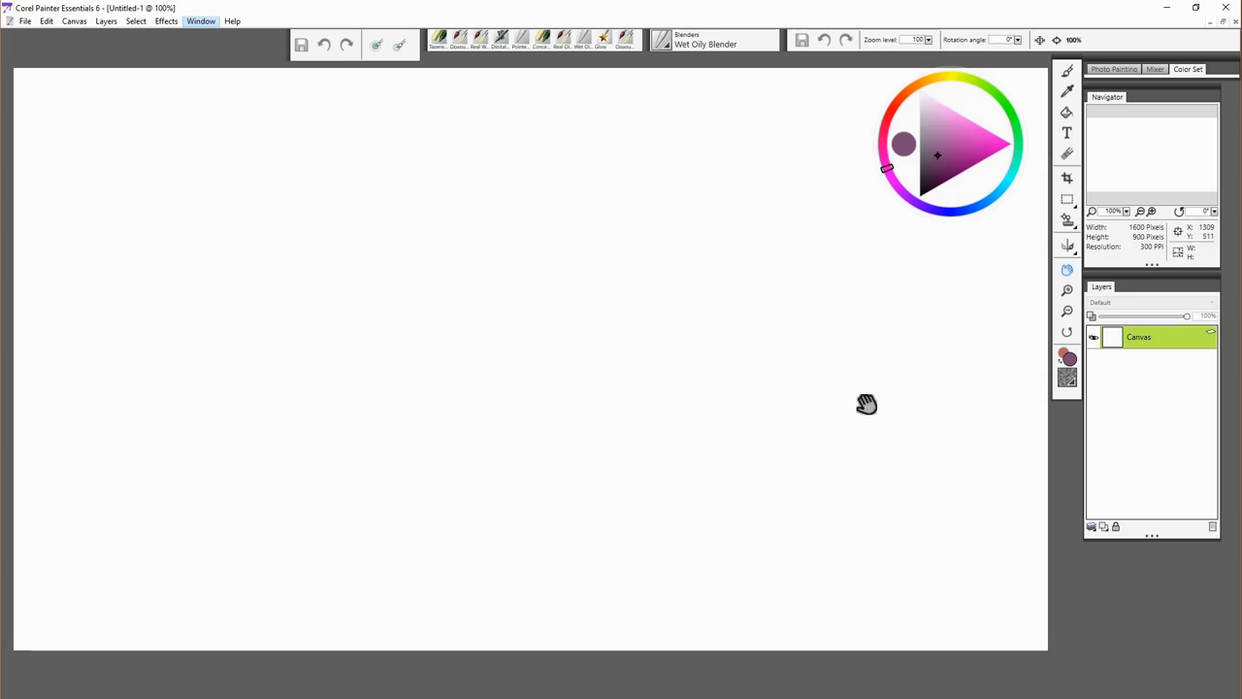
mouse_move(974, 193)
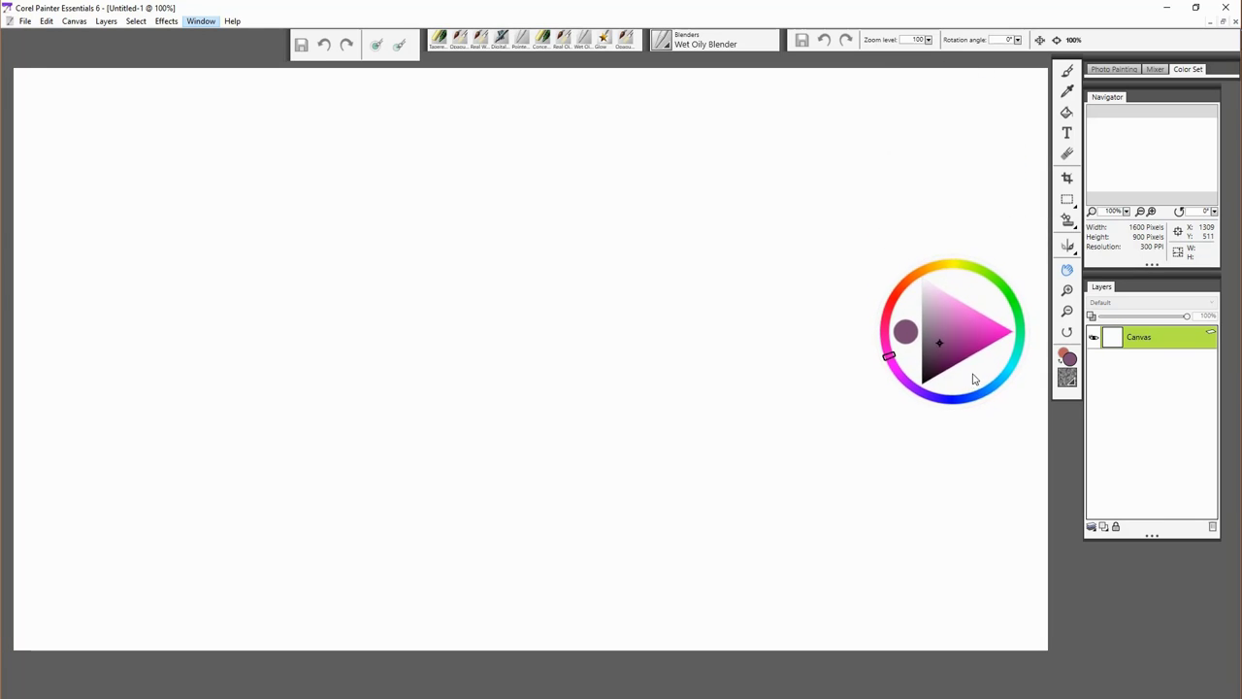
drag(952, 330, 1142, 631)
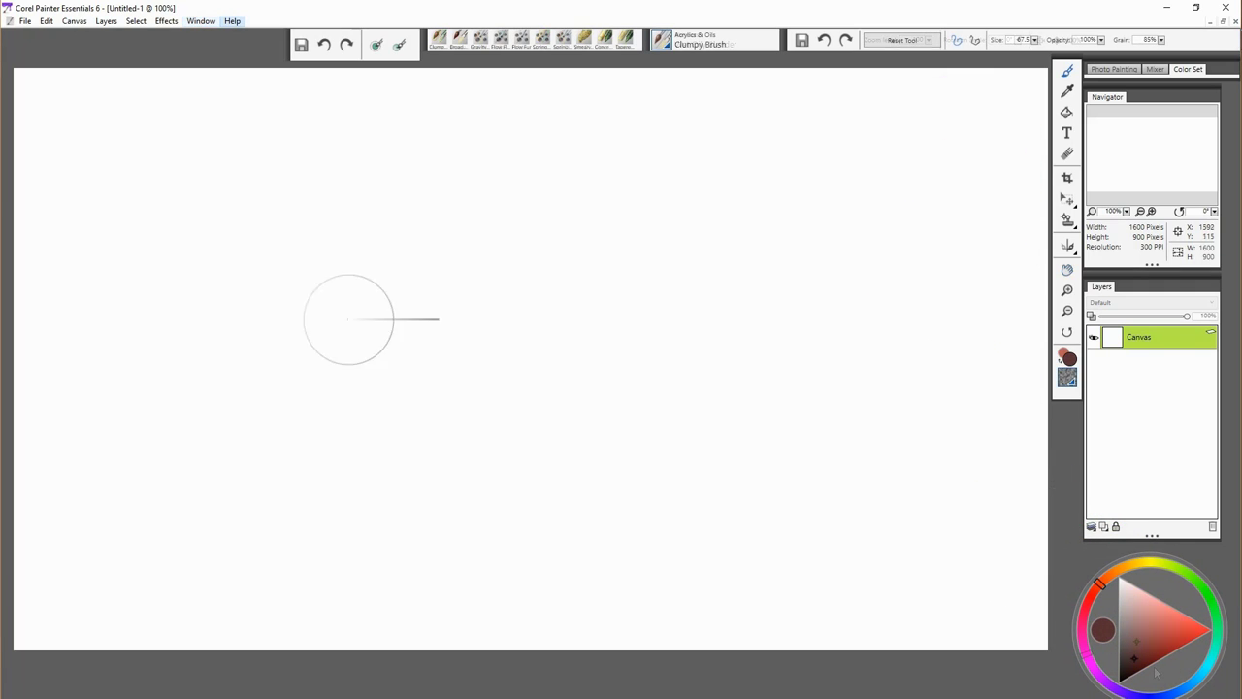
Browse the File, Edit, Canvas, Layers, Select, Effects and Help menus in turn
click(23, 19)
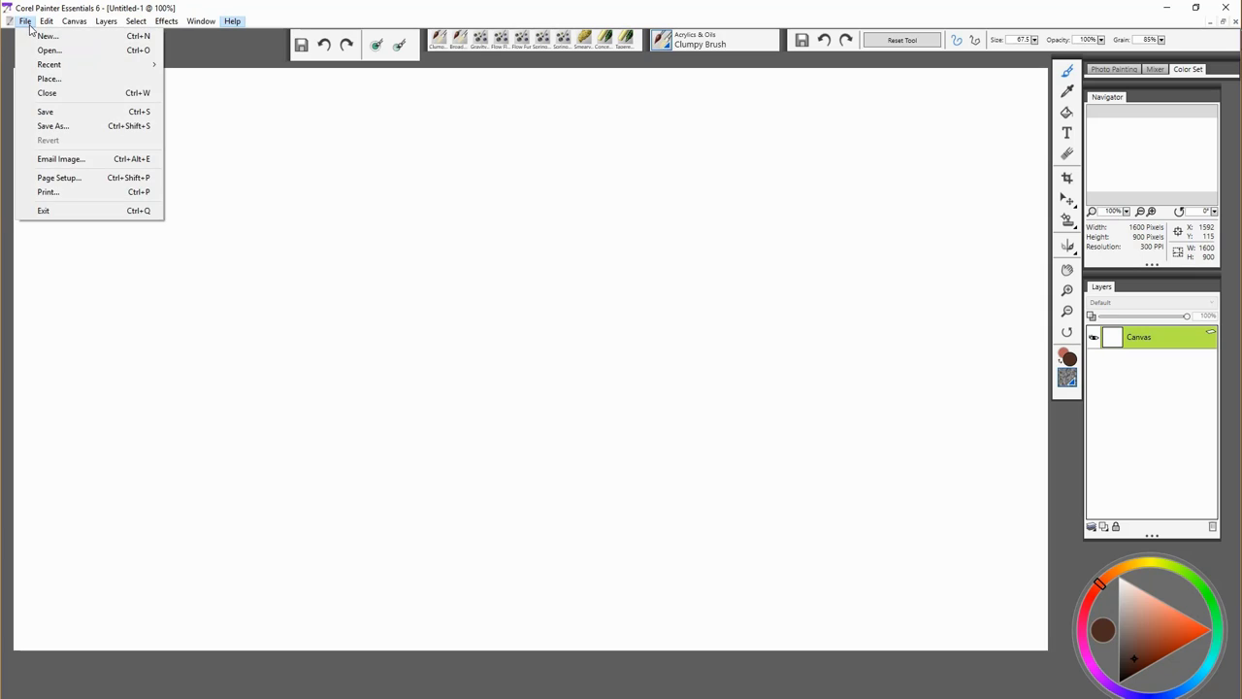
click(46, 19)
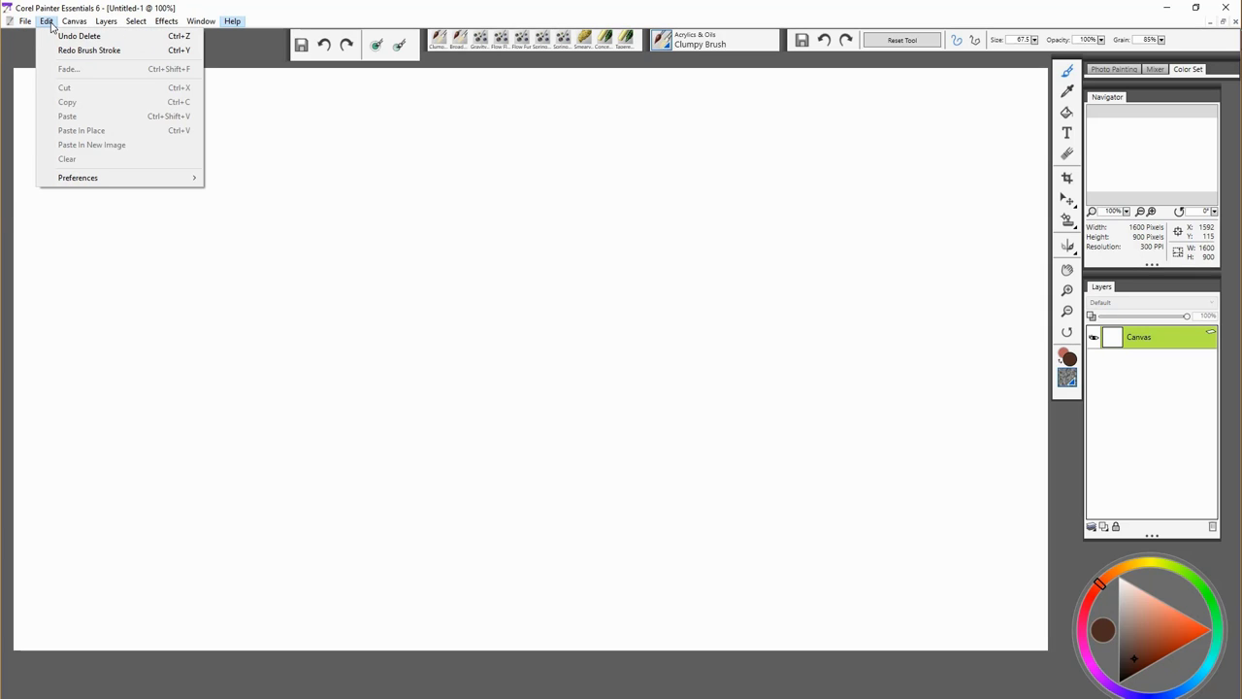
click(74, 20)
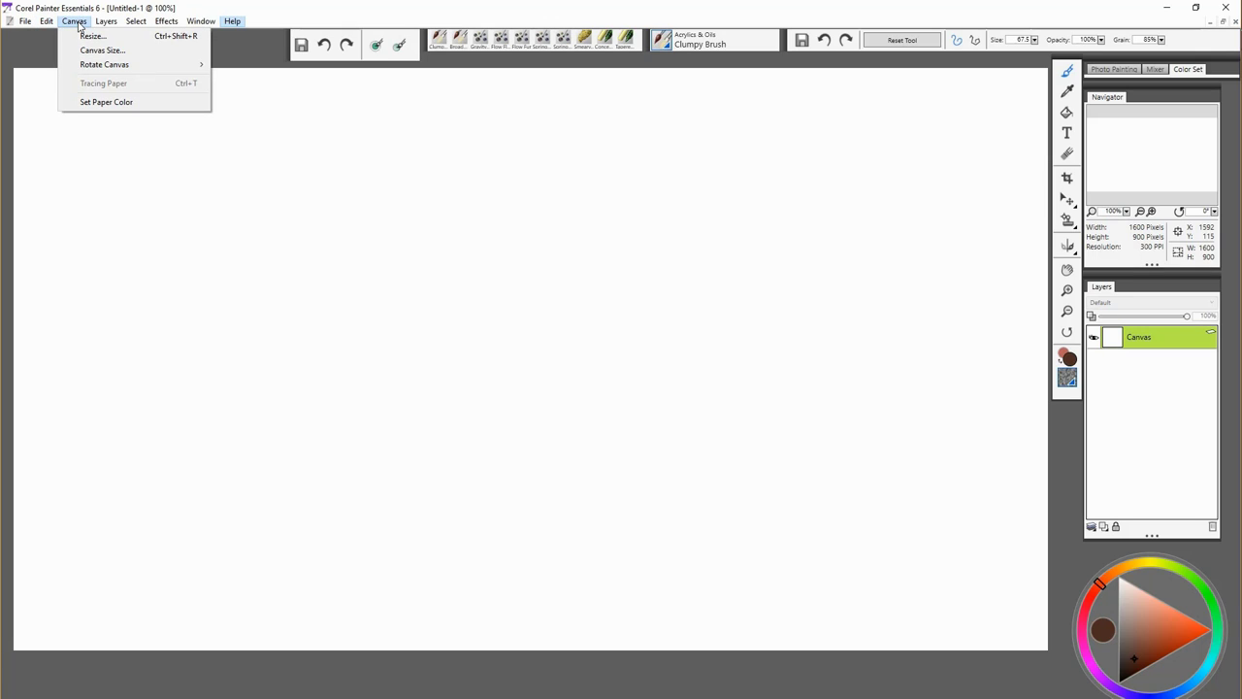
click(105, 19)
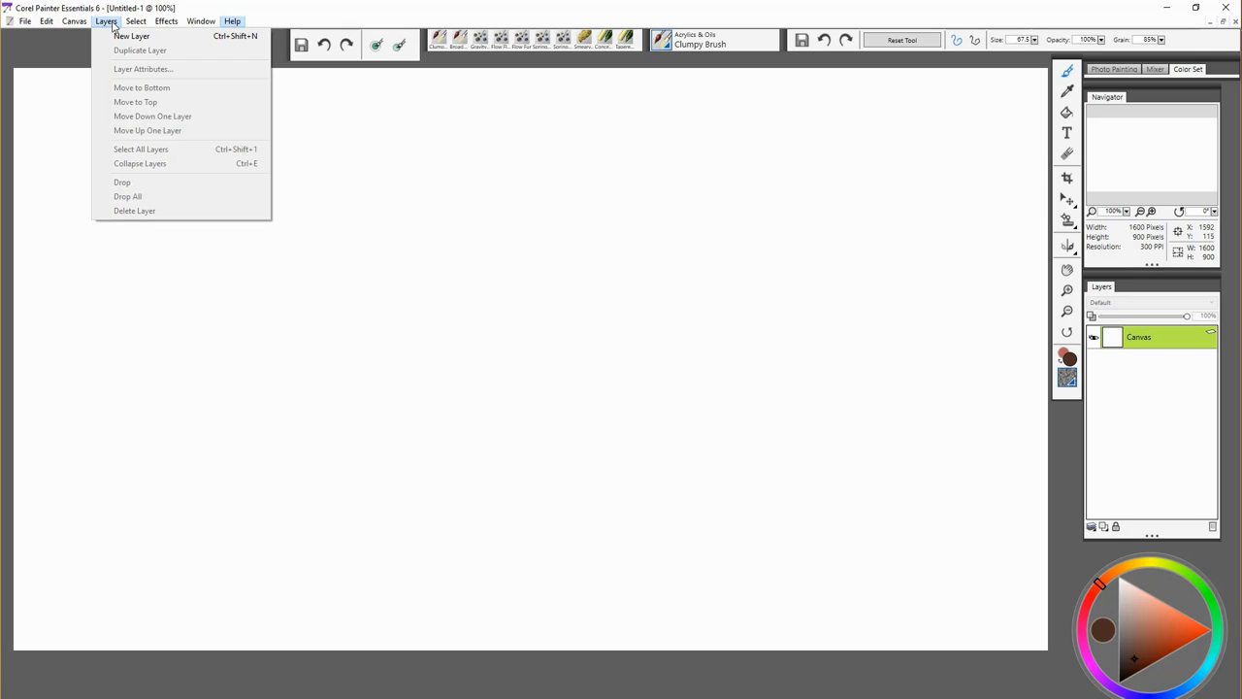
click(136, 19)
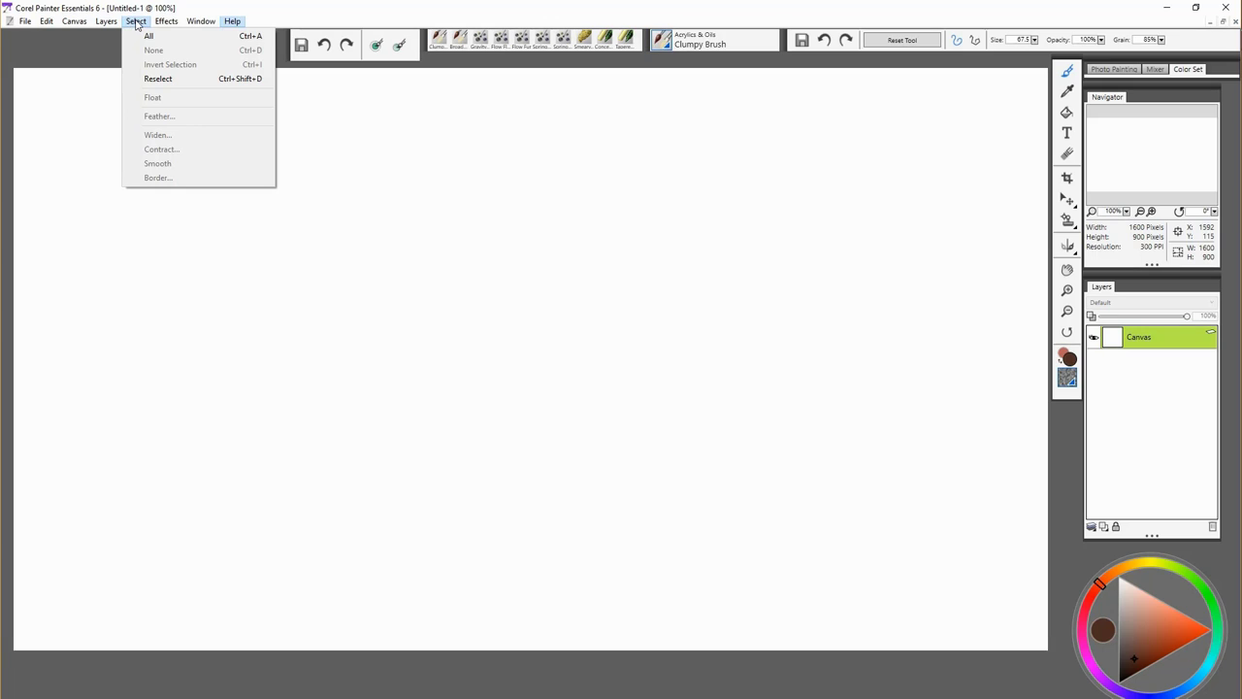
click(166, 19)
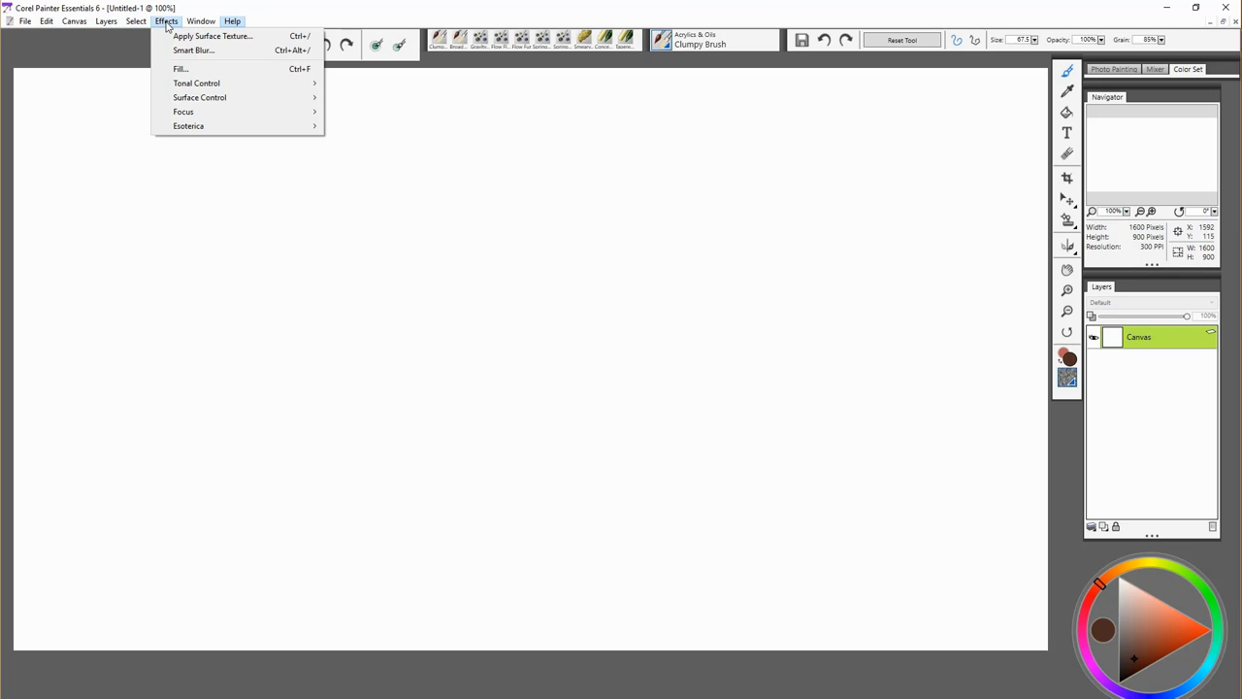
mouse_move(196, 82)
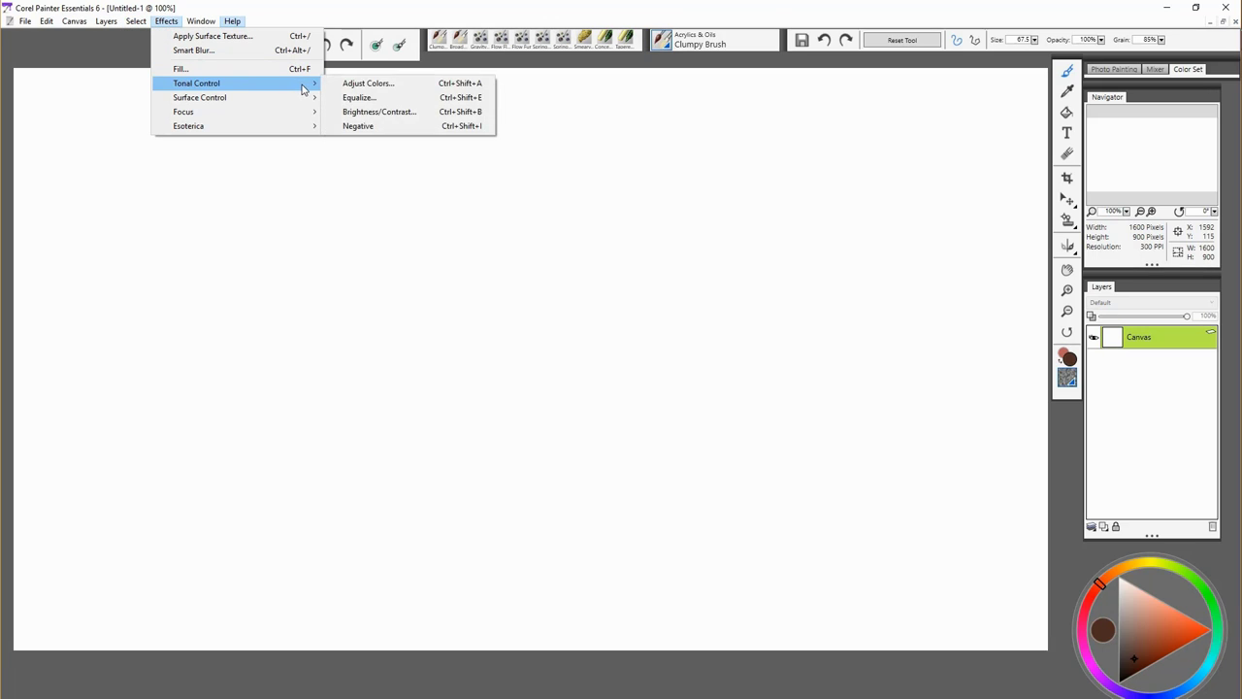
mouse_move(198, 97)
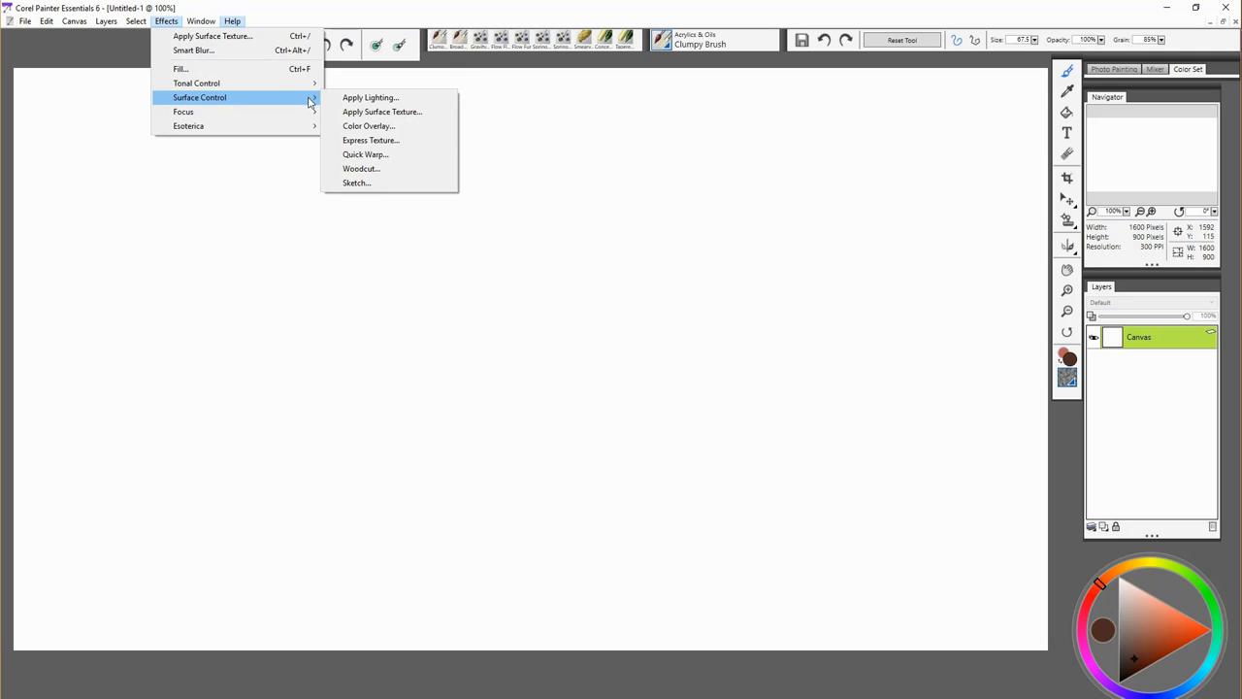
mouse_move(188, 126)
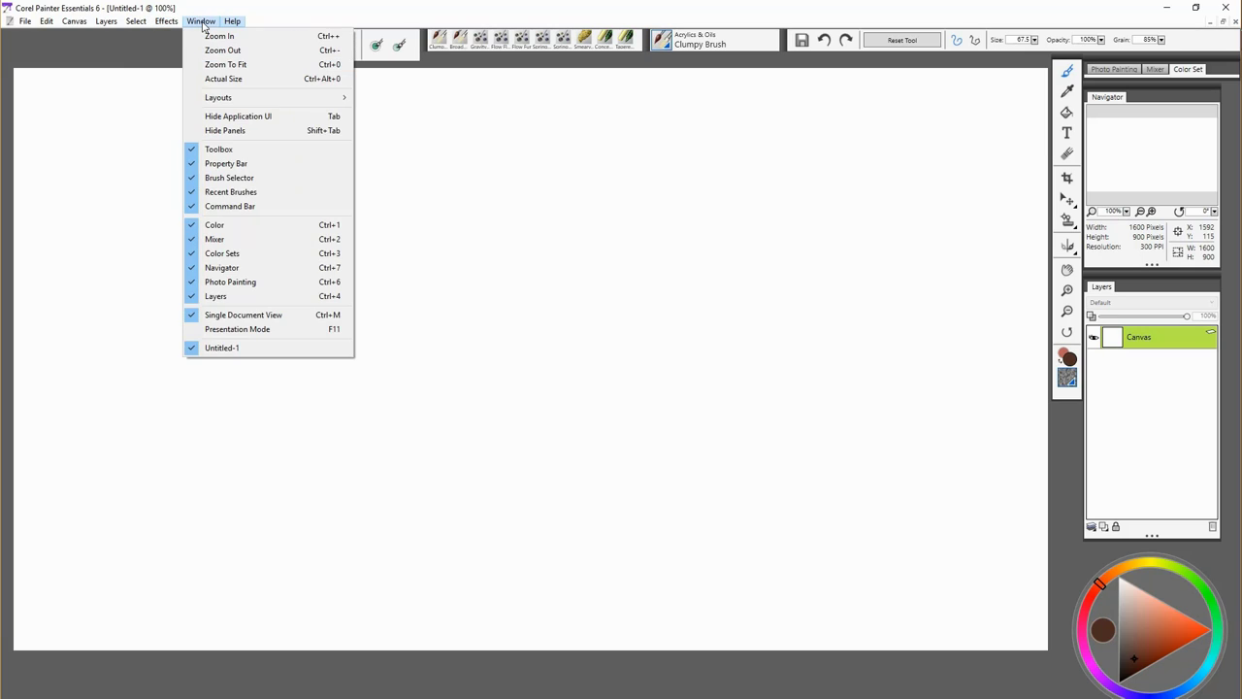
mouse_move(210, 23)
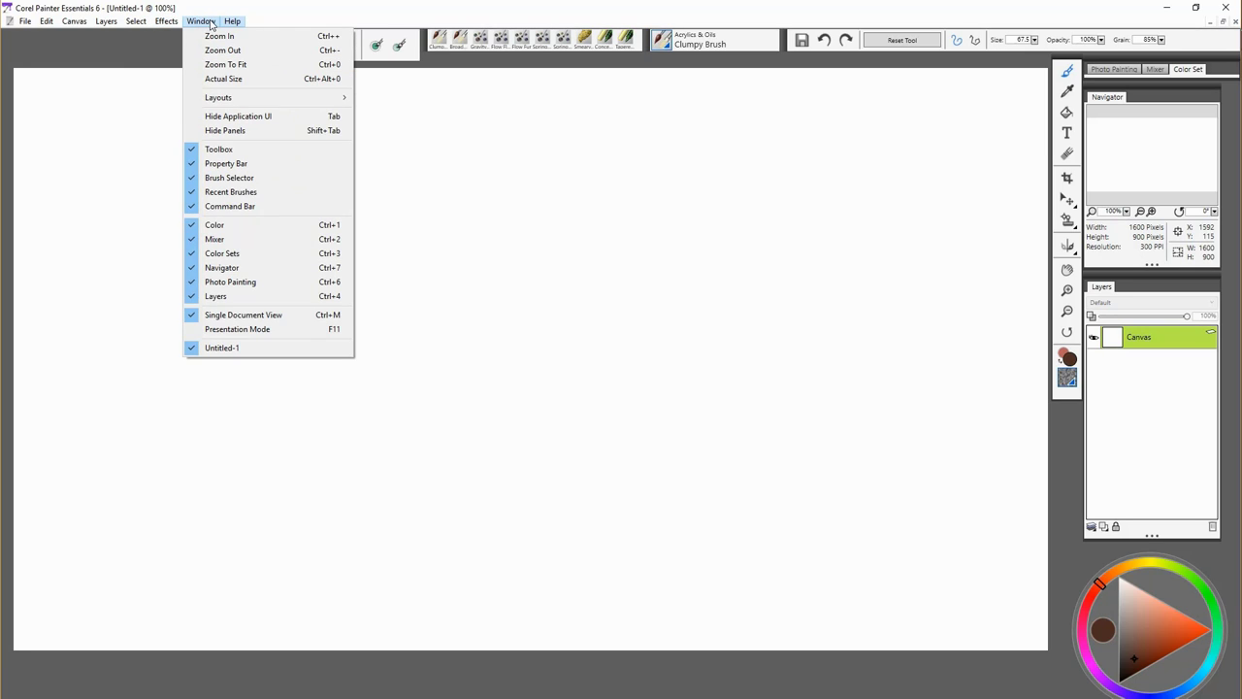
click(233, 19)
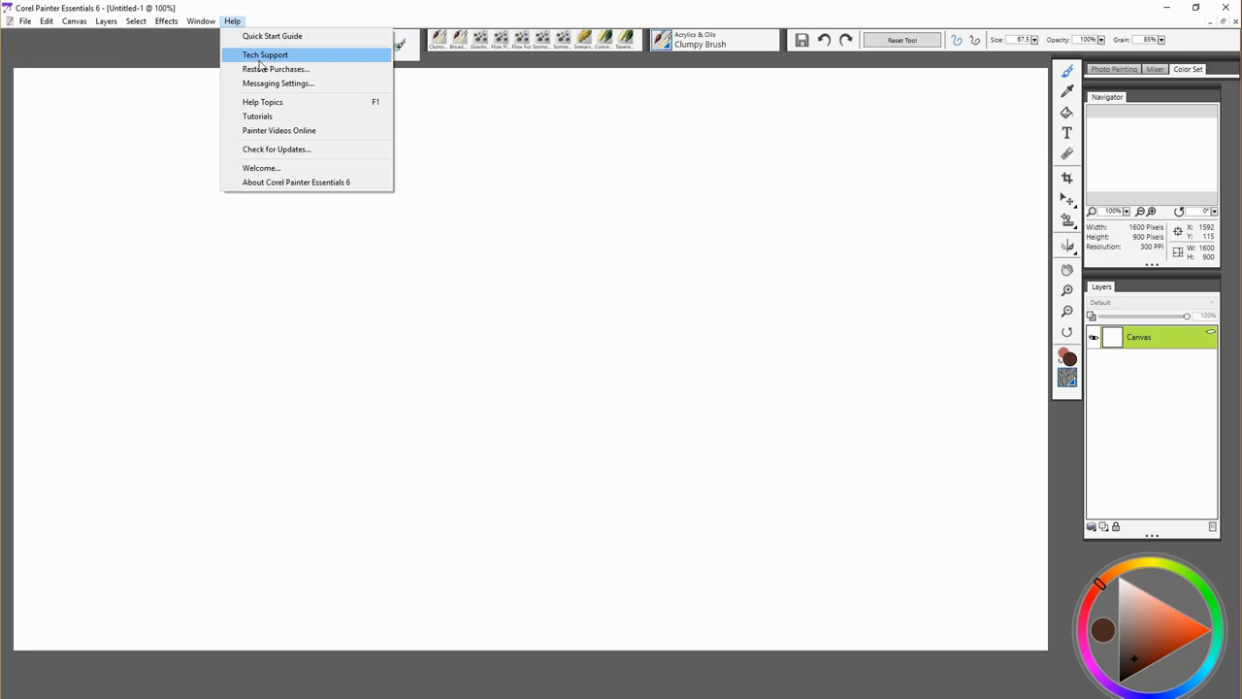
mouse_move(330, 130)
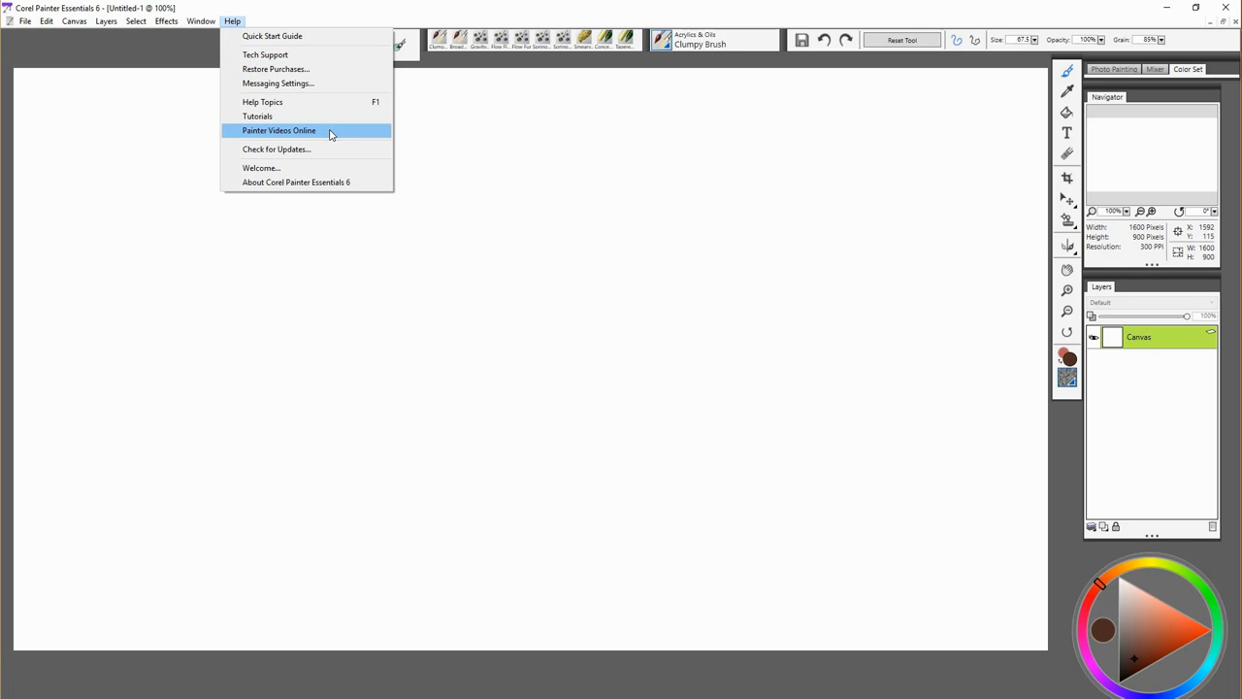
mouse_move(348, 136)
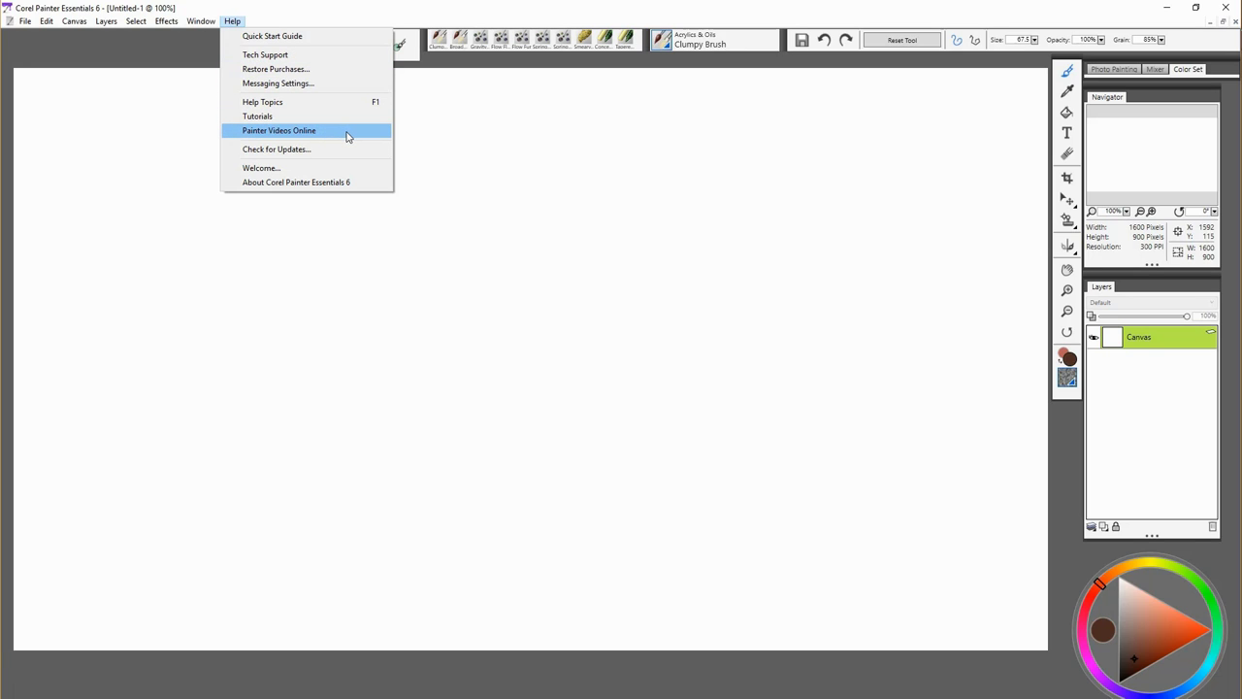
Open Painter Videos Online and scroll through the PainterTutorials YouTube channel
click(280, 130)
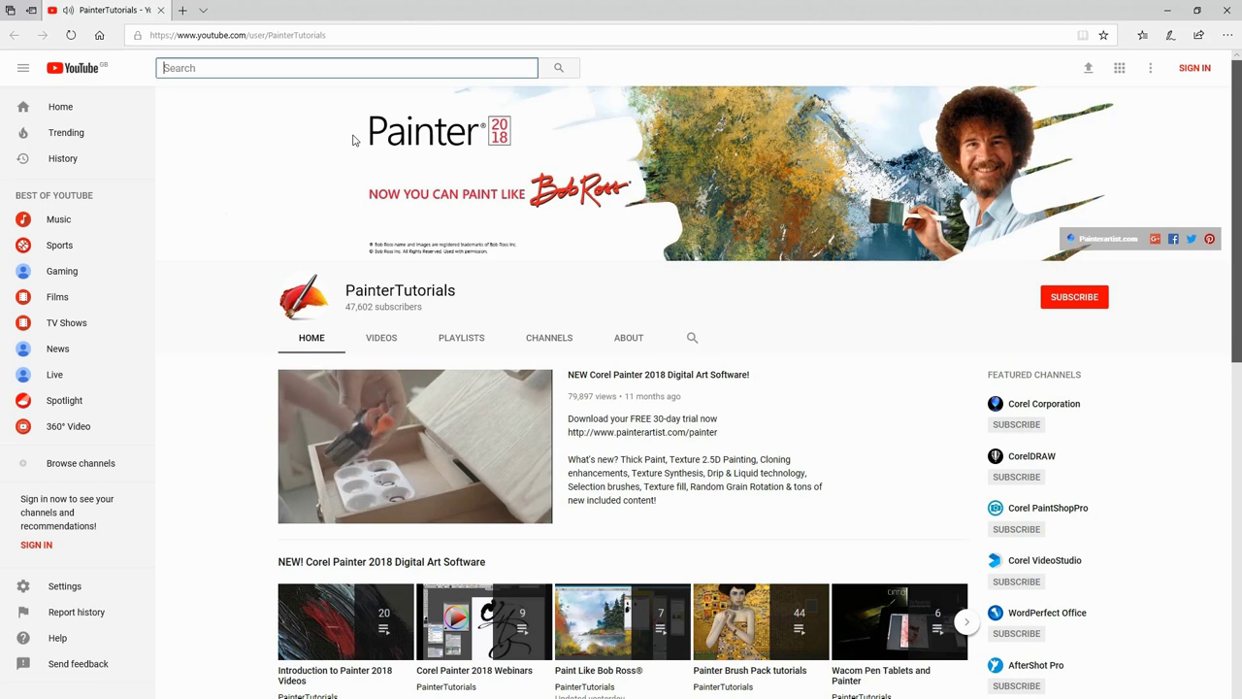
scroll(down, 3)
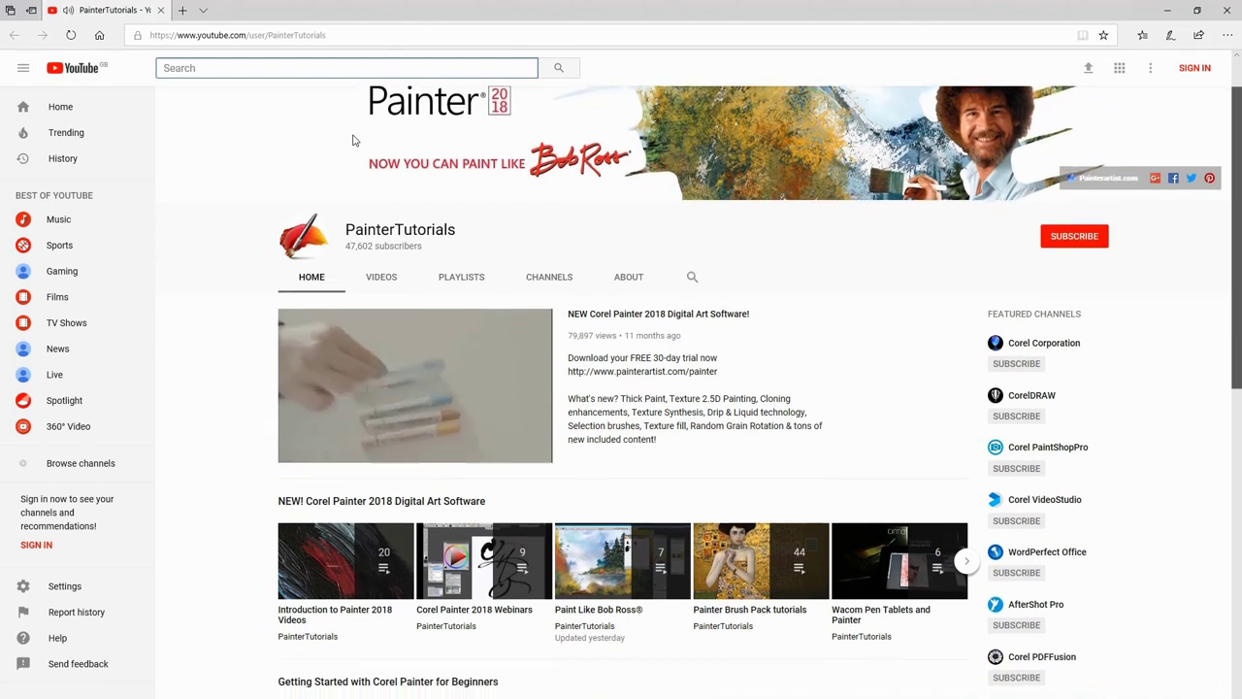
scroll(down, 3)
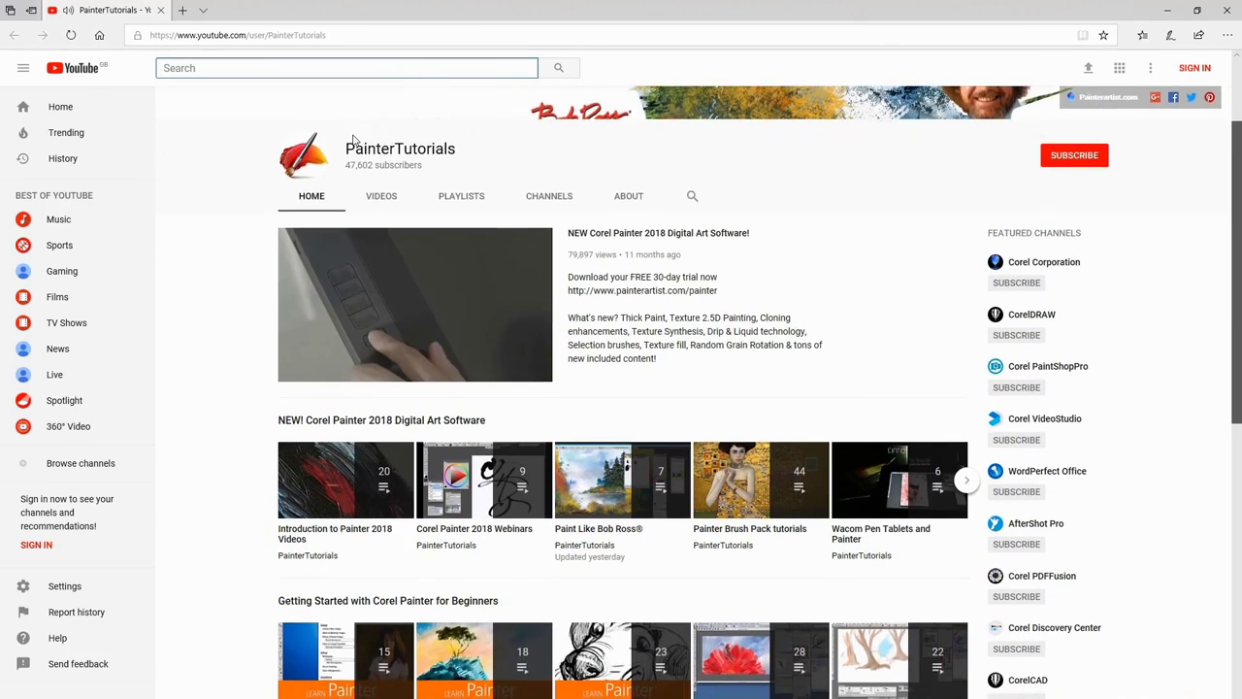
scroll(down, 3)
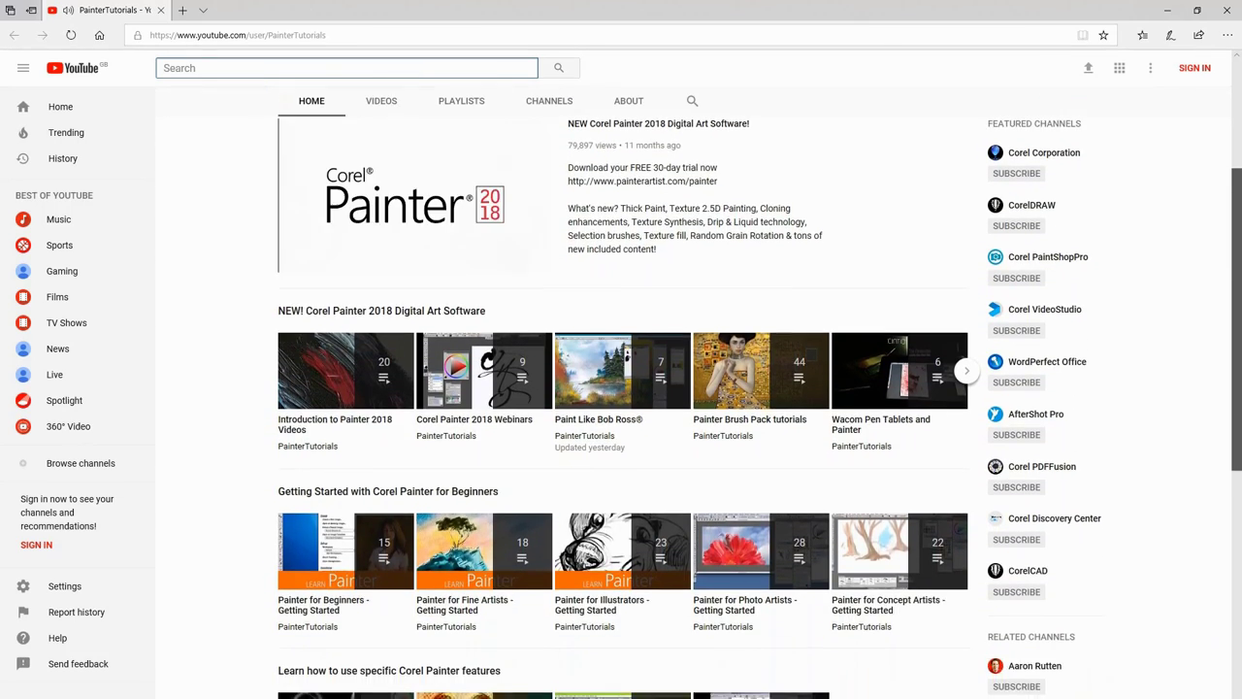
scroll(down, 3)
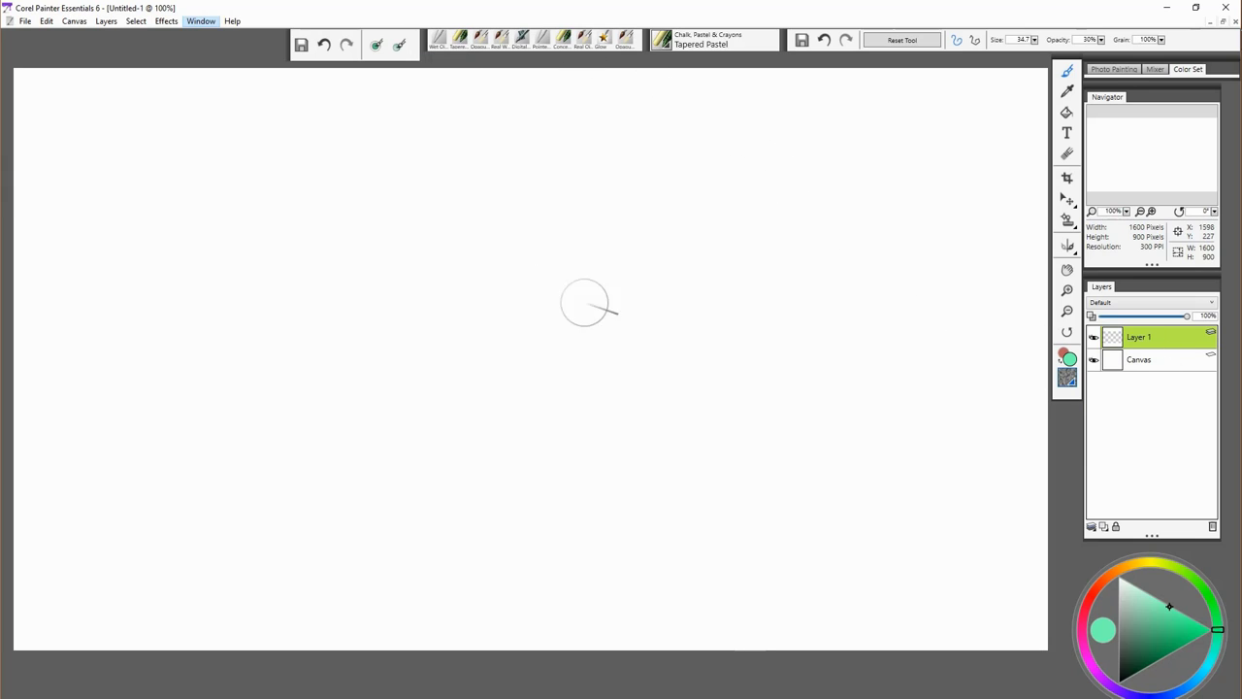
mouse_move(776, 94)
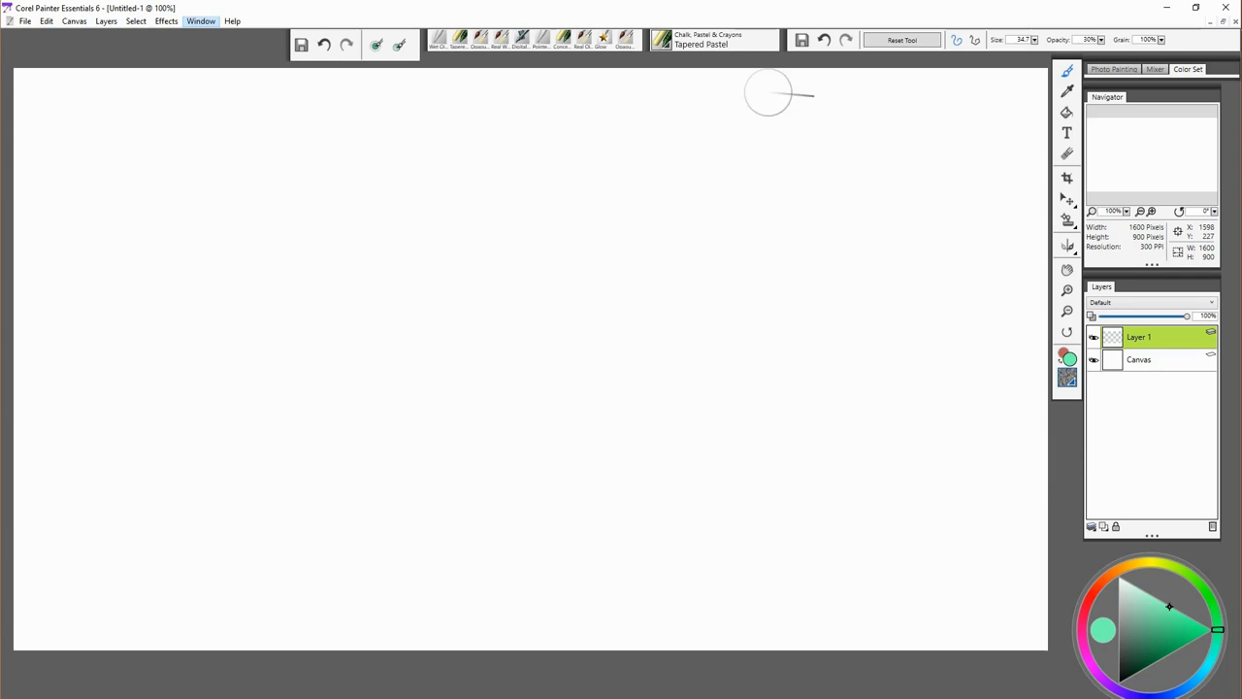
mouse_move(416, 108)
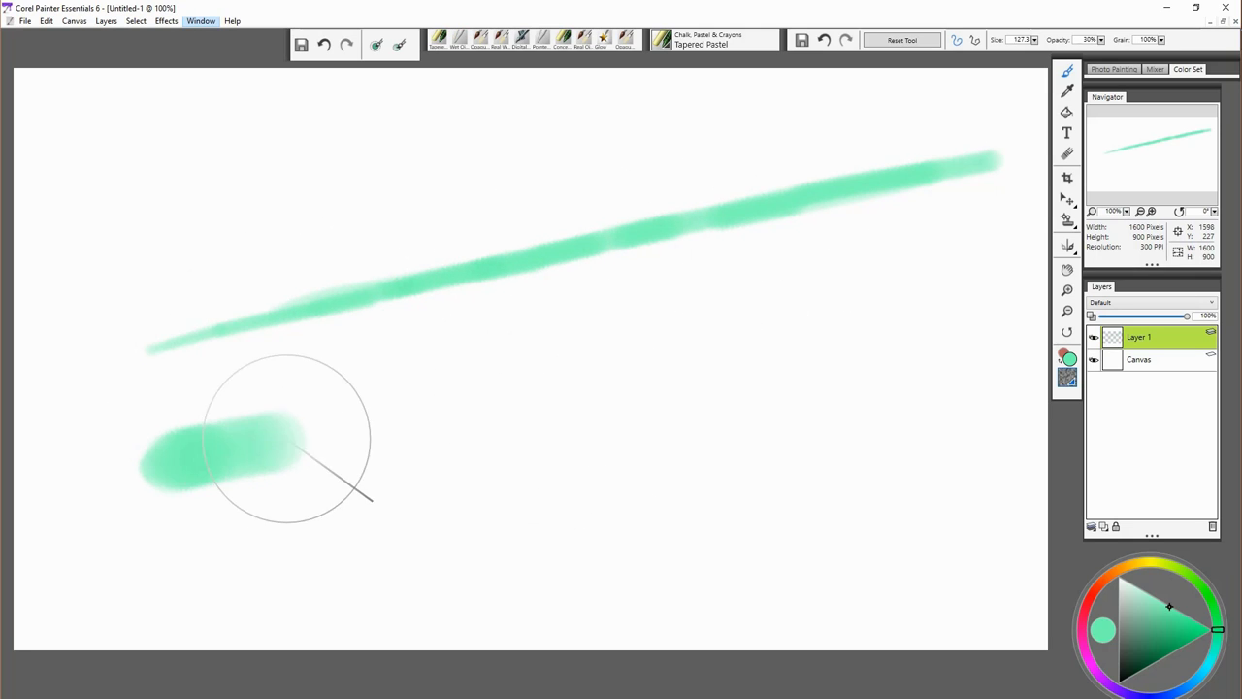
Paint four diagonal mint-green Tapered Pastel strokes of varying width across the canvas
drag(282, 456, 767, 326)
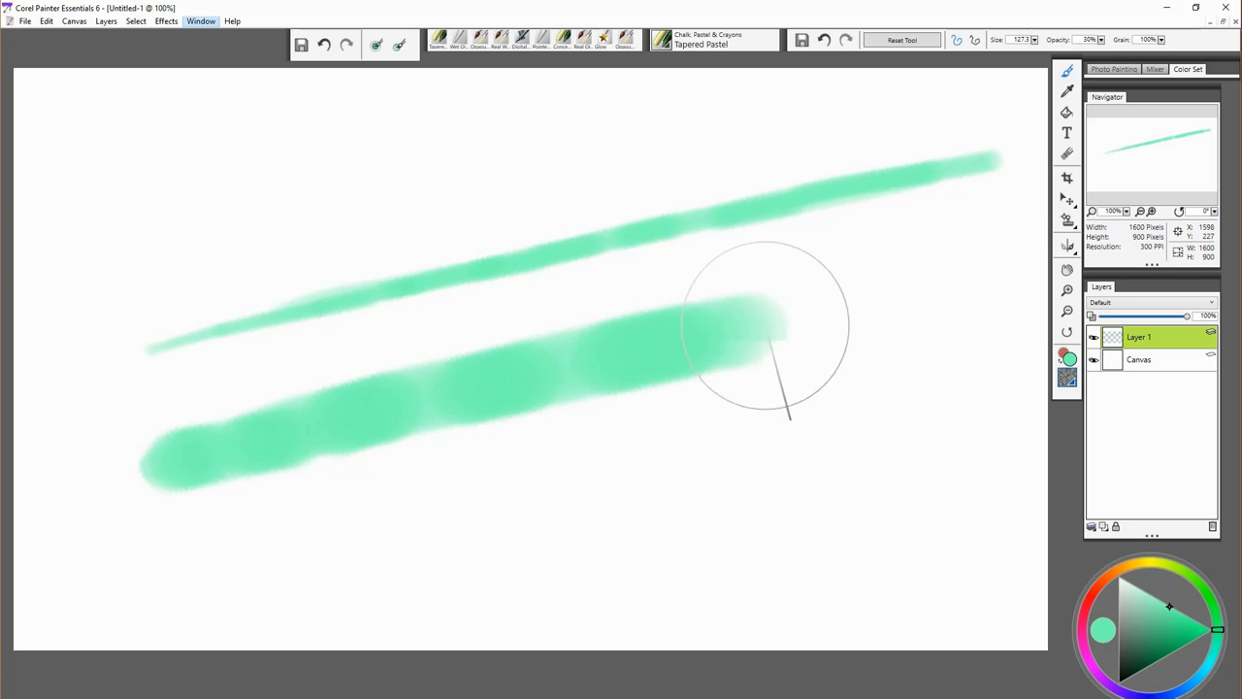
drag(767, 326, 218, 559)
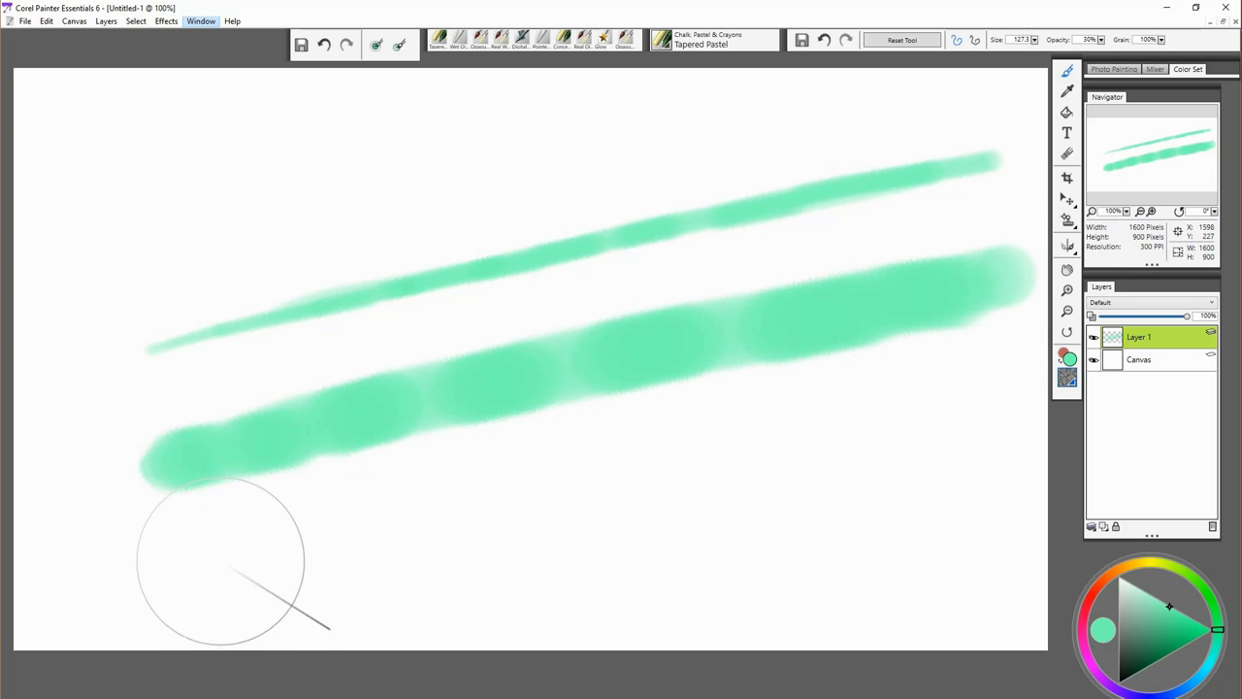
drag(194, 573, 462, 528)
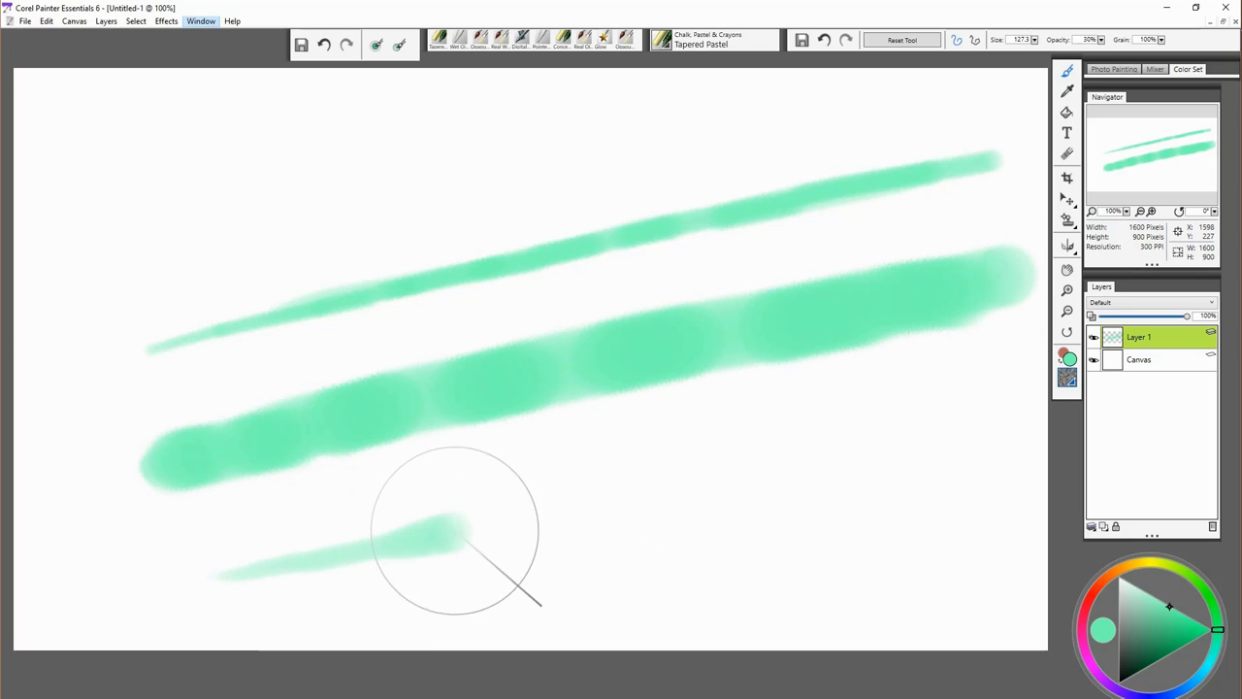
drag(457, 529, 1013, 447)
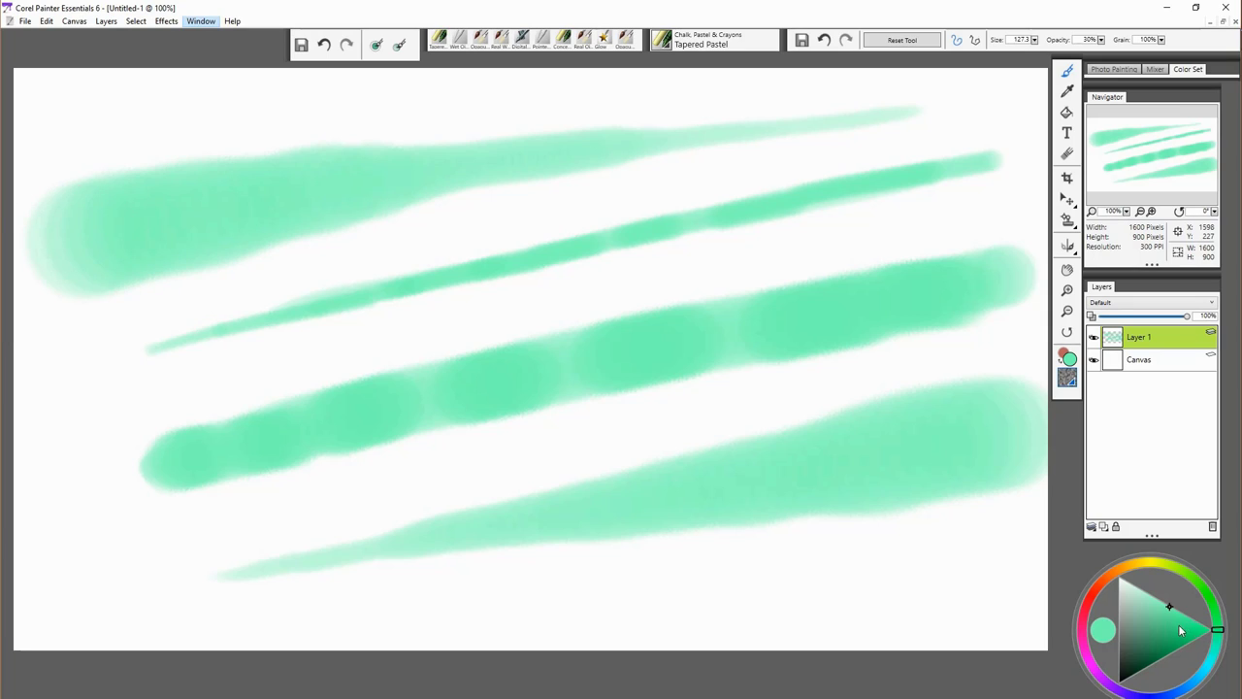
mouse_move(1161, 569)
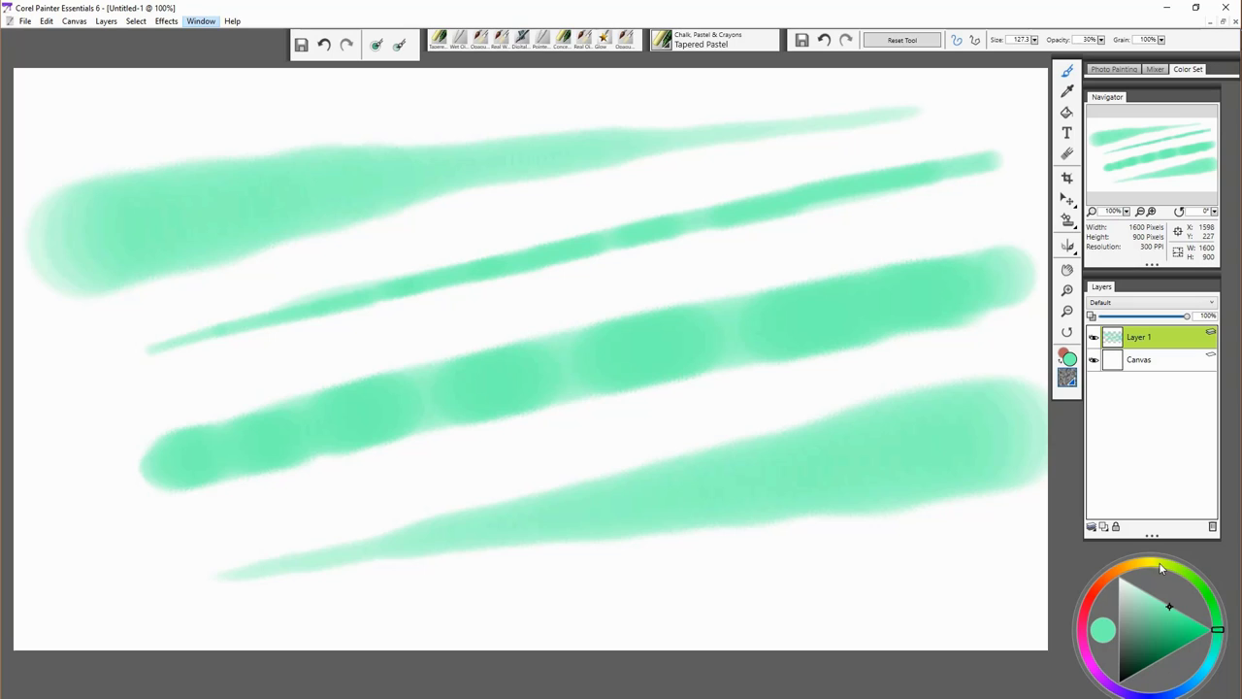
Choose yellow and paint a large zigzag stroke weaving over the green strokes
click(1141, 563)
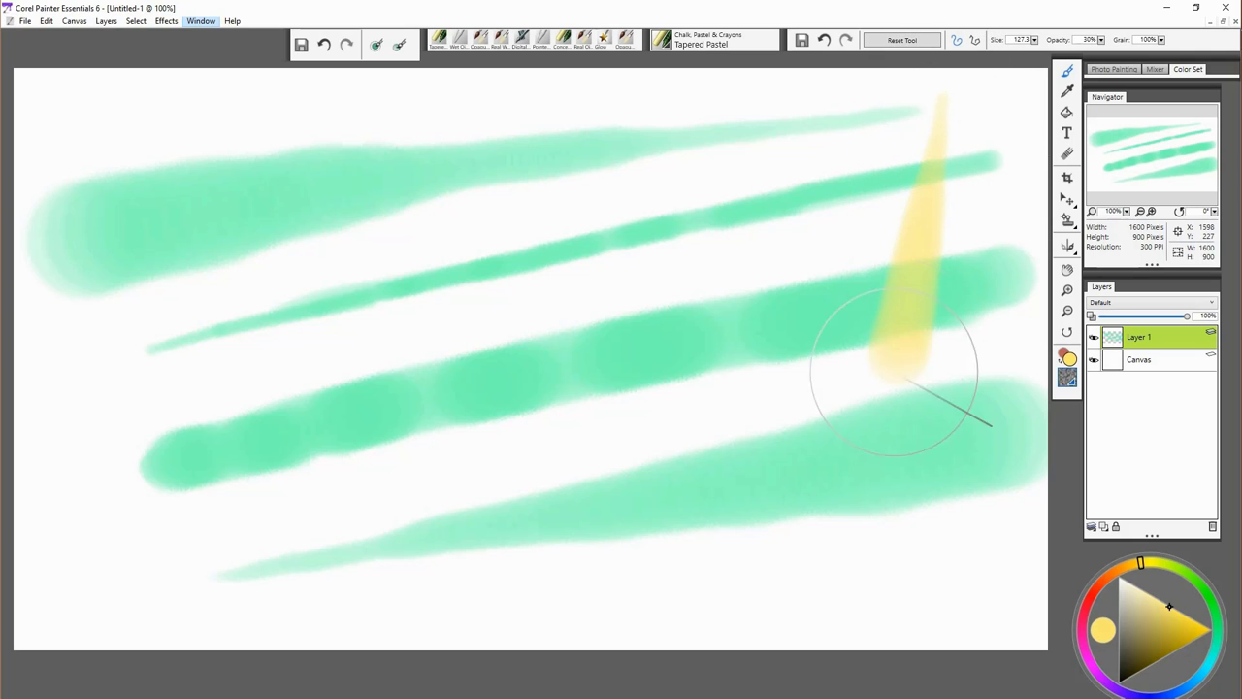
drag(917, 369, 602, 136)
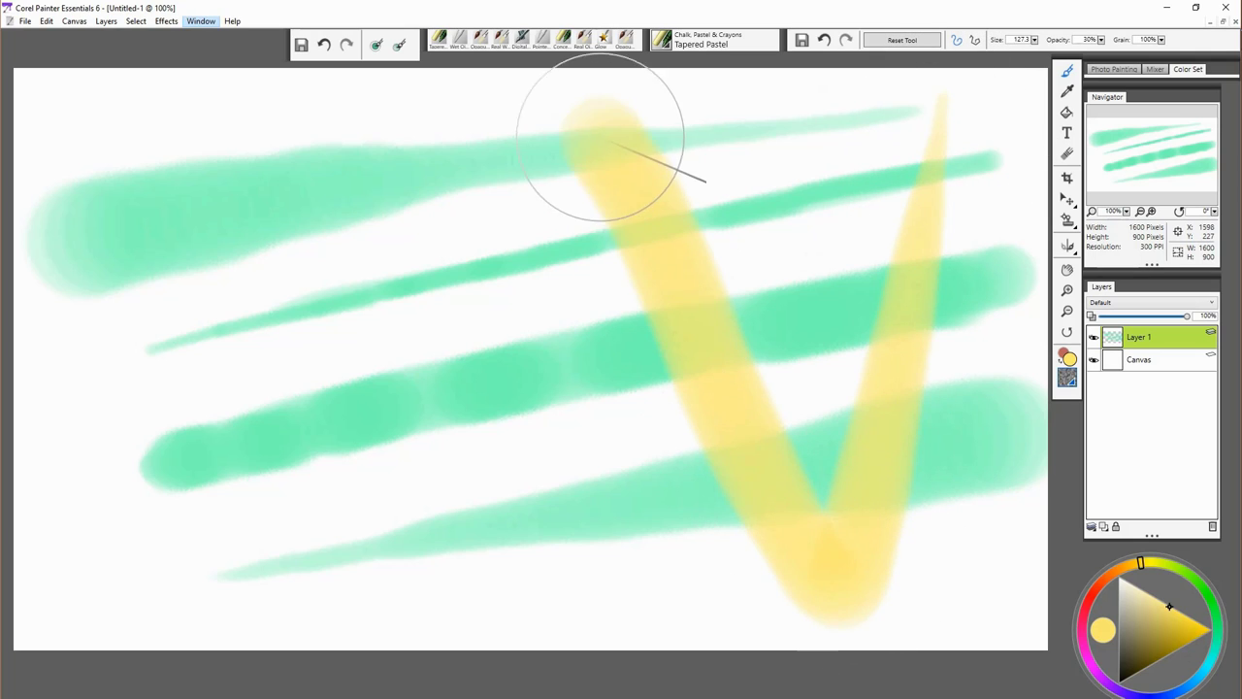
drag(602, 145, 407, 442)
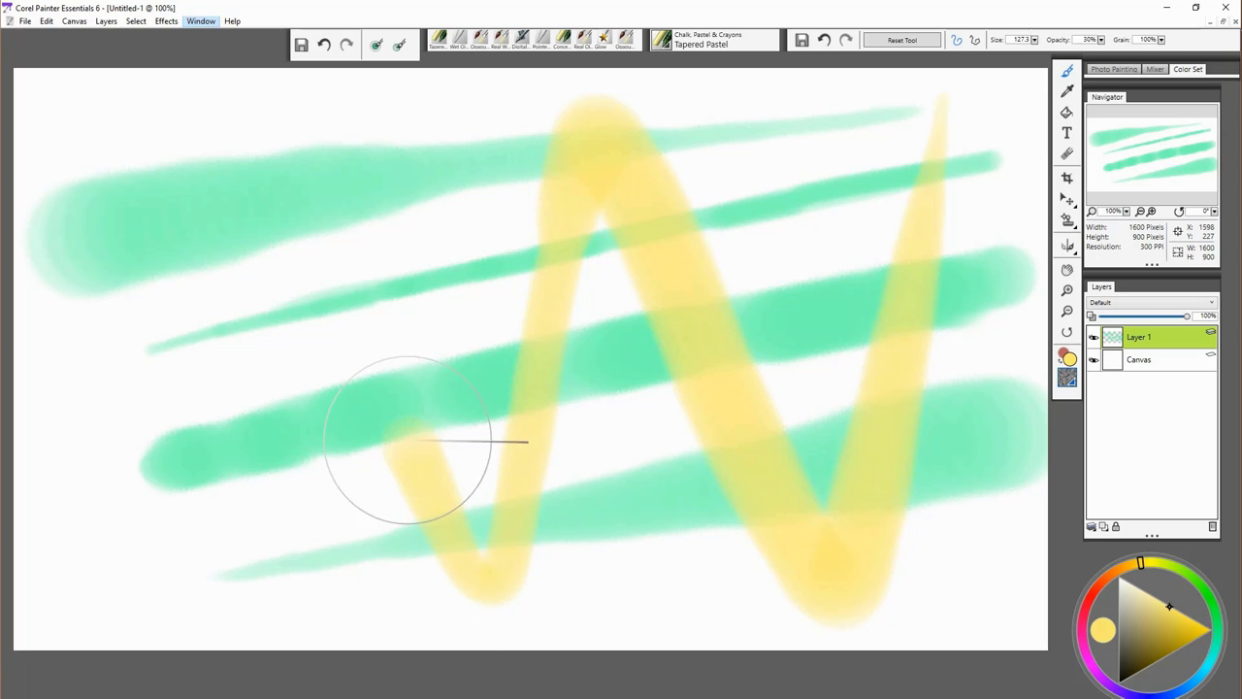
drag(417, 442, 121, 586)
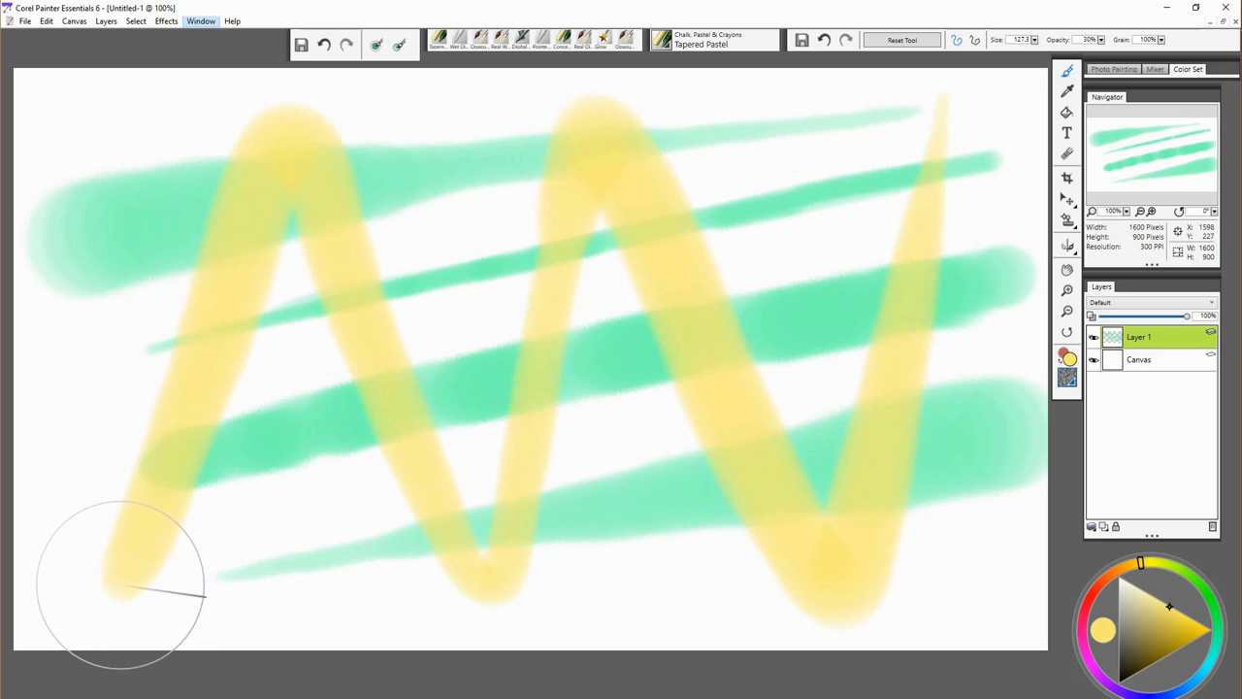
Choose the Spring Rainbow Silk variant from the Particles brush category
click(714, 39)
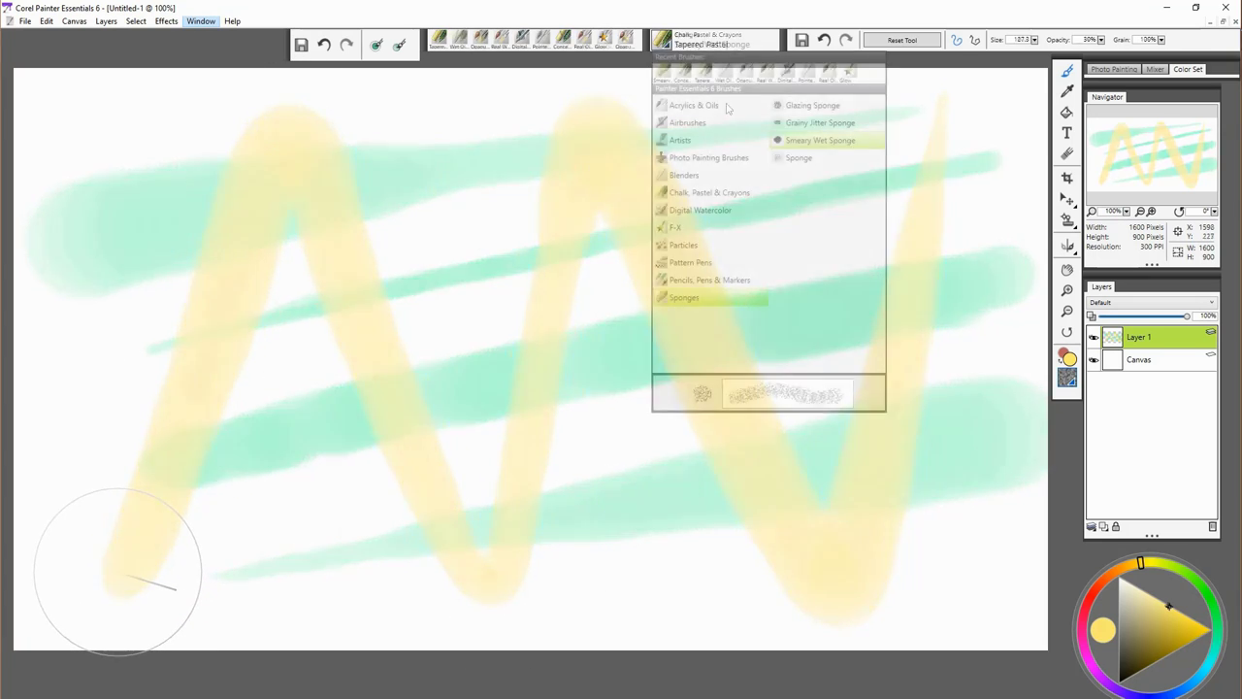
click(683, 245)
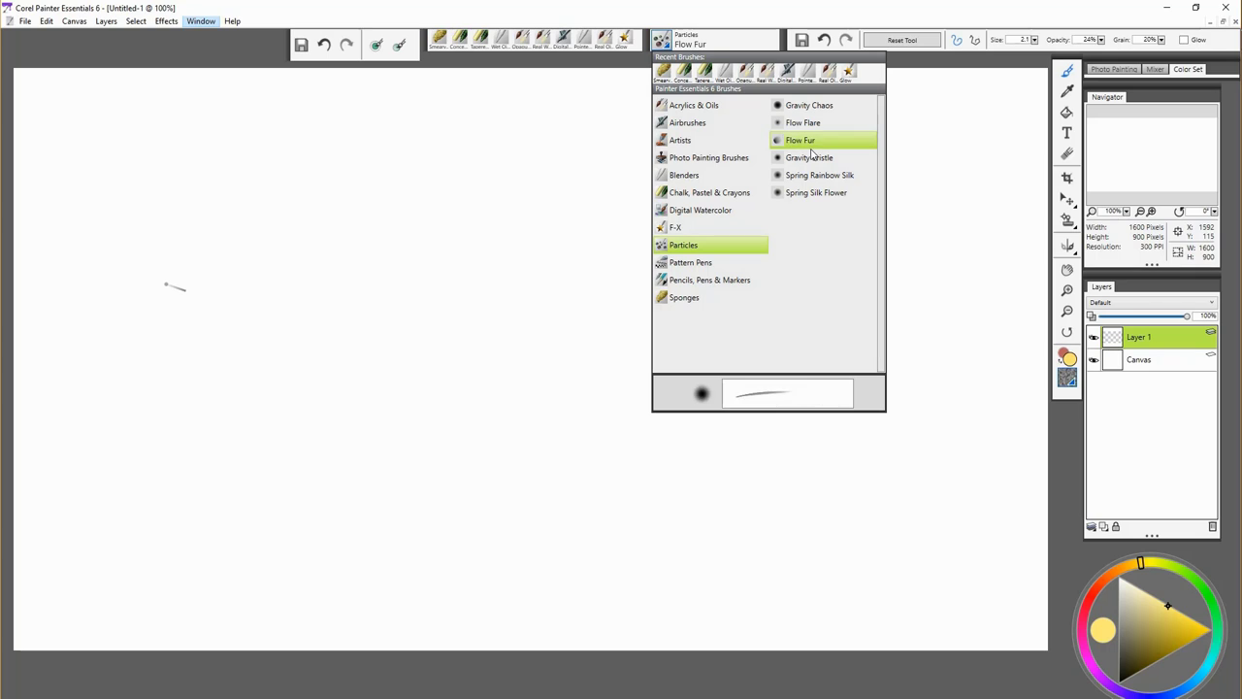
mouse_move(831, 169)
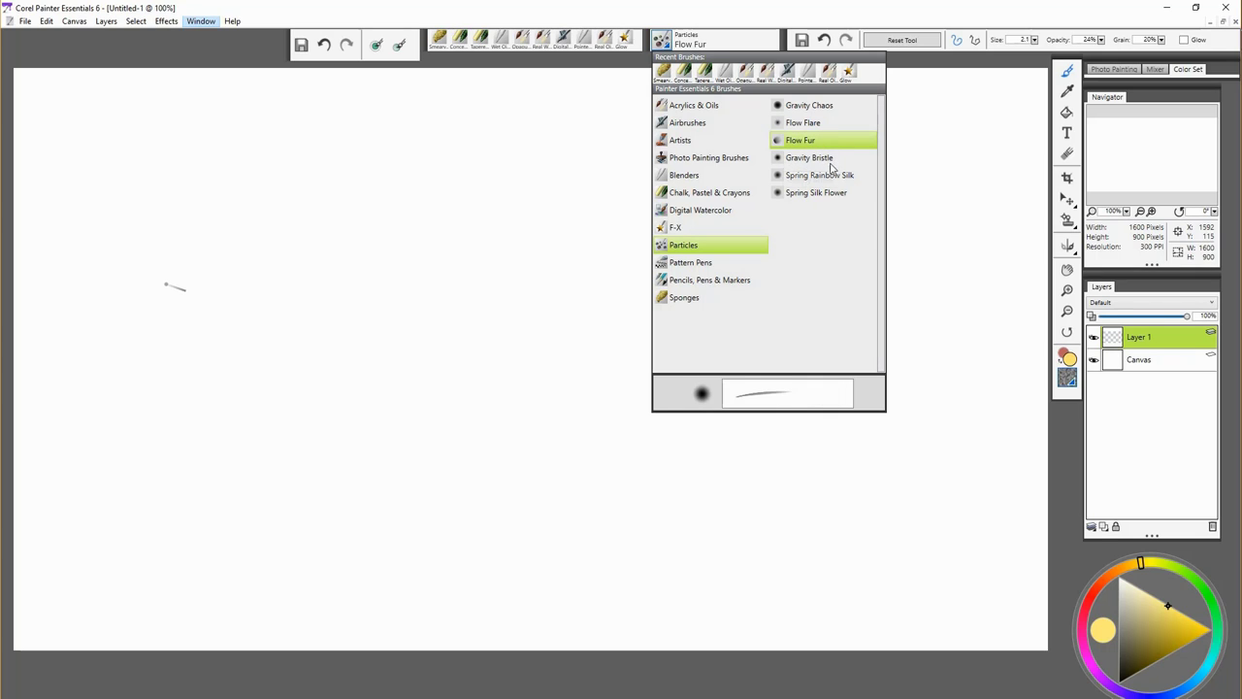
click(819, 175)
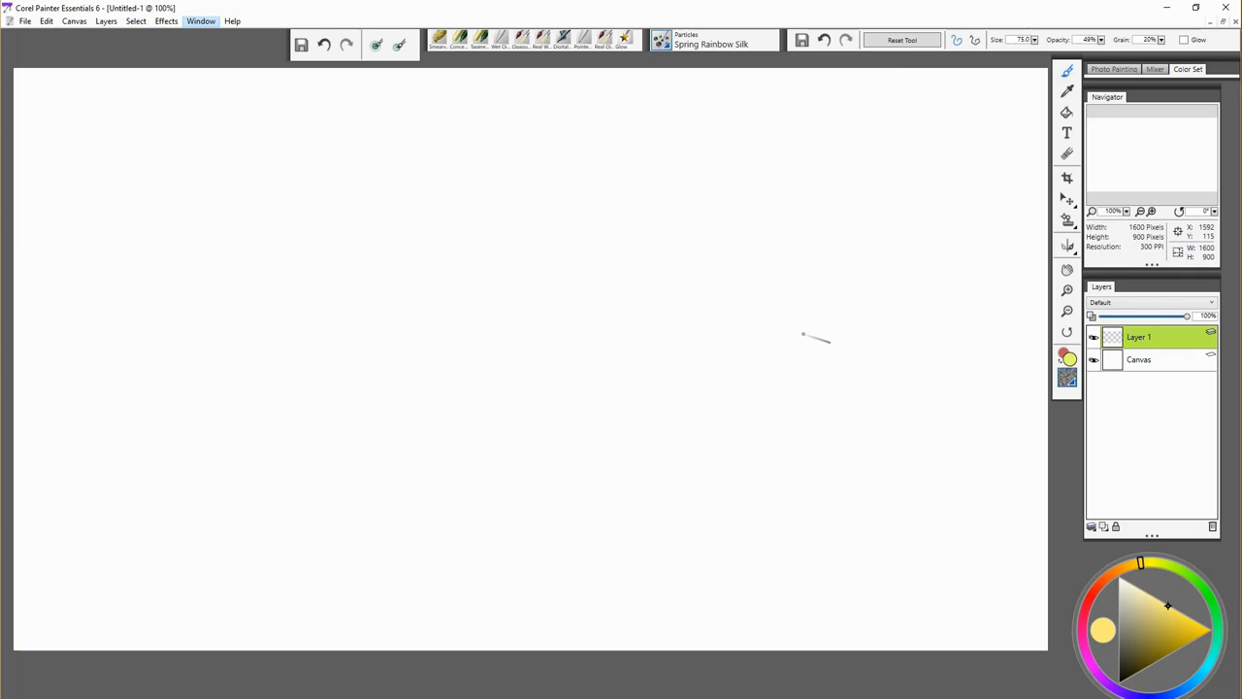
mouse_move(182, 530)
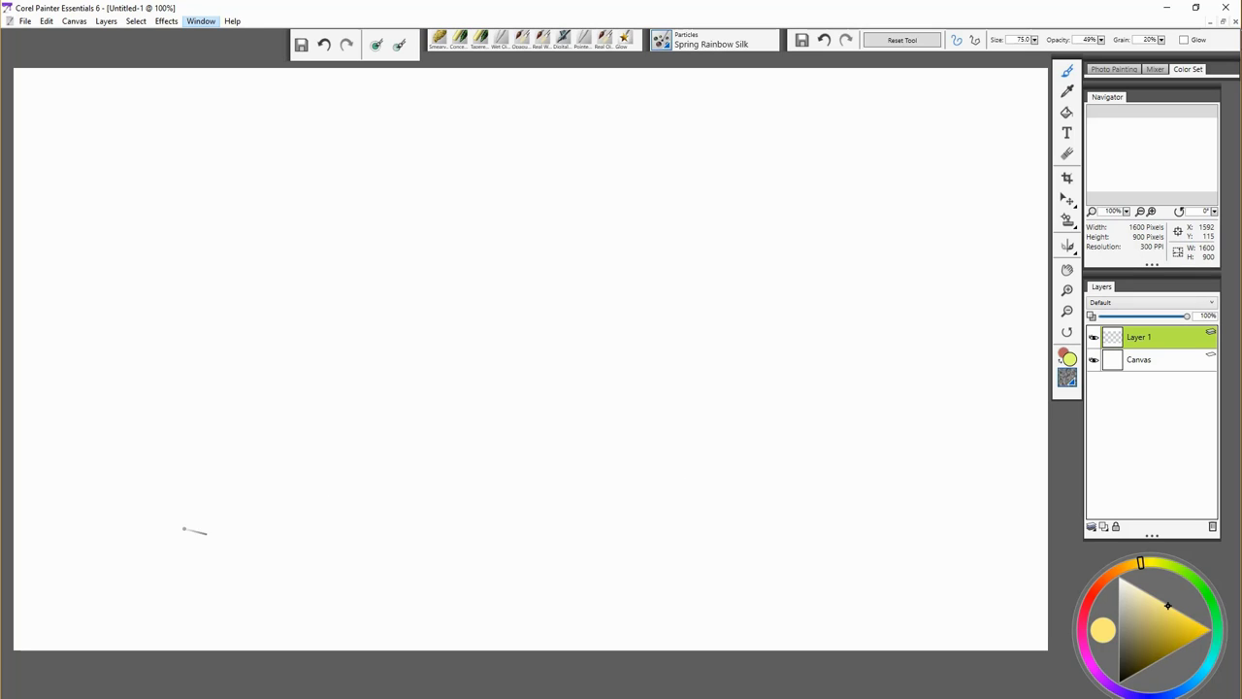
Paint looping Rainbow Silk strokes around the canvas edges and across the top
drag(184, 532, 689, 427)
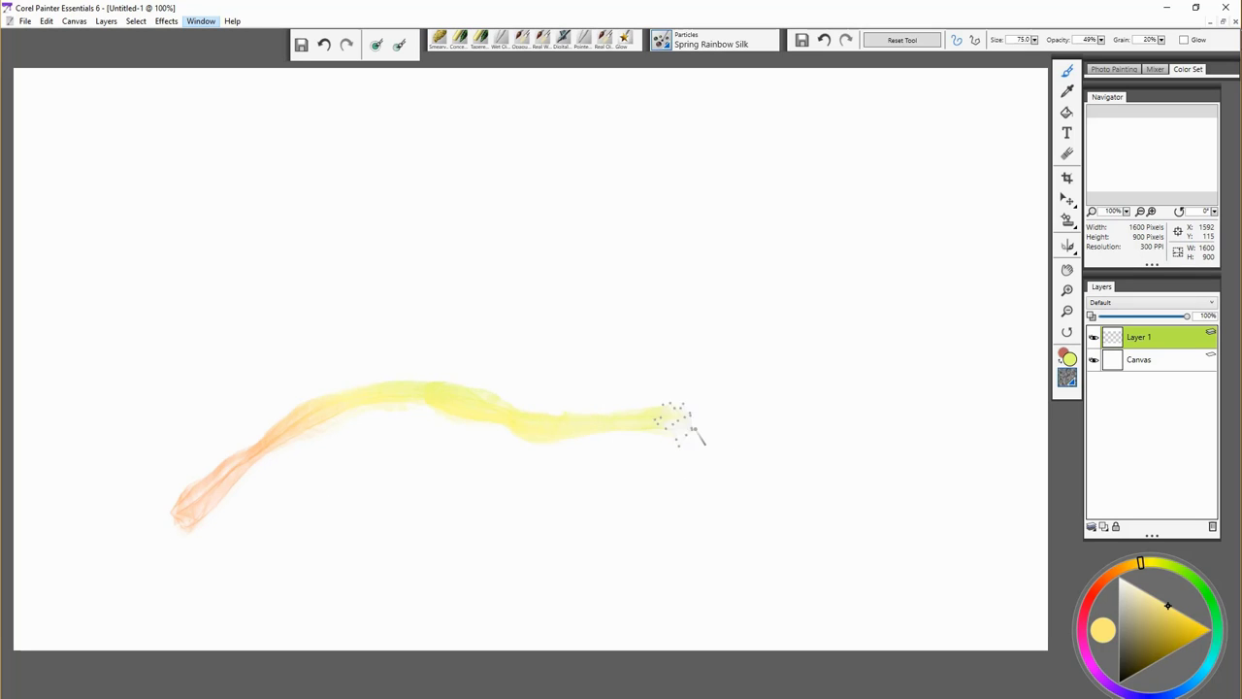
drag(689, 437, 675, 229)
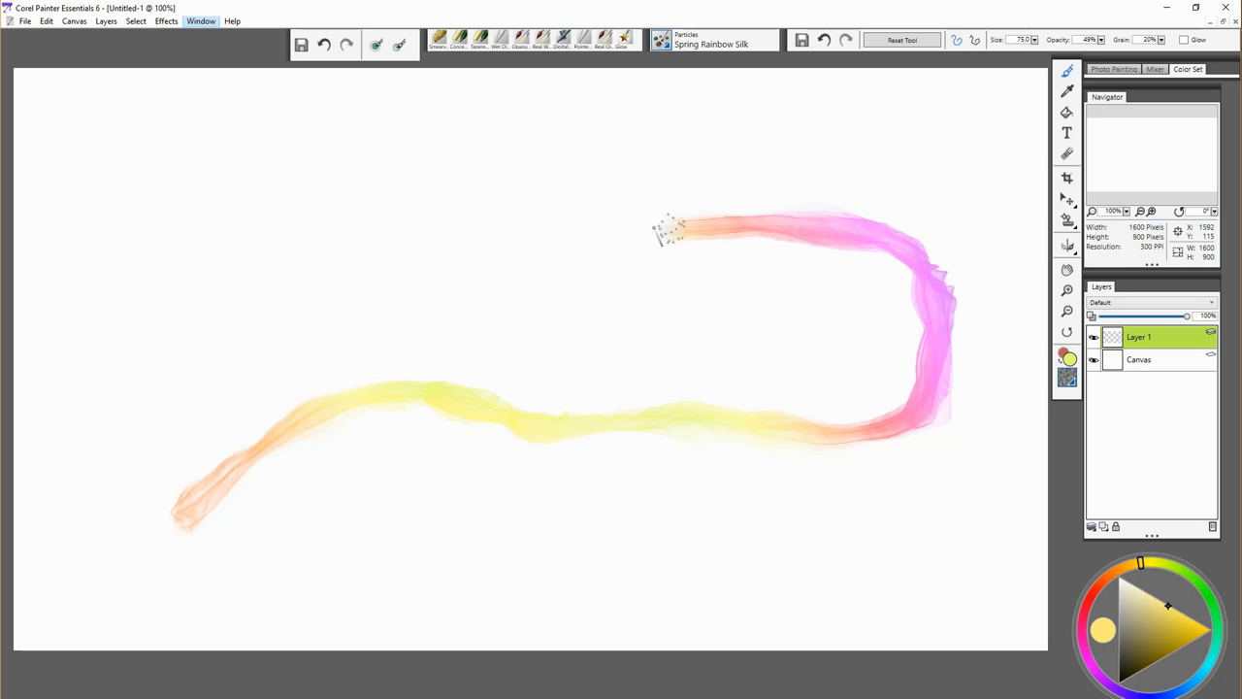
drag(670, 229, 81, 291)
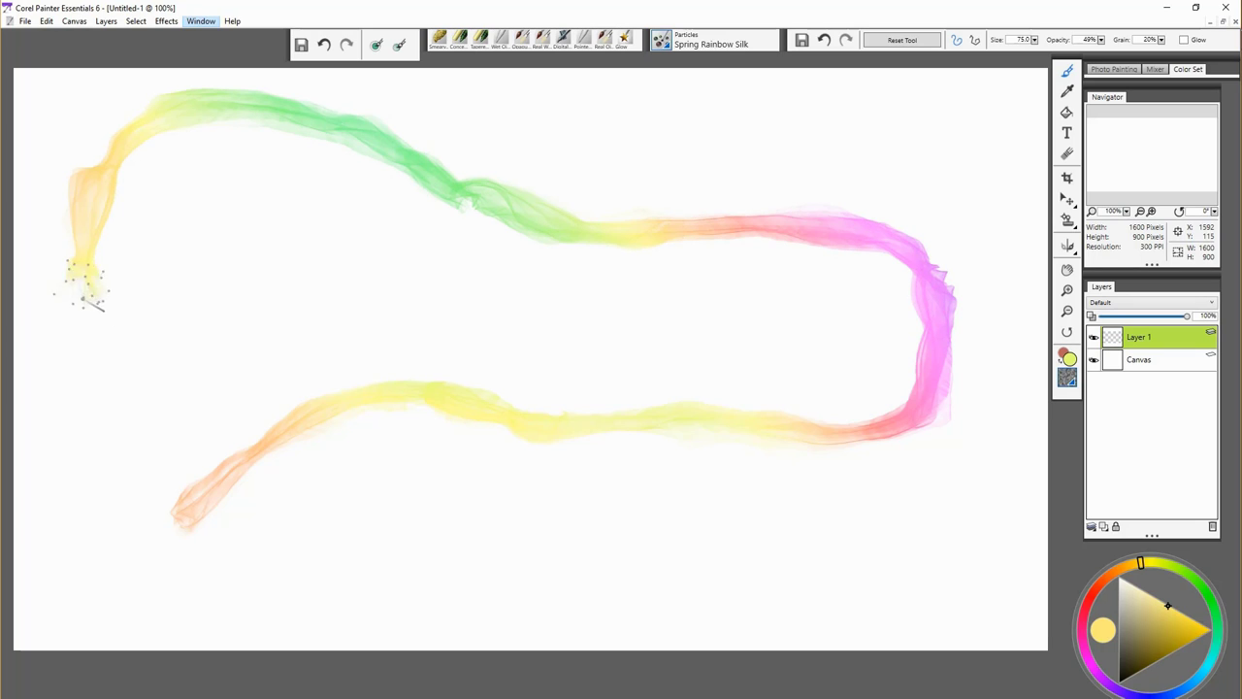
drag(82, 291, 680, 146)
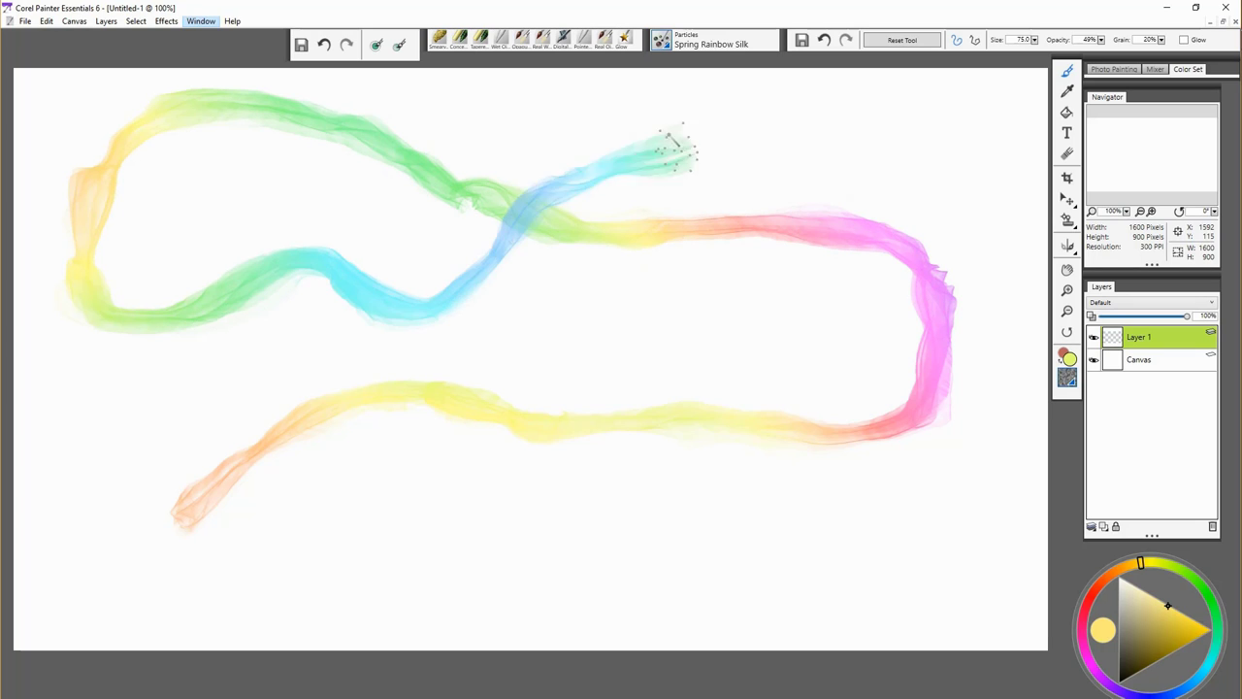
drag(679, 136, 825, 514)
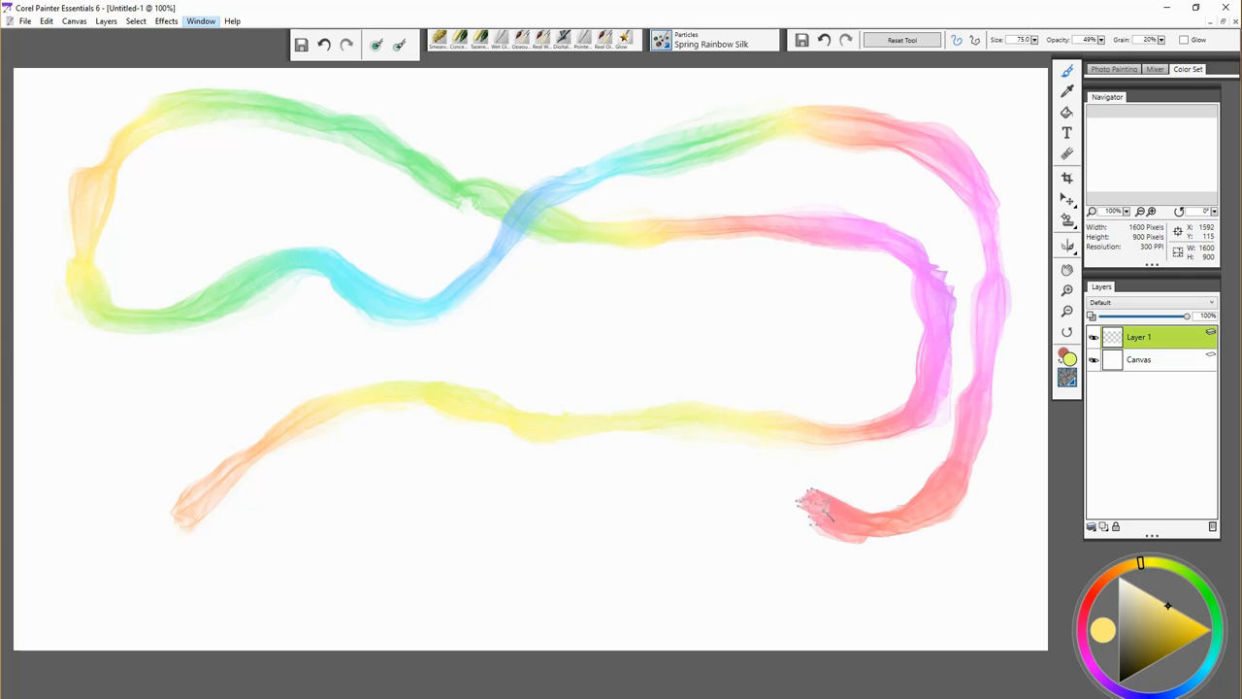
drag(825, 515, 437, 515)
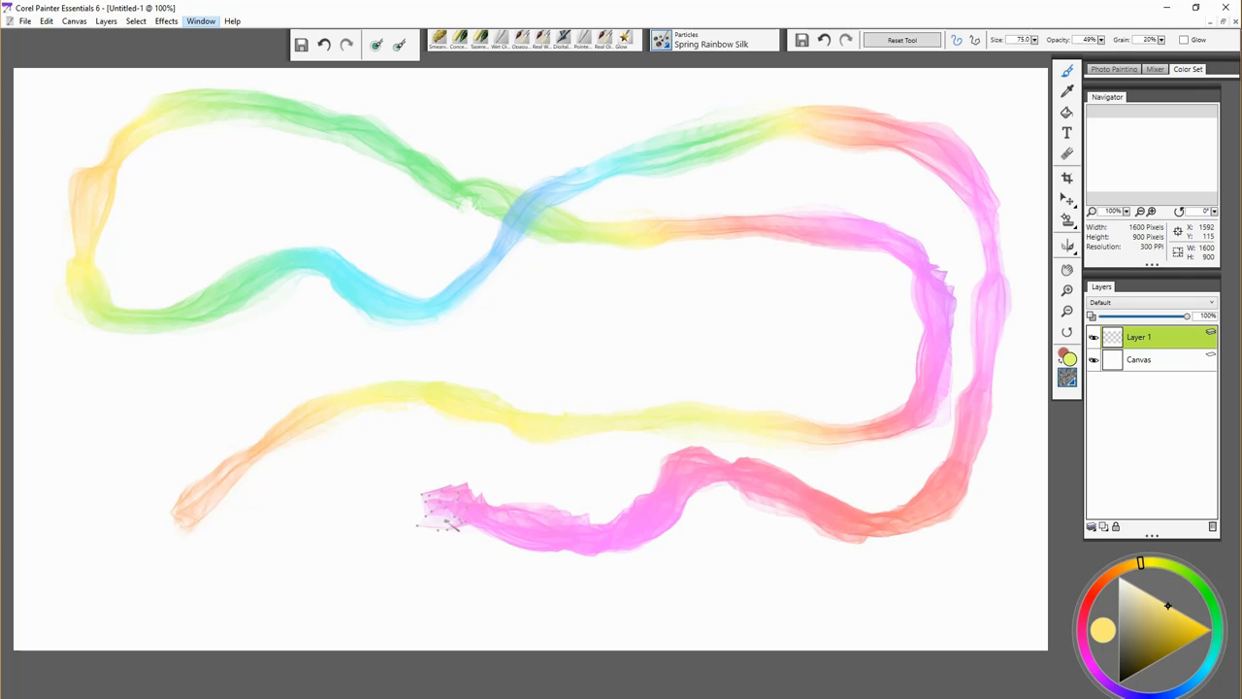
Add wavy Rainbow Silk strokes through the middle and a purple loop near the top centre
drag(446, 520, 151, 407)
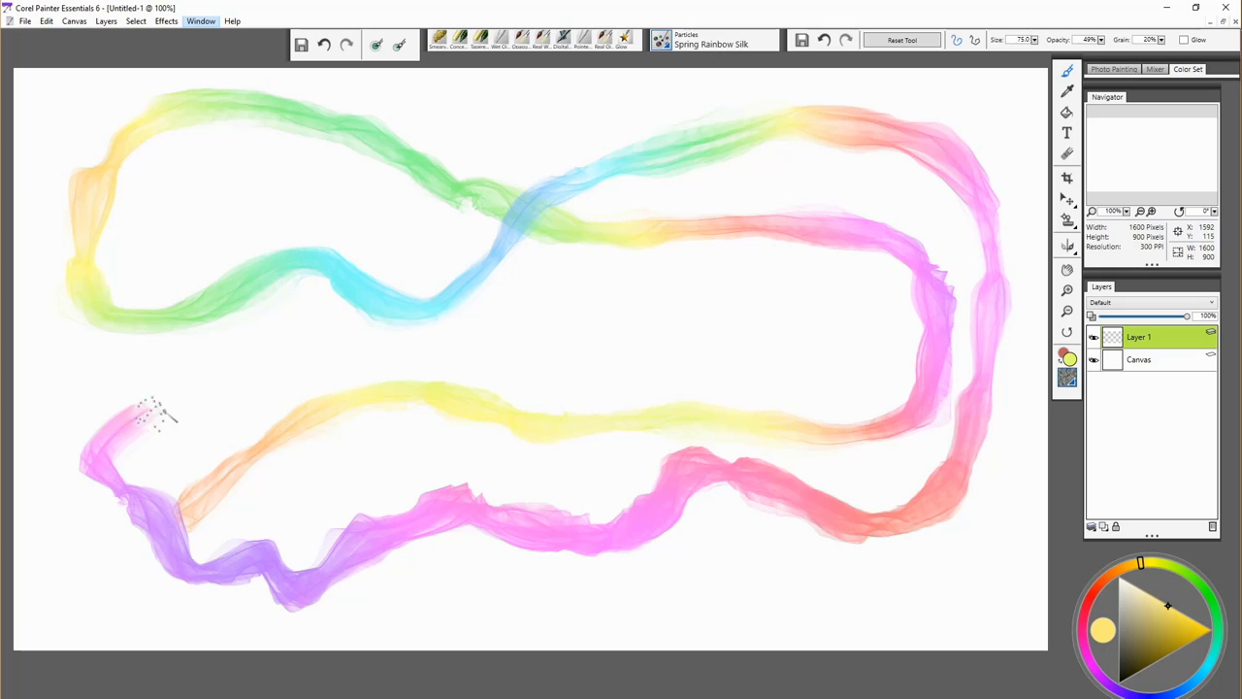
drag(145, 418, 644, 431)
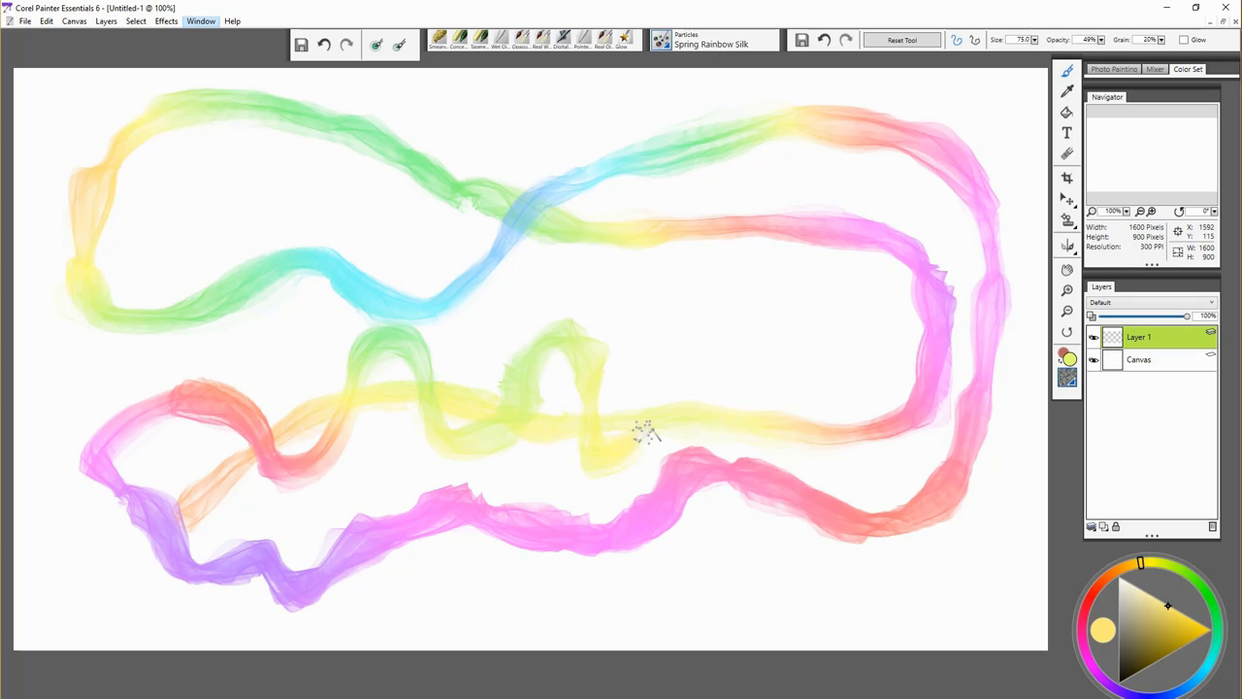
drag(645, 437, 897, 211)
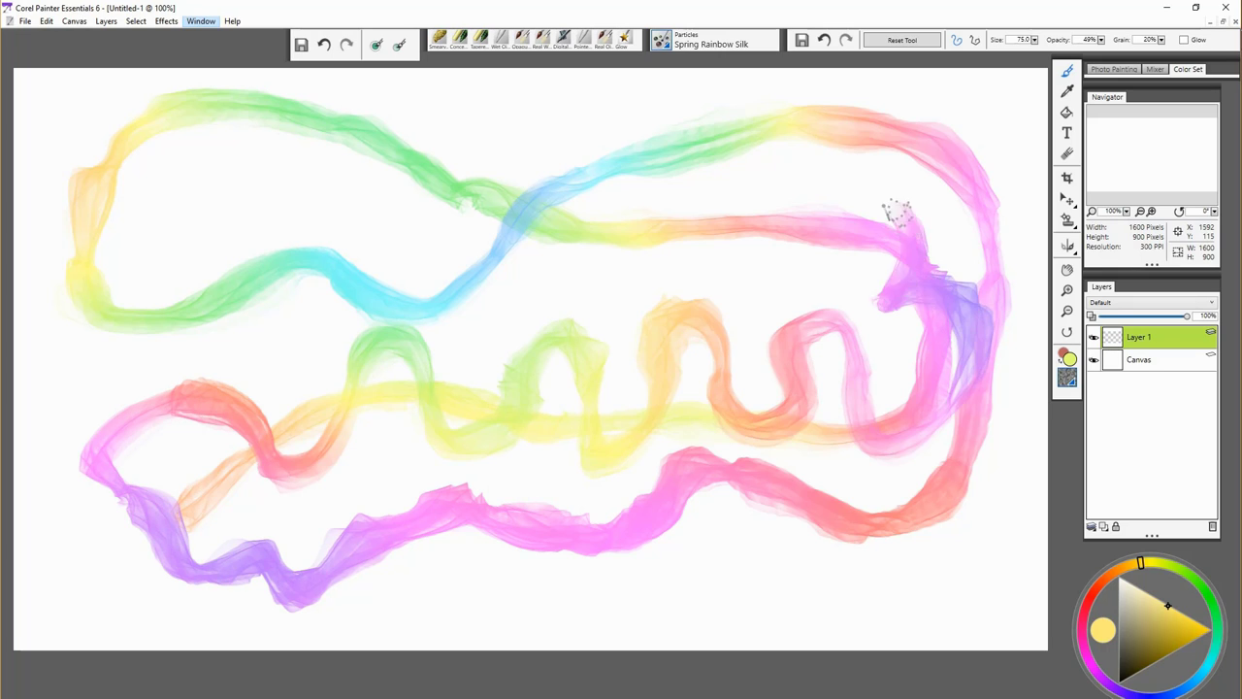
drag(897, 210, 447, 340)
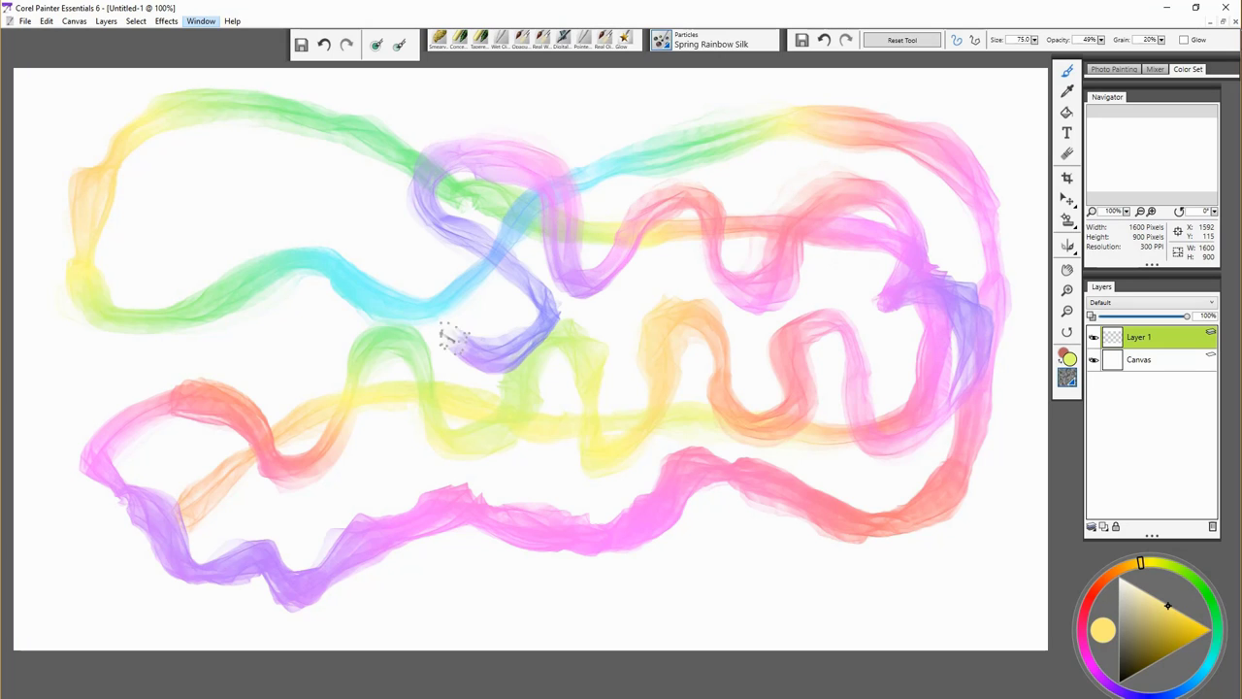
drag(462, 340, 728, 450)
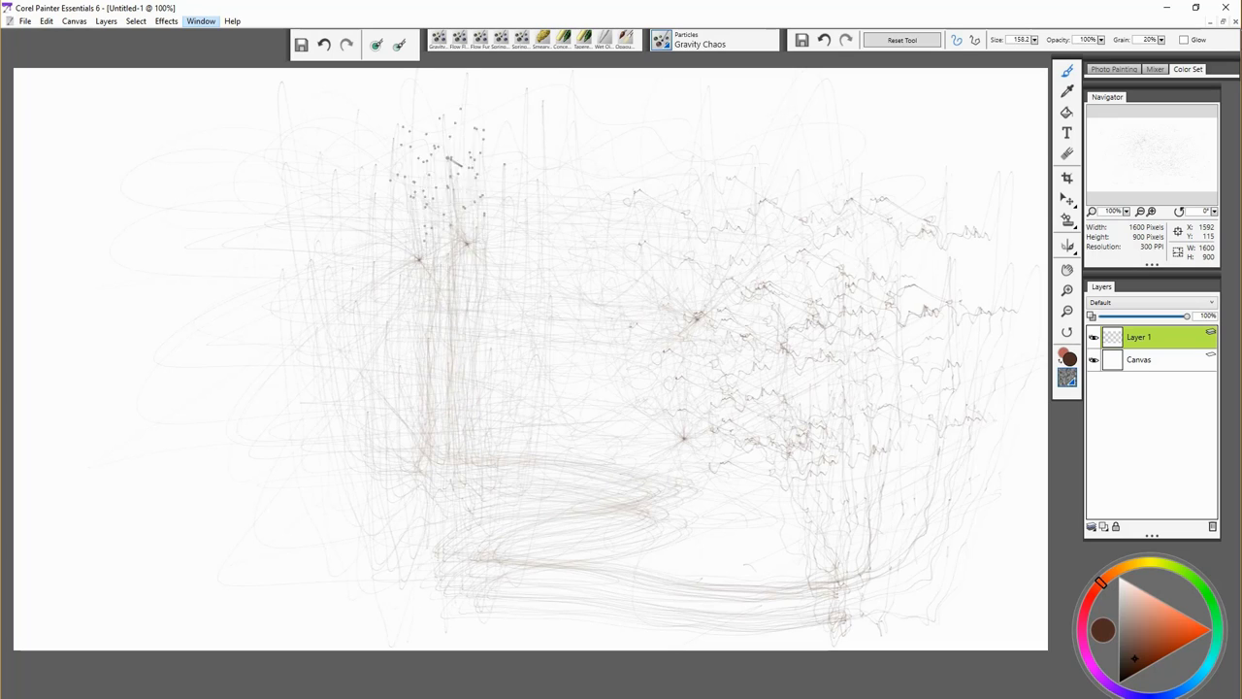
Dab Gravity Chaos particles on the canvas, then bring up the brush category list
click(581, 427)
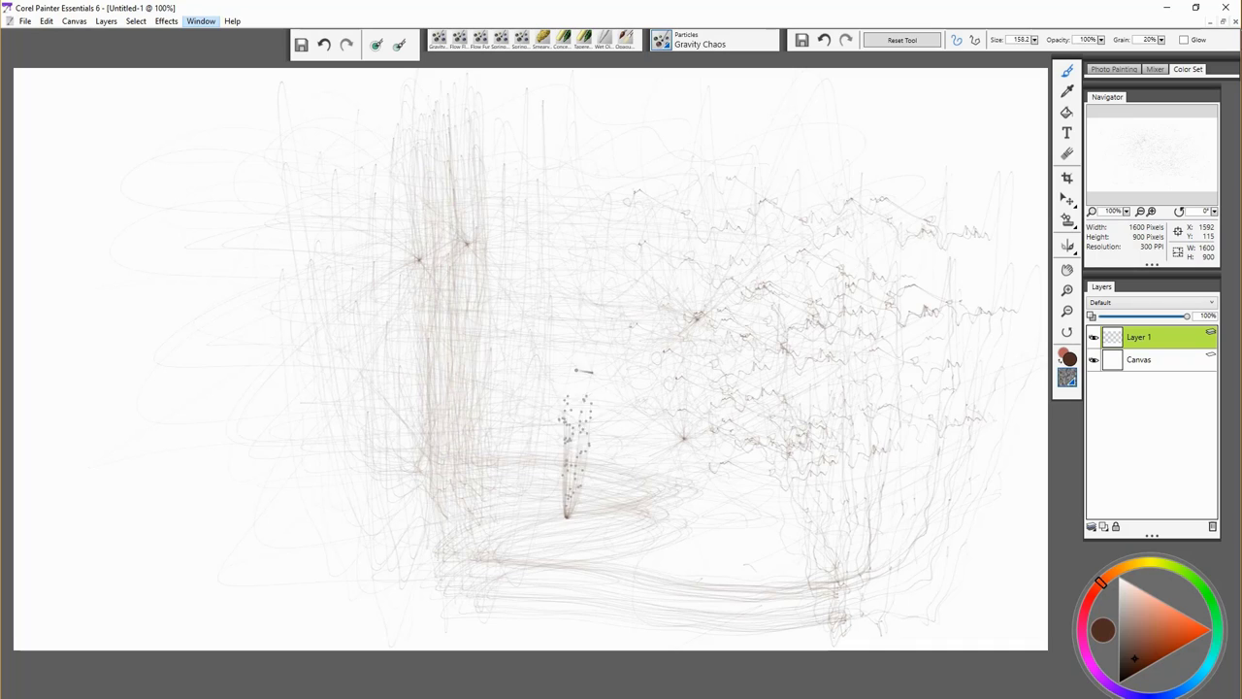
click(715, 39)
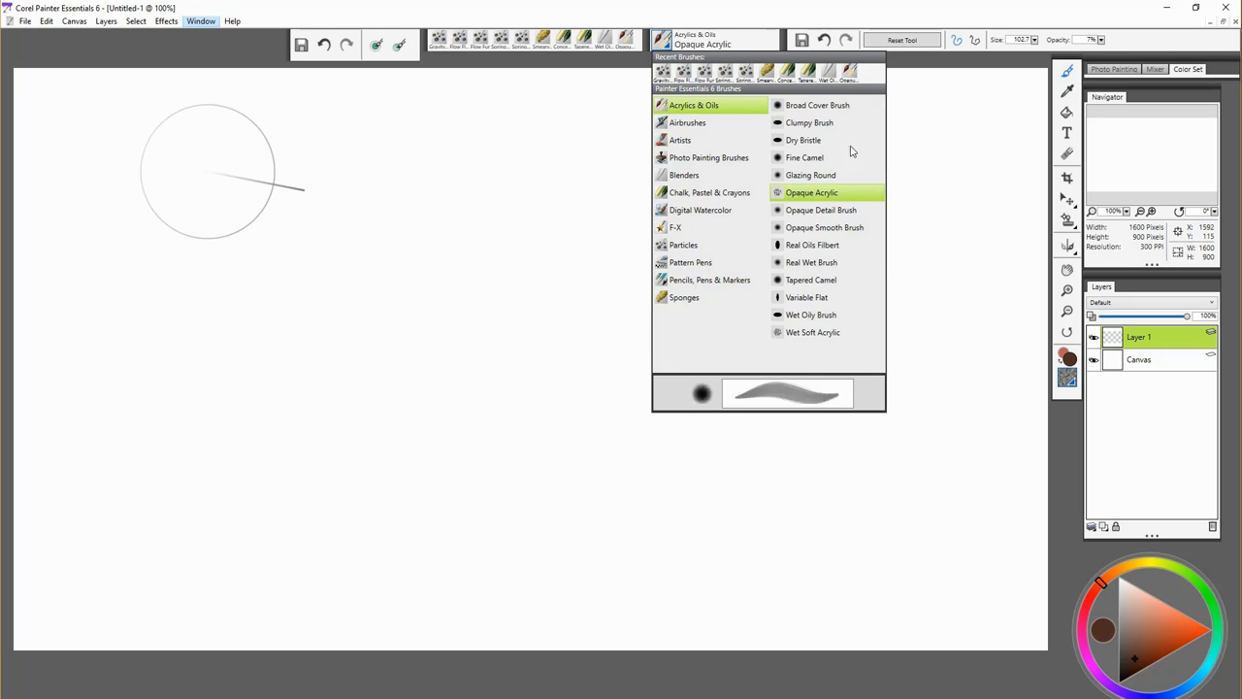
Paint dark brown Broad Cover Brush strokes, then cover them with orange acrylic
click(817, 104)
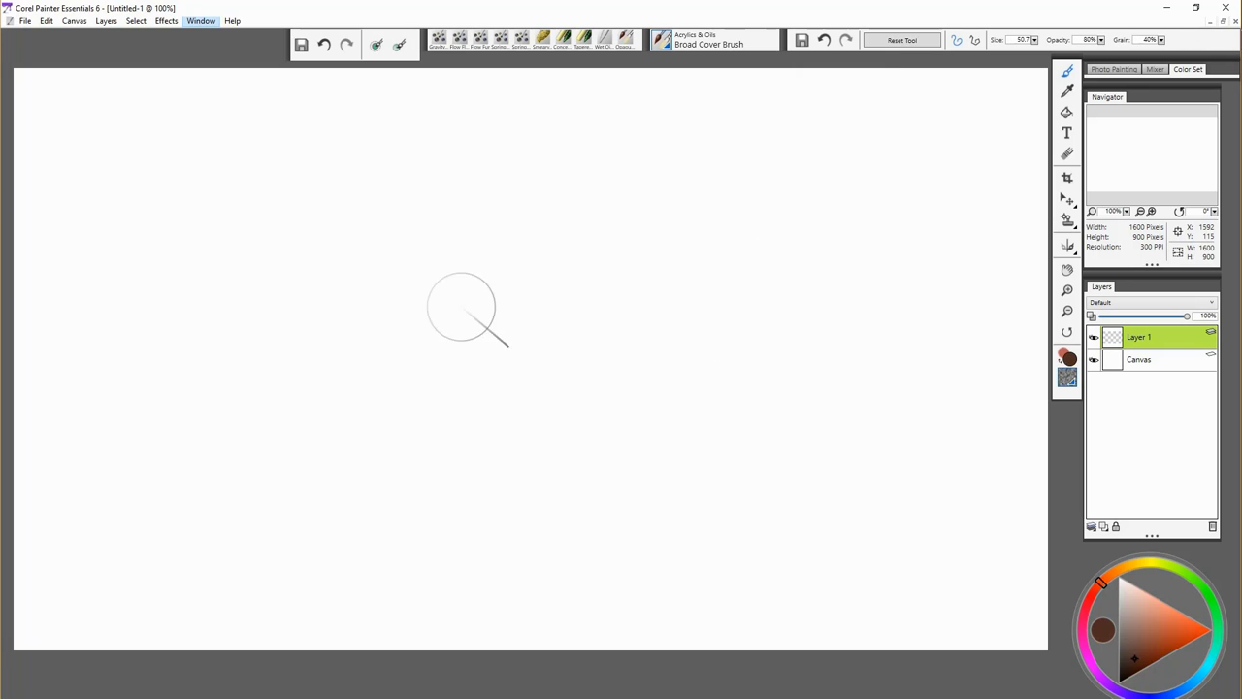
drag(466, 291, 737, 252)
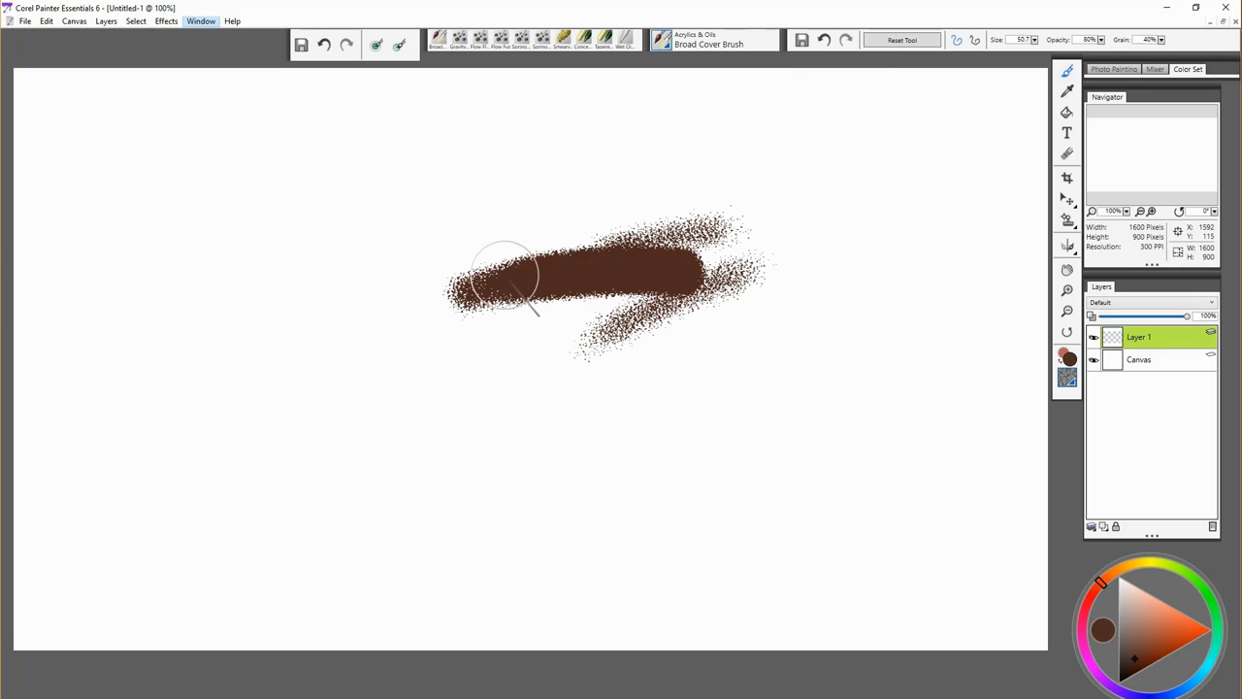
drag(524, 282, 734, 437)
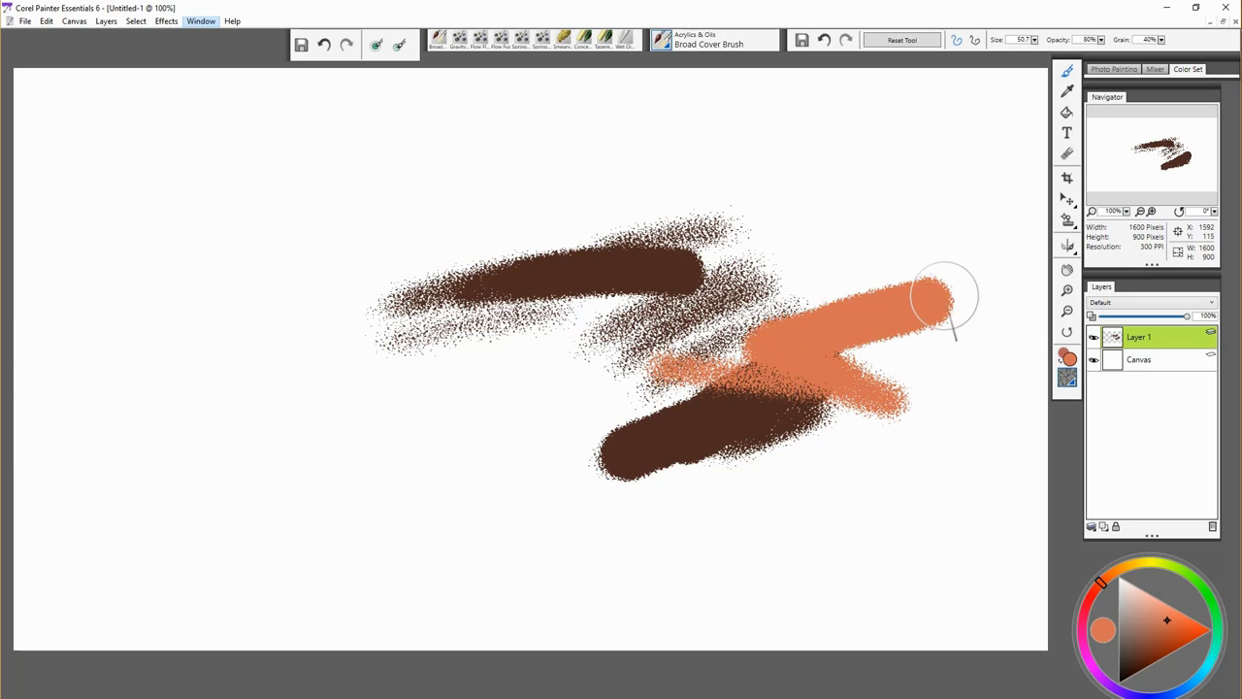
drag(947, 301, 786, 214)
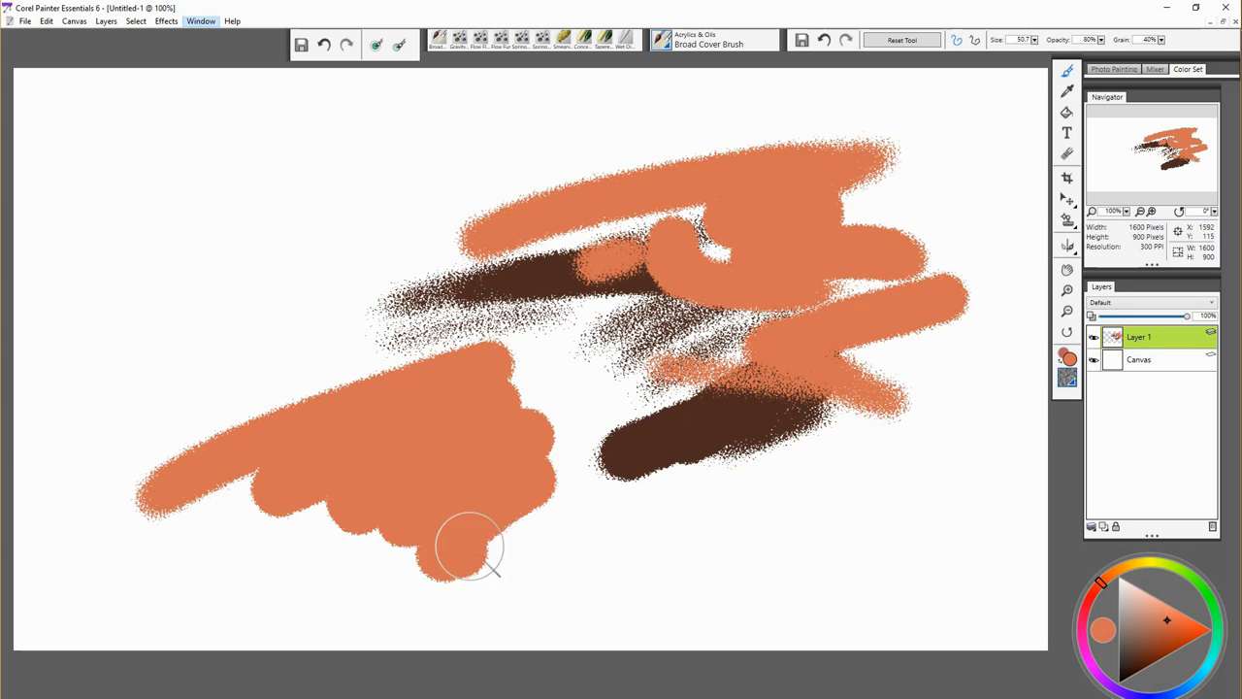
drag(470, 548, 716, 544)
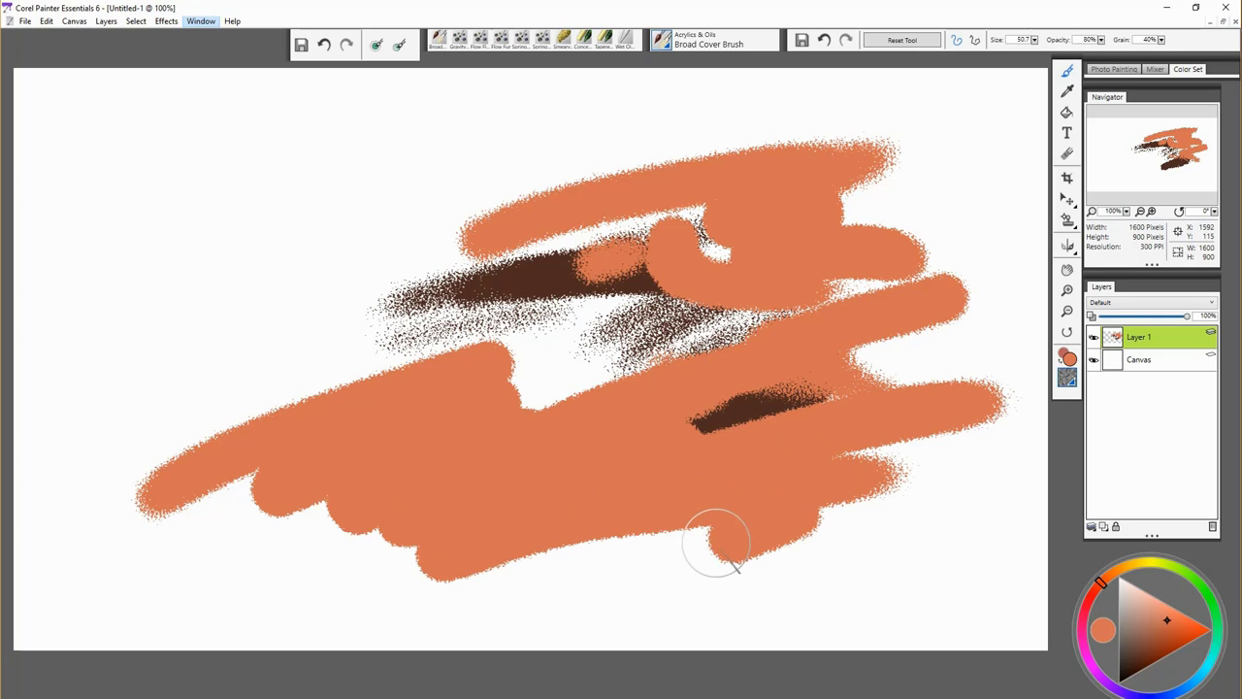
Layer dark brown strokes over the orange and a pale orange stroke near the top
drag(718, 544, 757, 408)
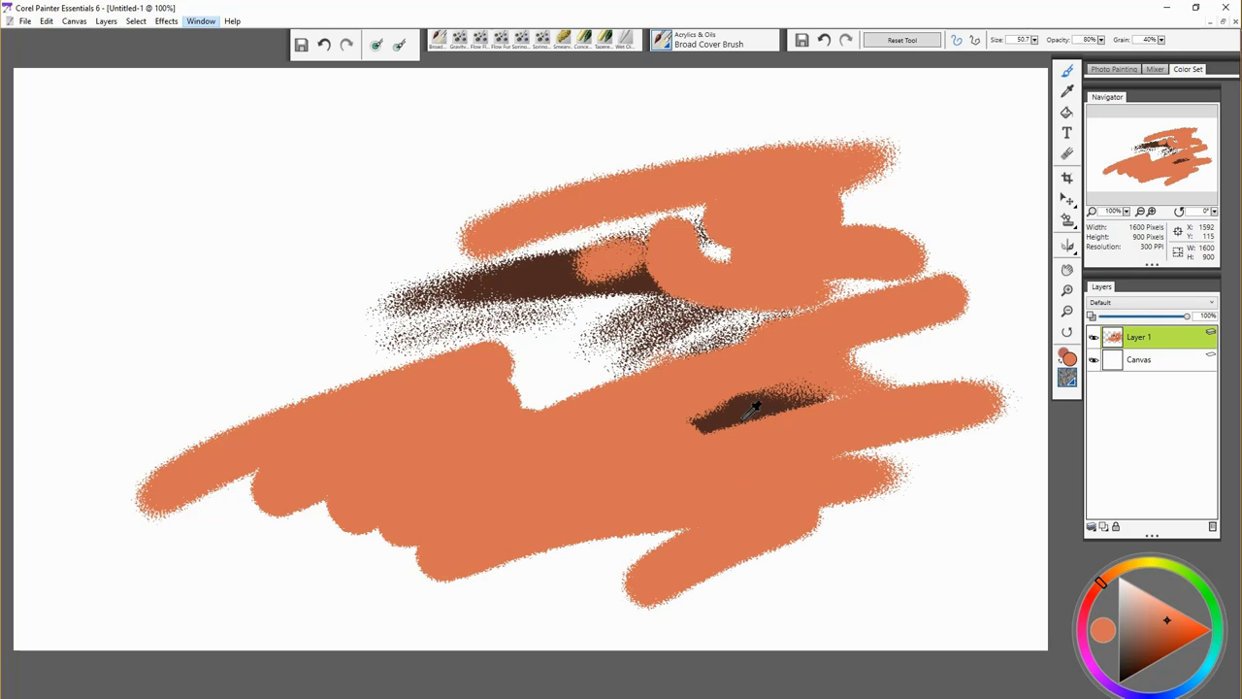
drag(757, 407, 495, 365)
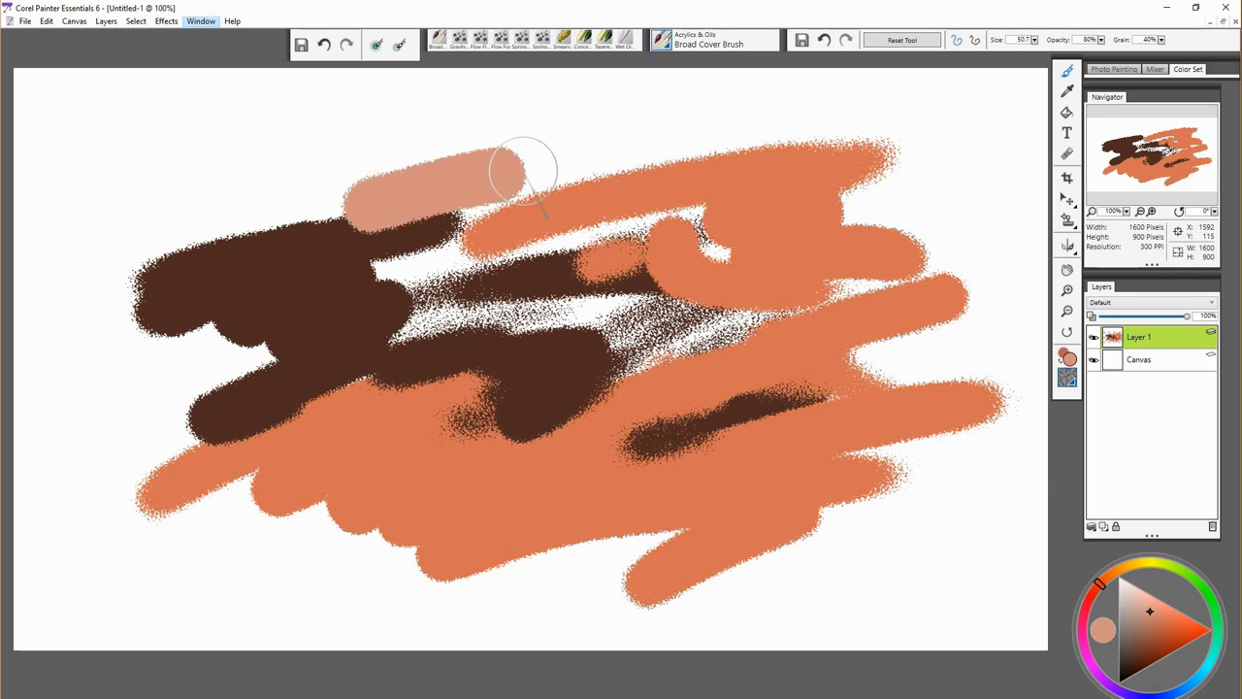
drag(524, 179, 462, 326)
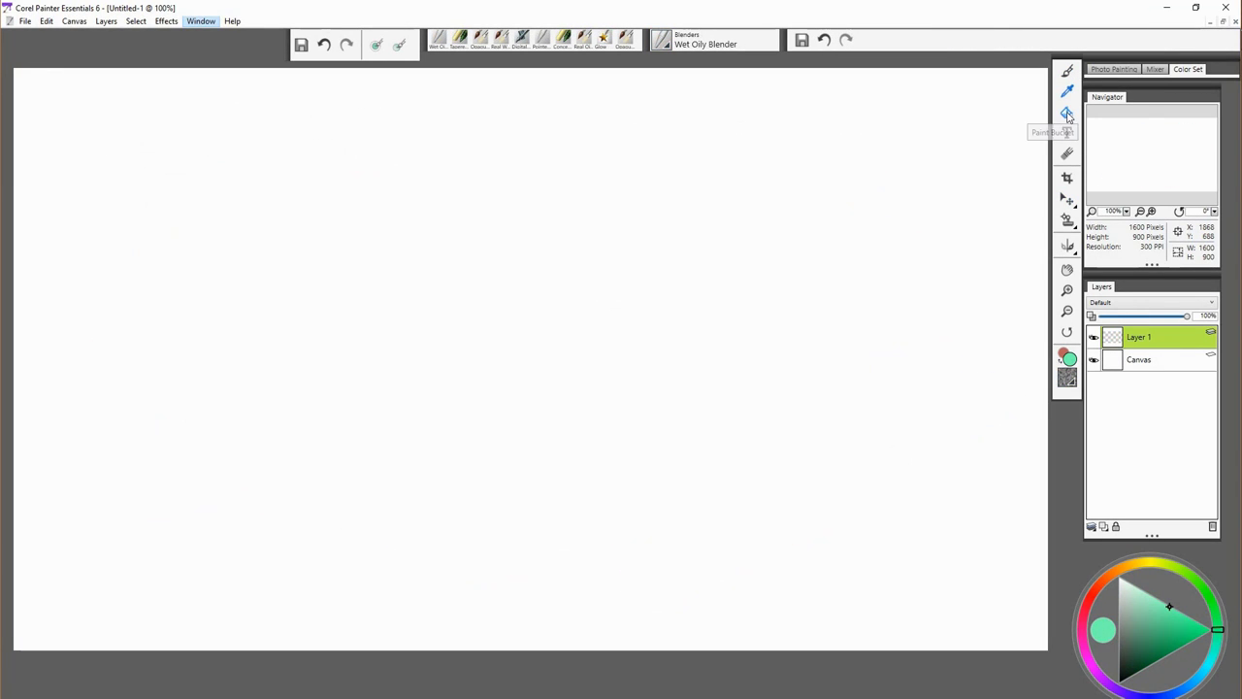
click(1068, 113)
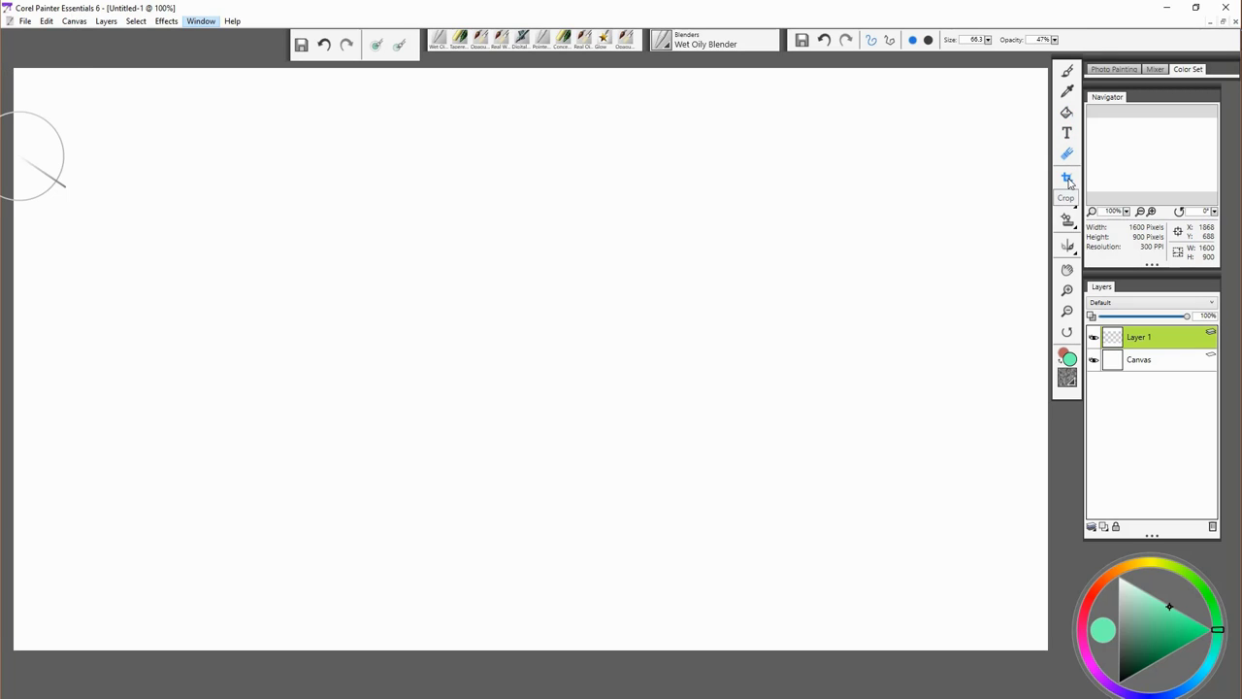
click(1068, 178)
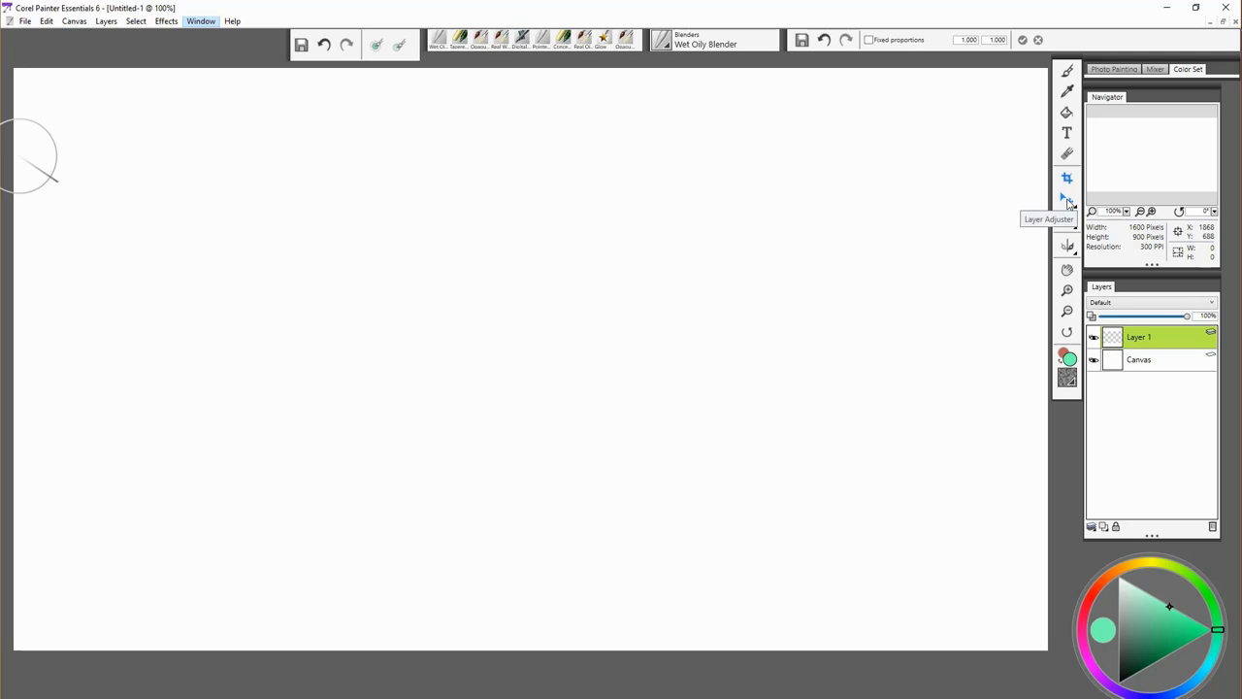
click(1068, 219)
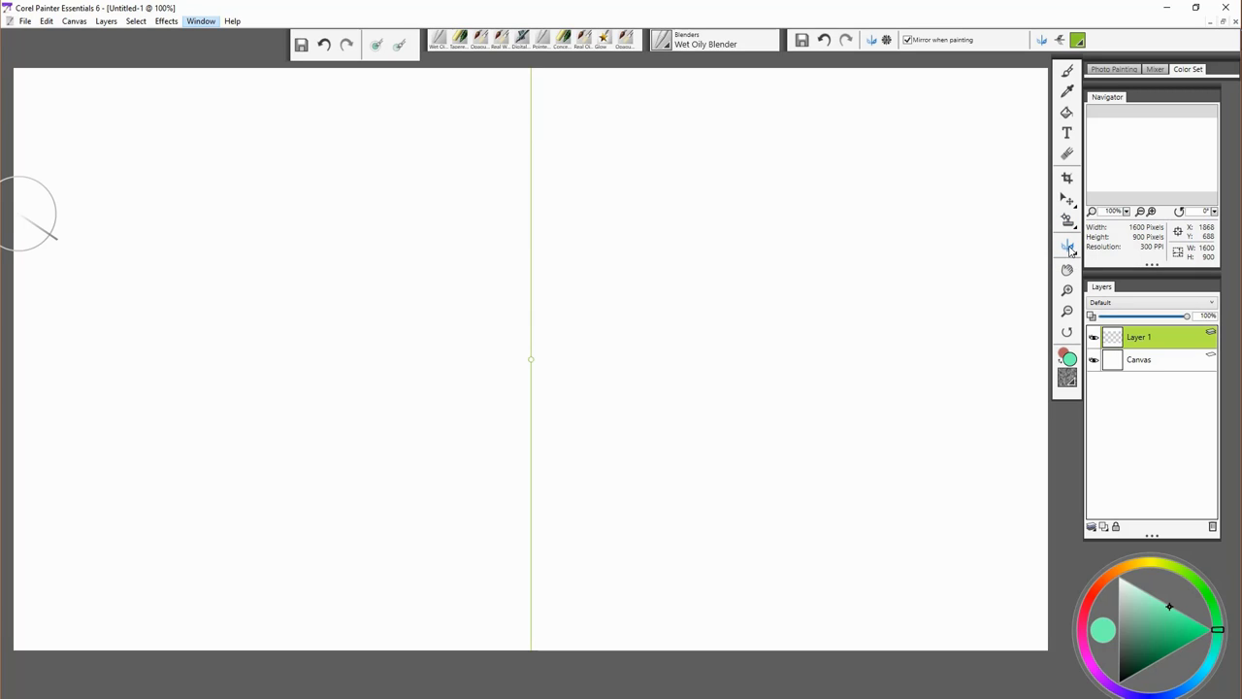
click(908, 39)
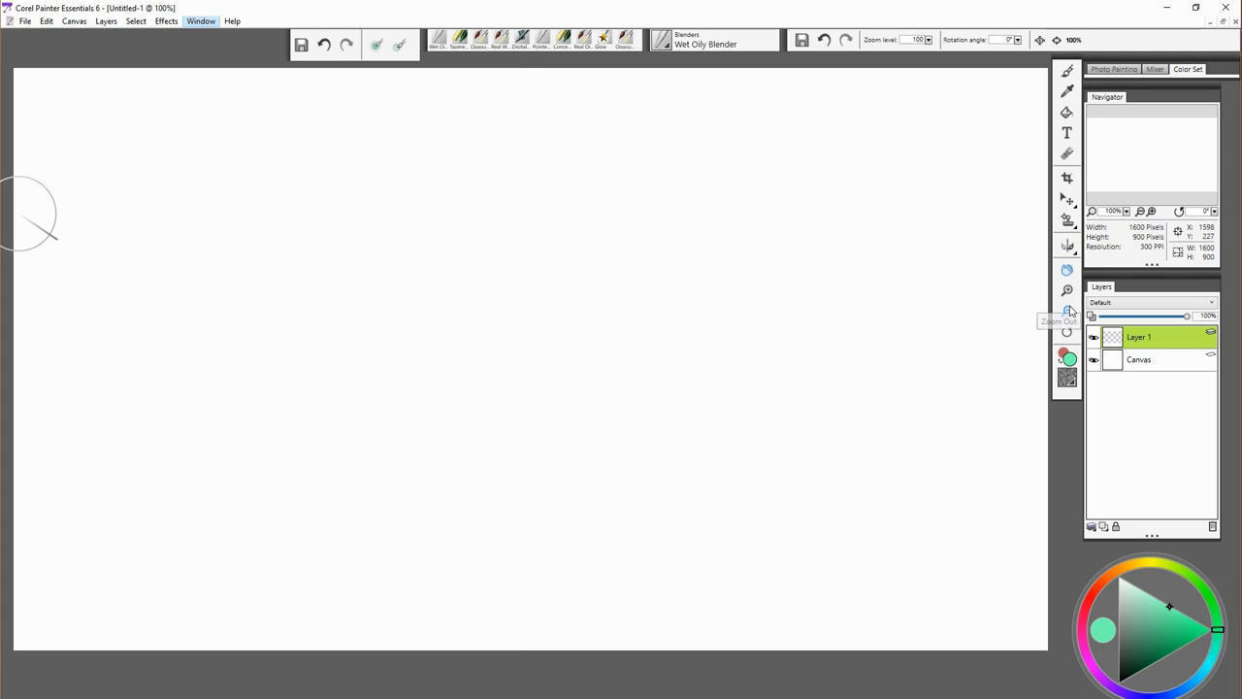
click(1068, 312)
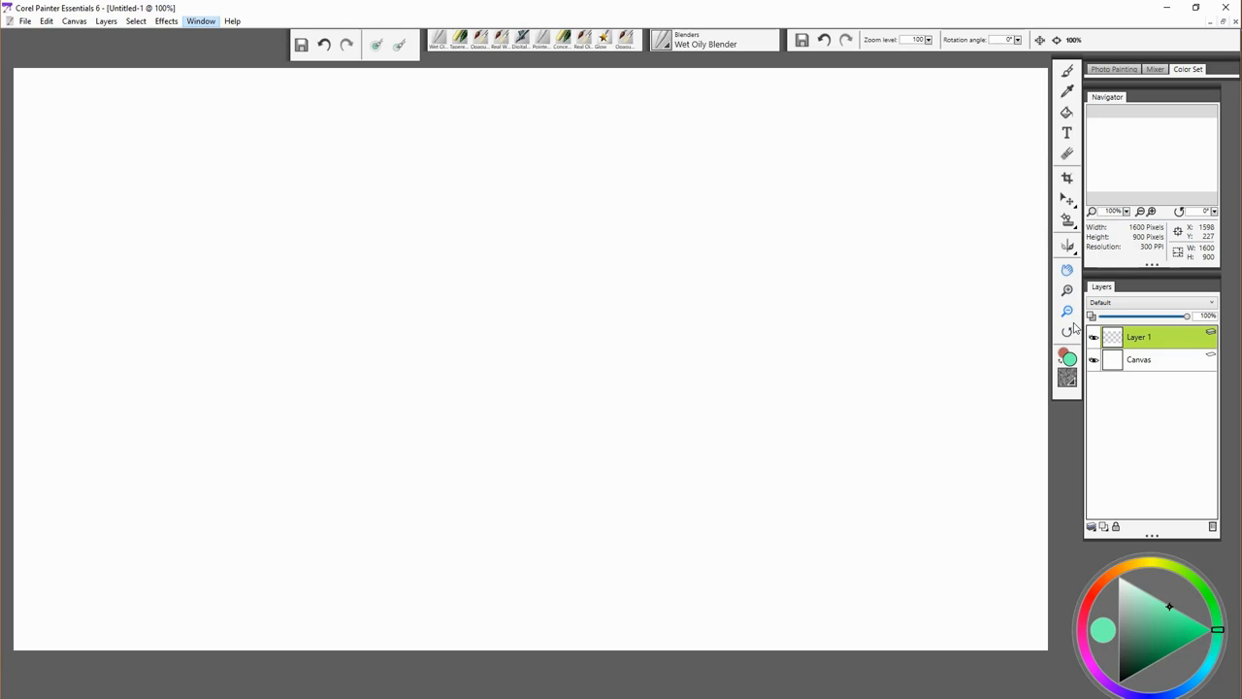
mouse_move(1067, 332)
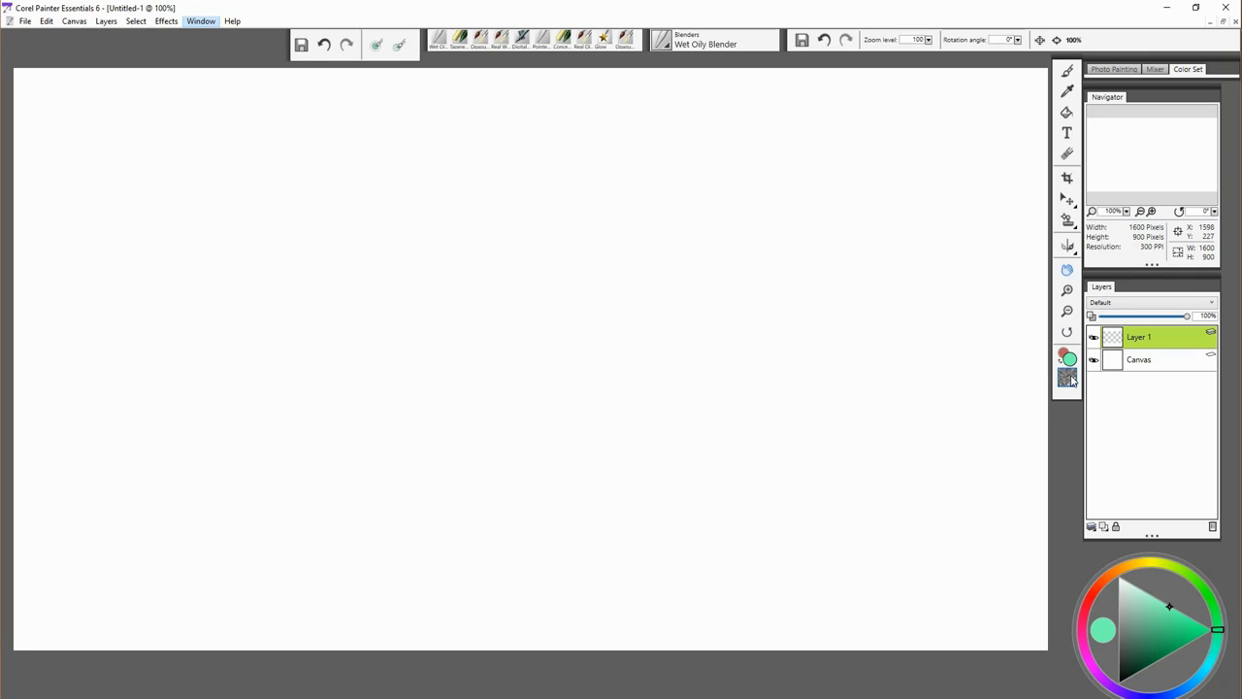
click(1068, 377)
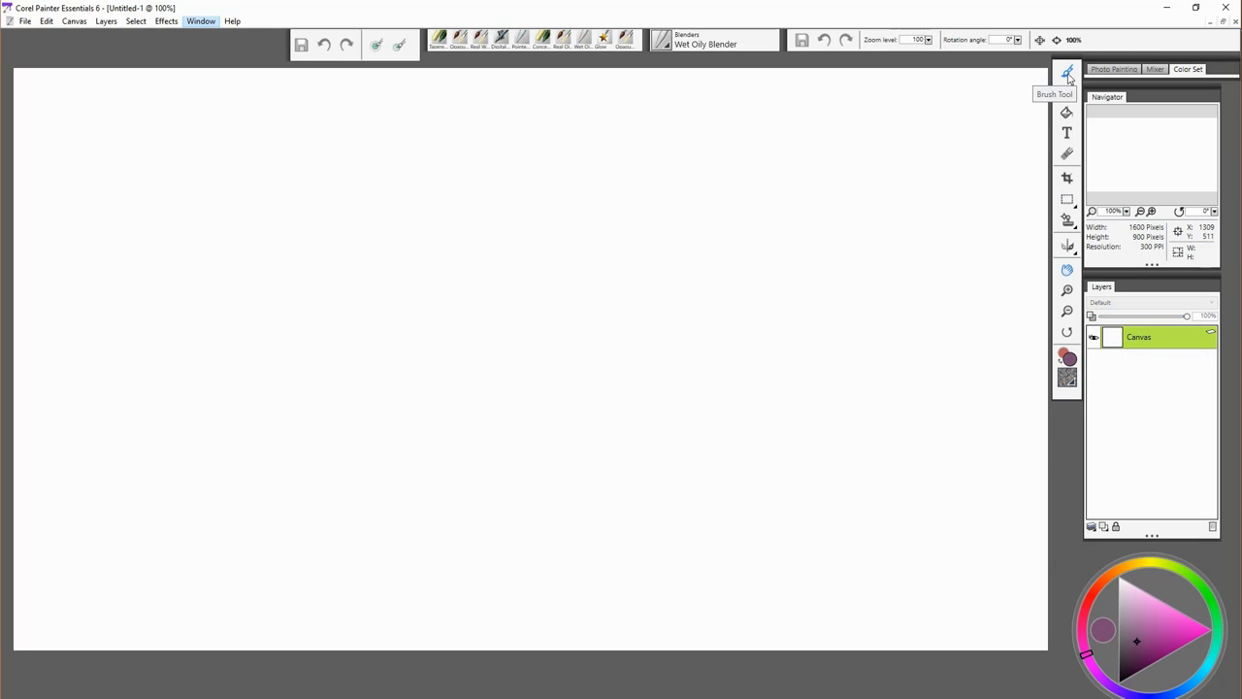
Select a rectangular area, pick mint green and fill the selection with the Paint Bucket
click(1102, 528)
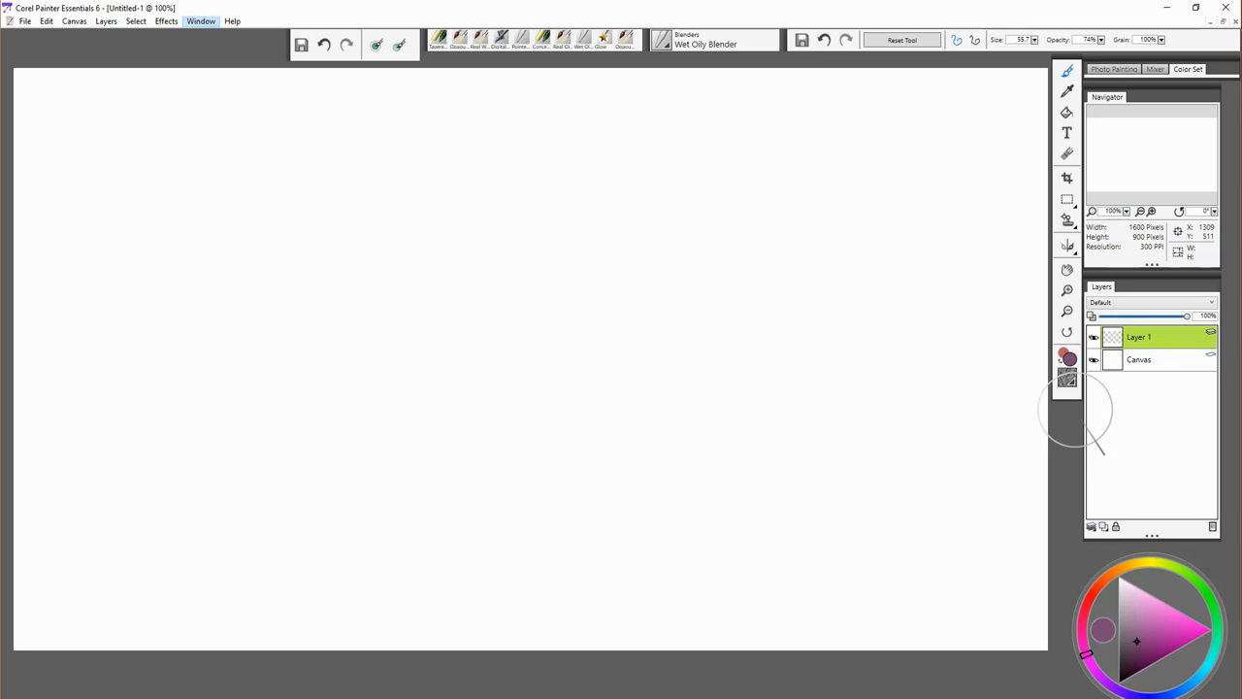
mouse_move(967, 319)
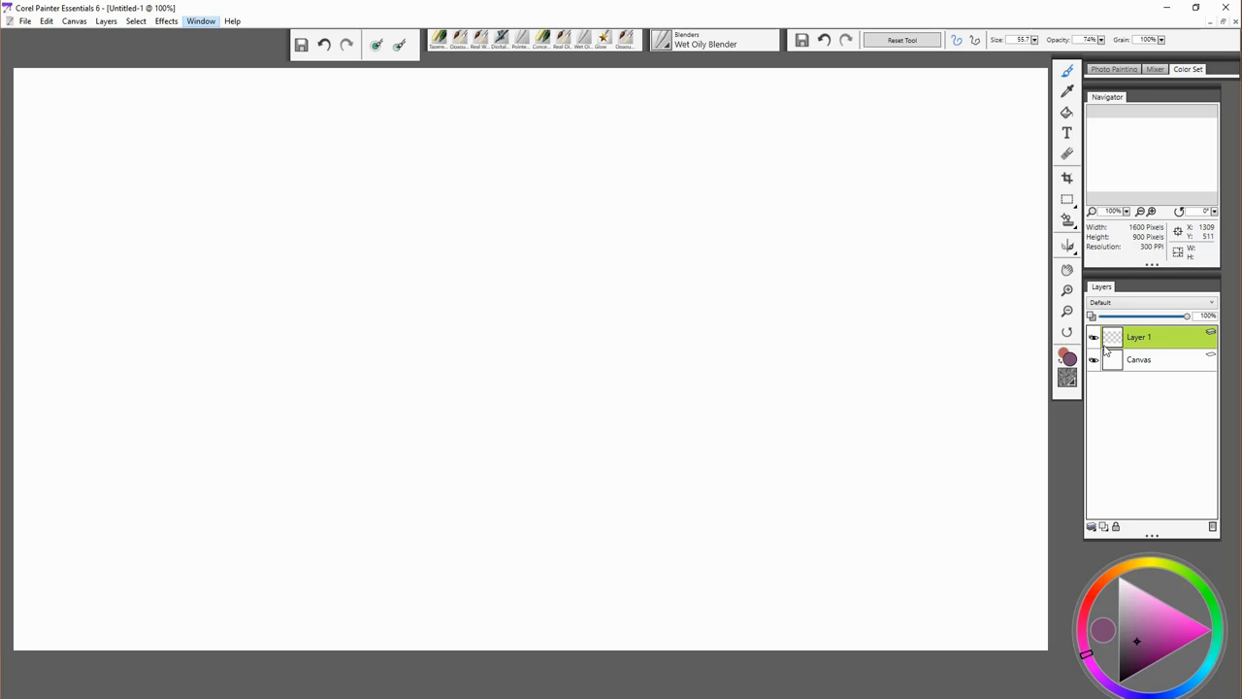
mouse_move(1068, 202)
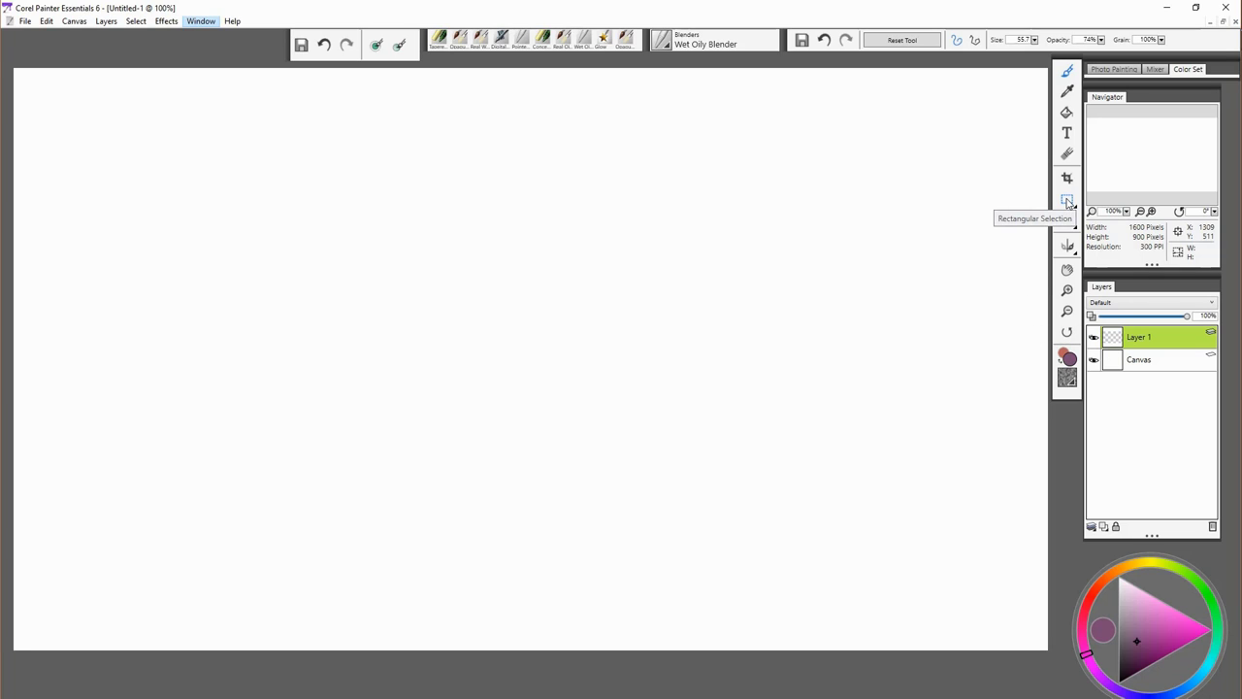
click(1068, 200)
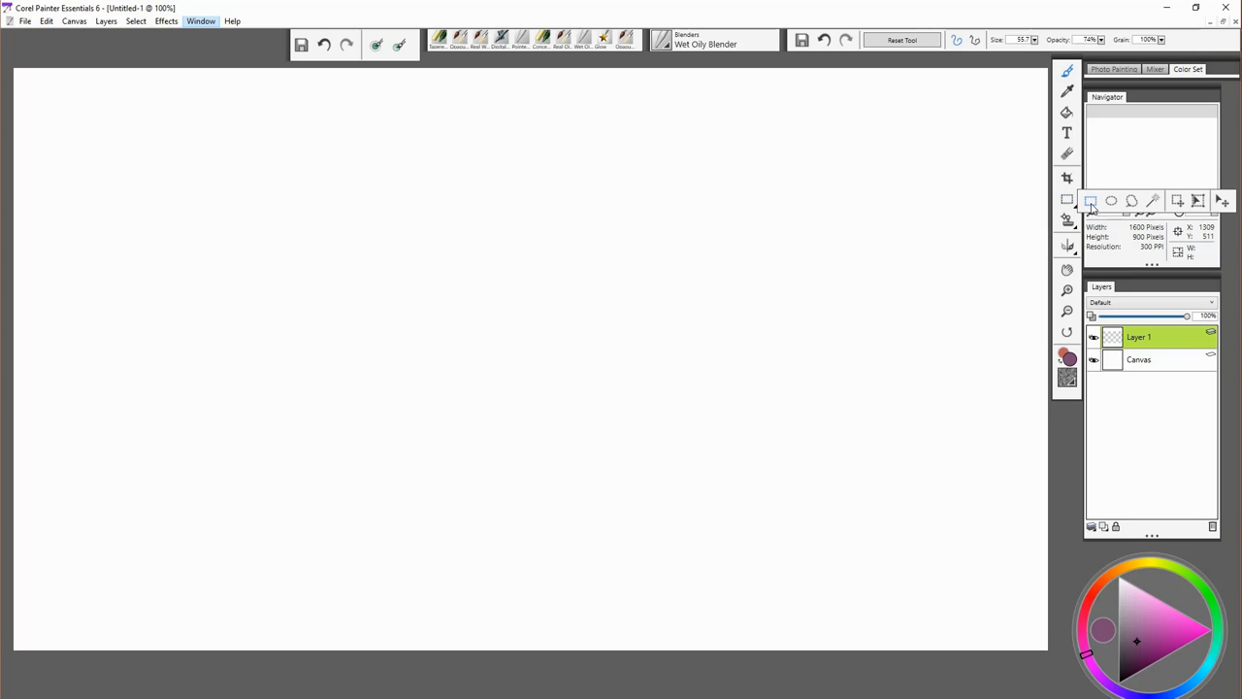
click(1068, 198)
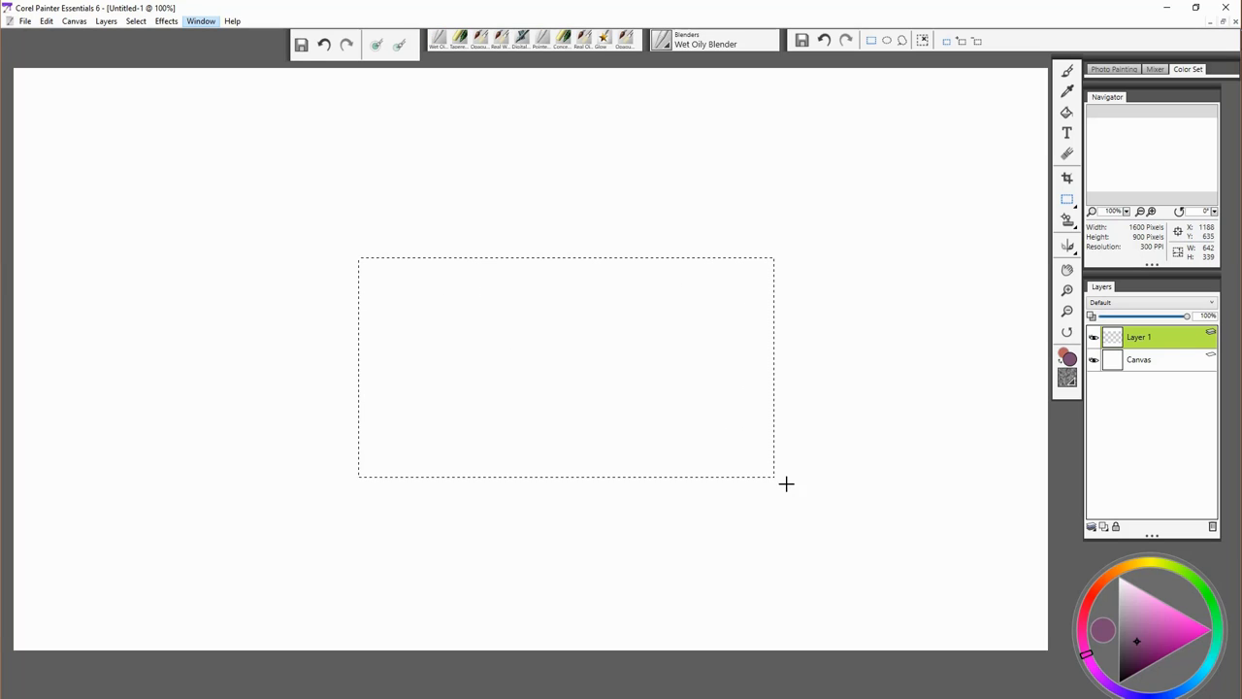
click(1169, 617)
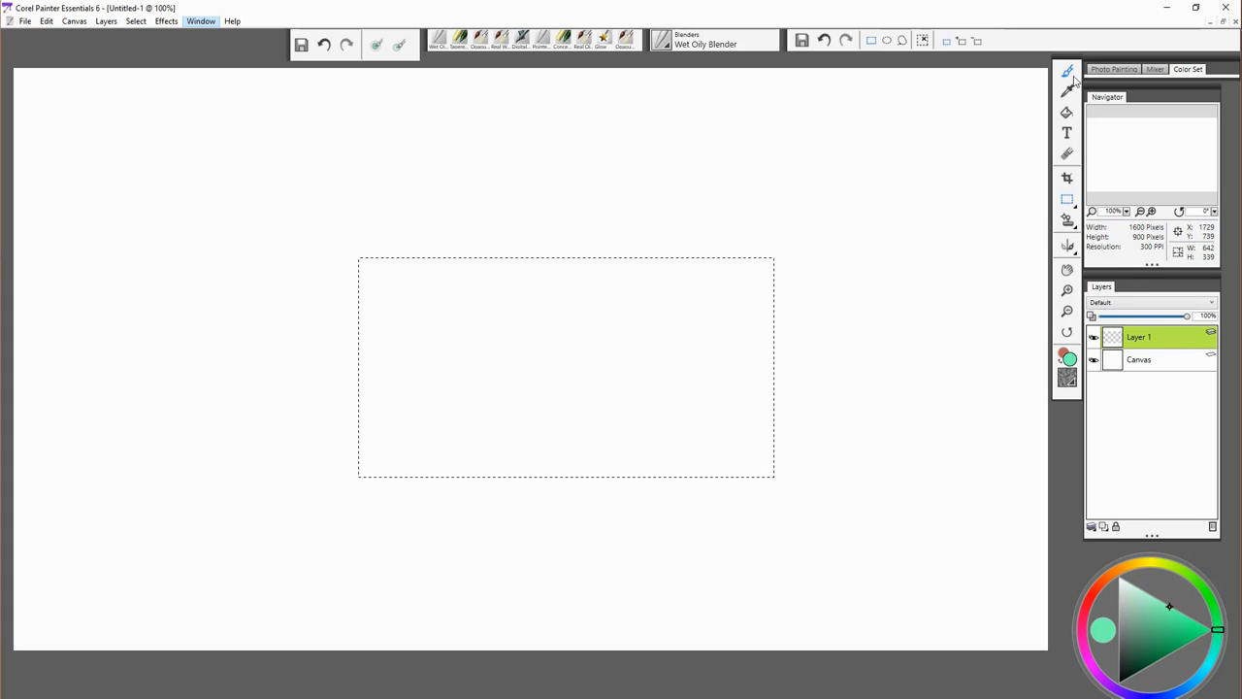
click(633, 402)
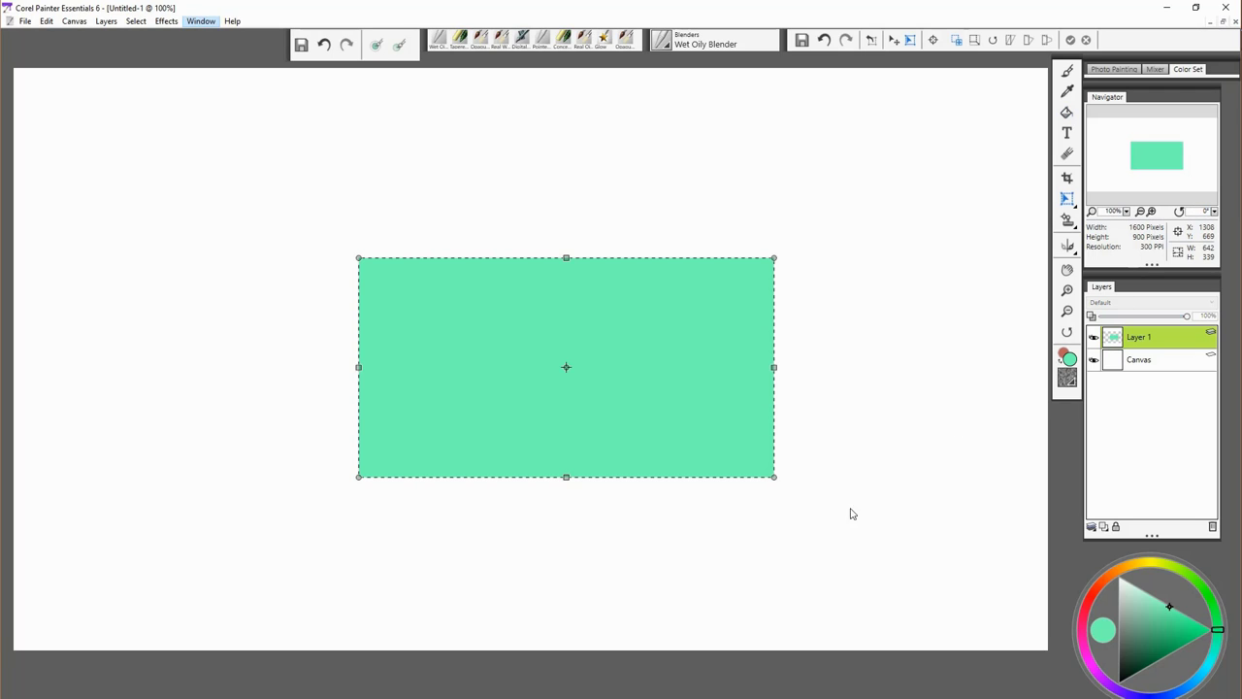
mouse_move(928, 587)
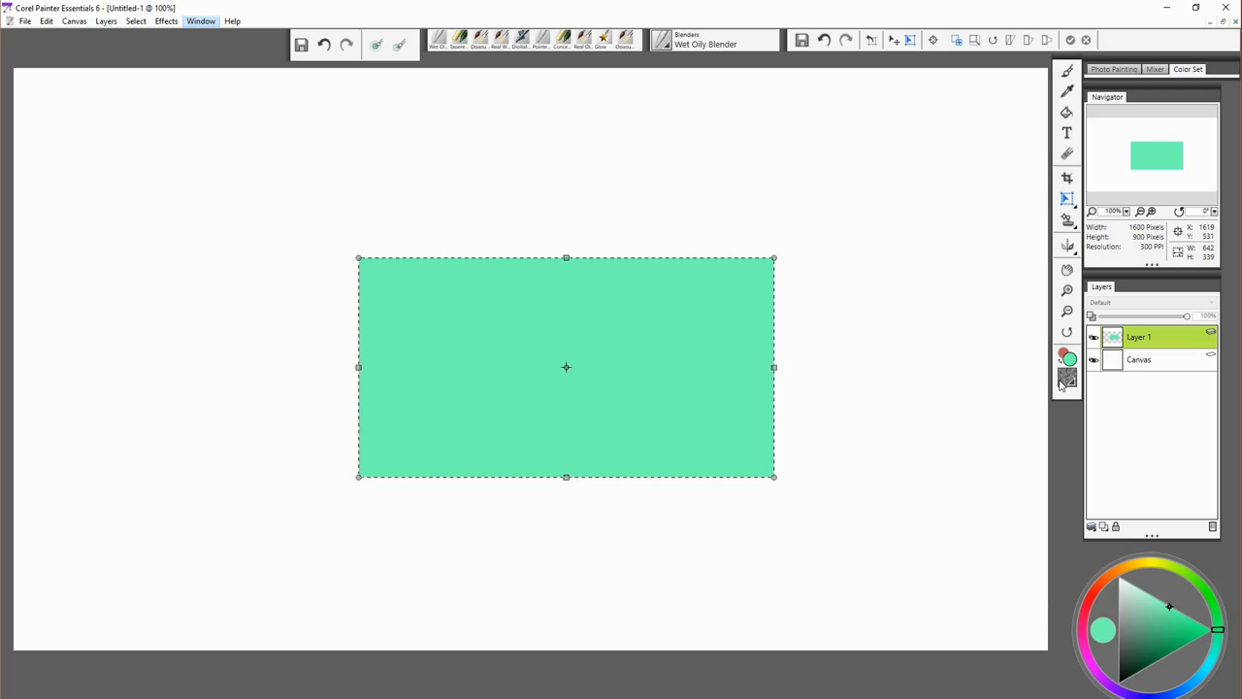
mouse_move(1044, 39)
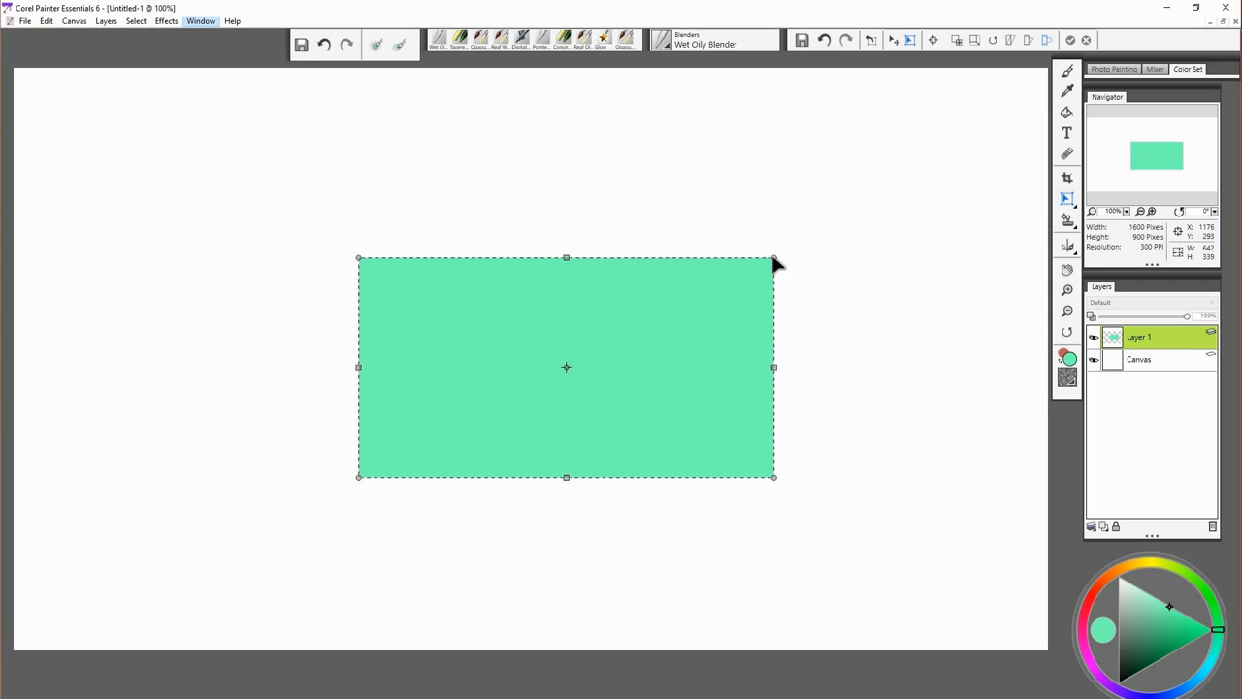
Drag the top corner handles to pinch the rectangle into an hourglass, then an uneven quadrilateral
drag(772, 258, 668, 372)
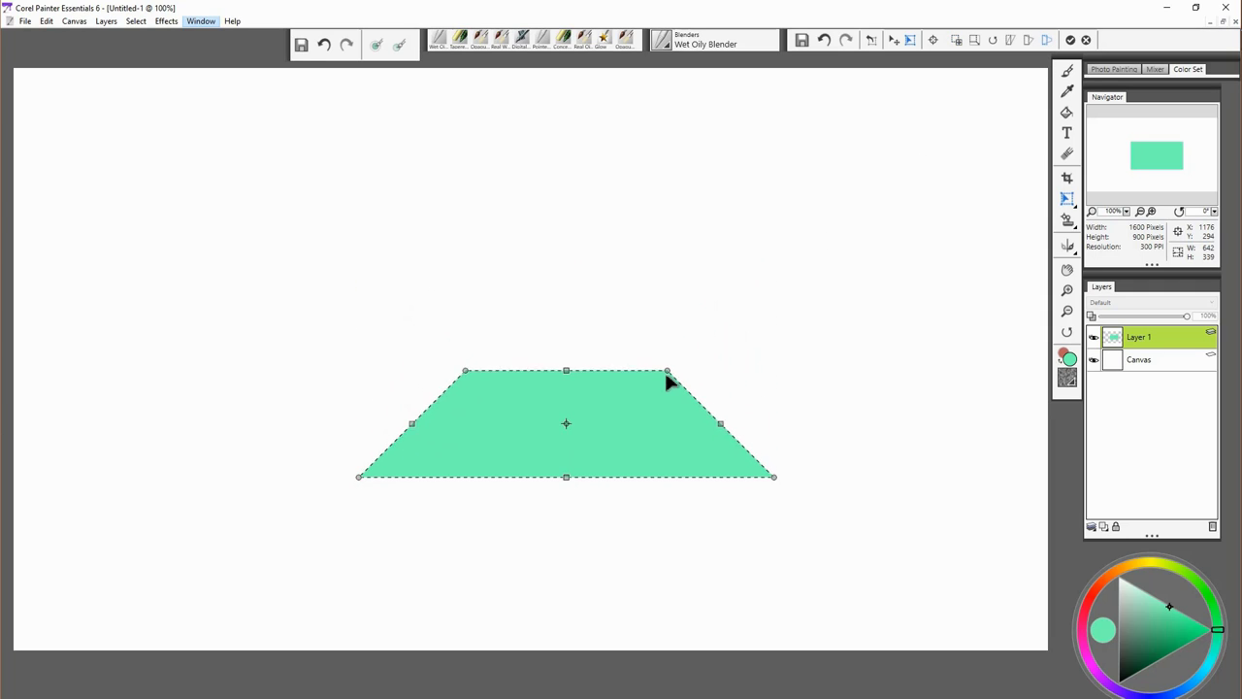
drag(667, 373, 567, 262)
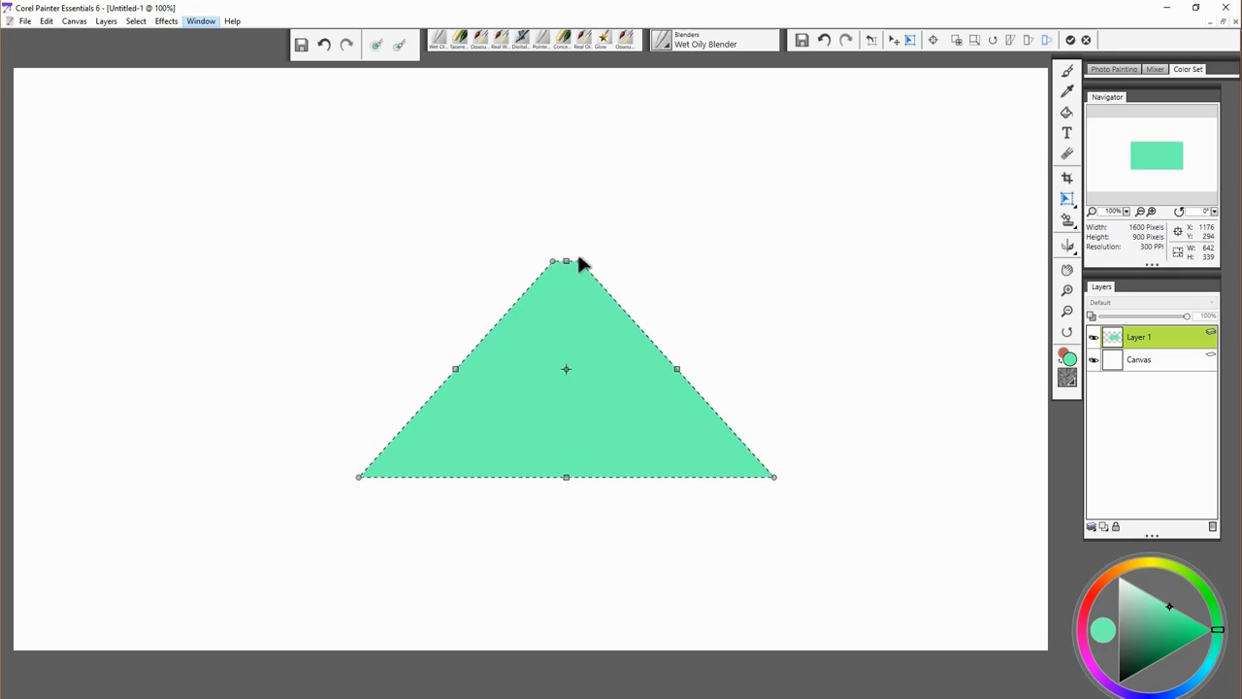
drag(567, 262, 567, 144)
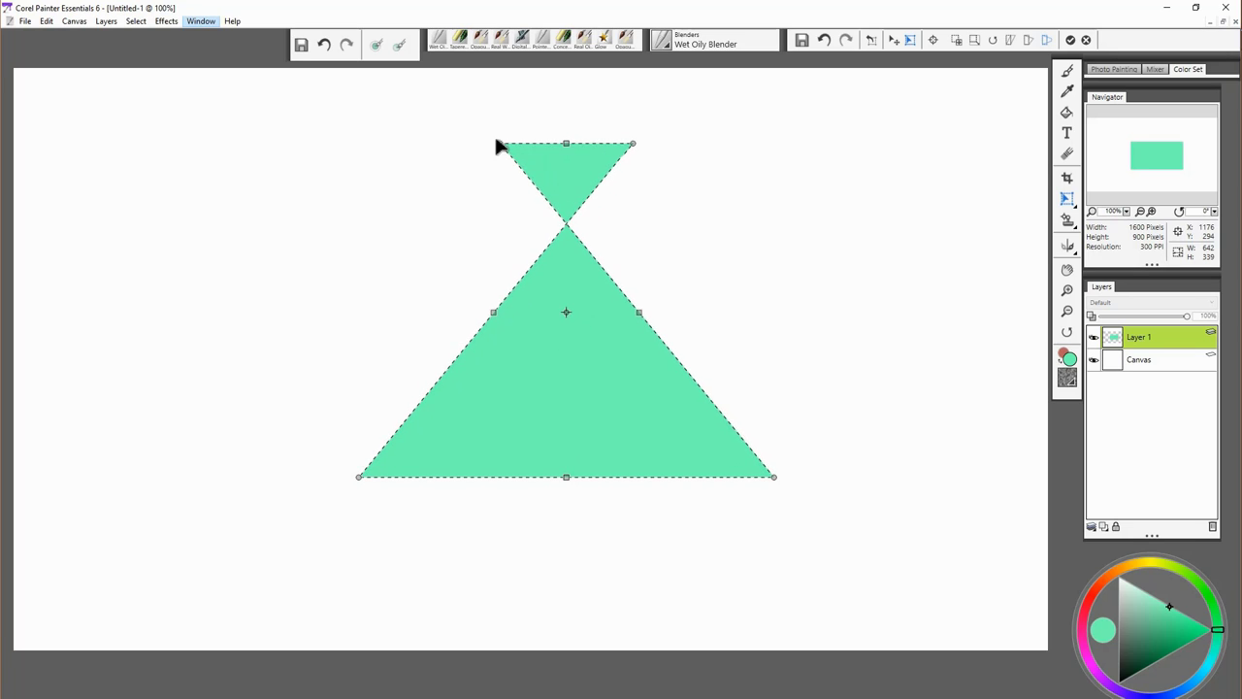
drag(566, 144, 567, 299)
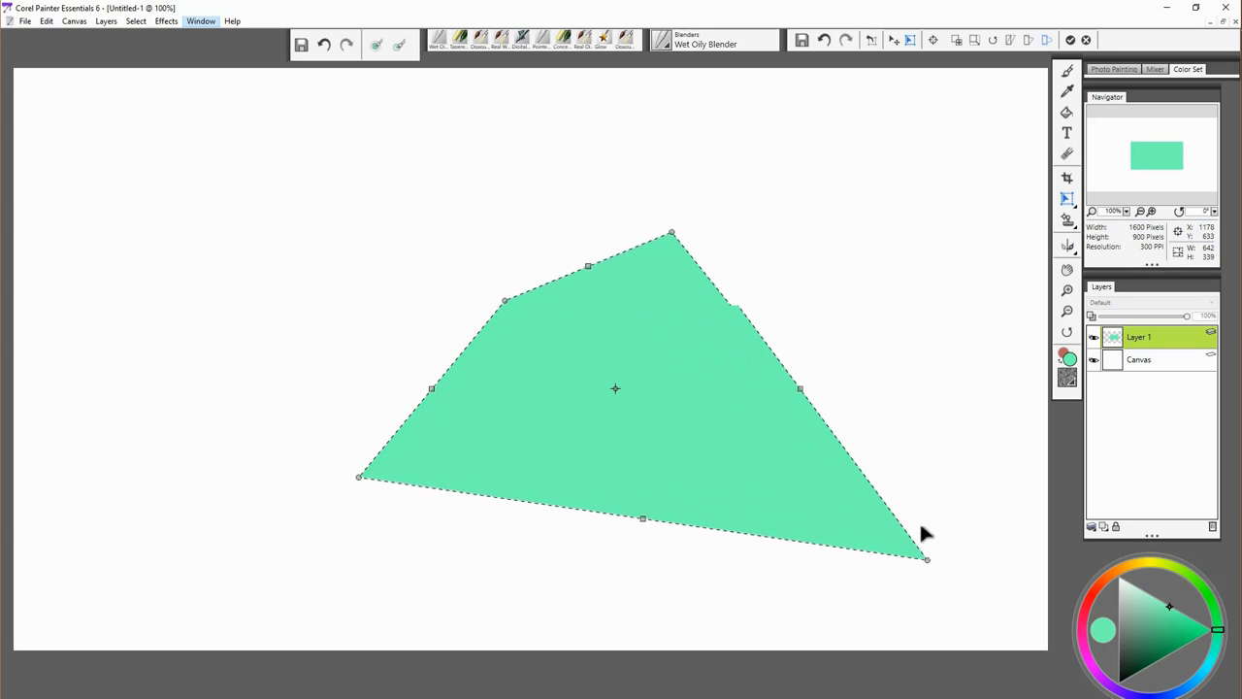
Pull the lower-right handles into a wide trapezoid ending as a long triangle
drag(924, 559, 835, 379)
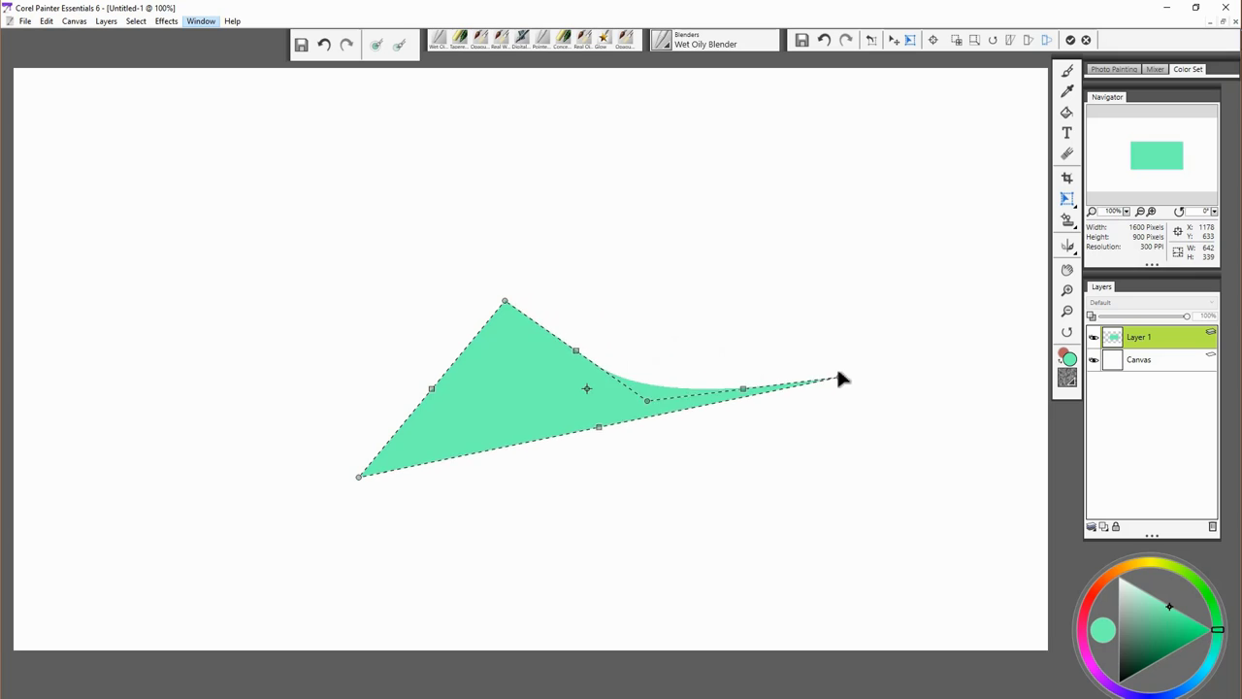
drag(838, 378, 838, 435)
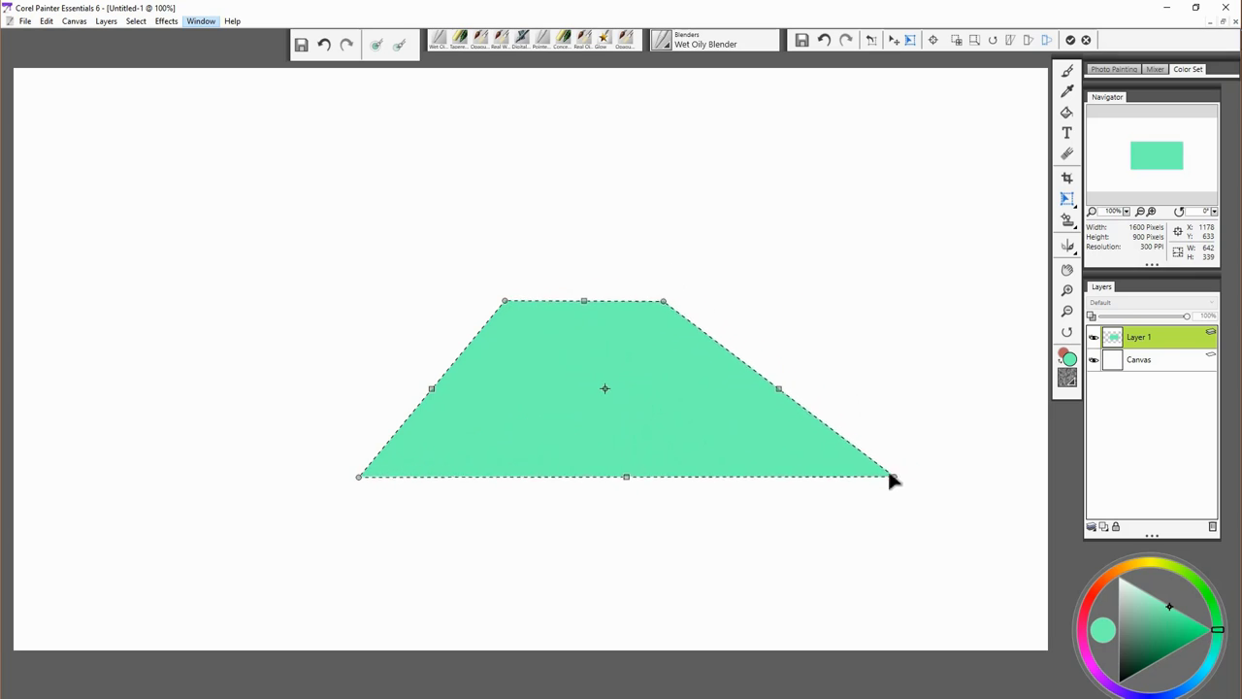
drag(891, 476, 734, 489)
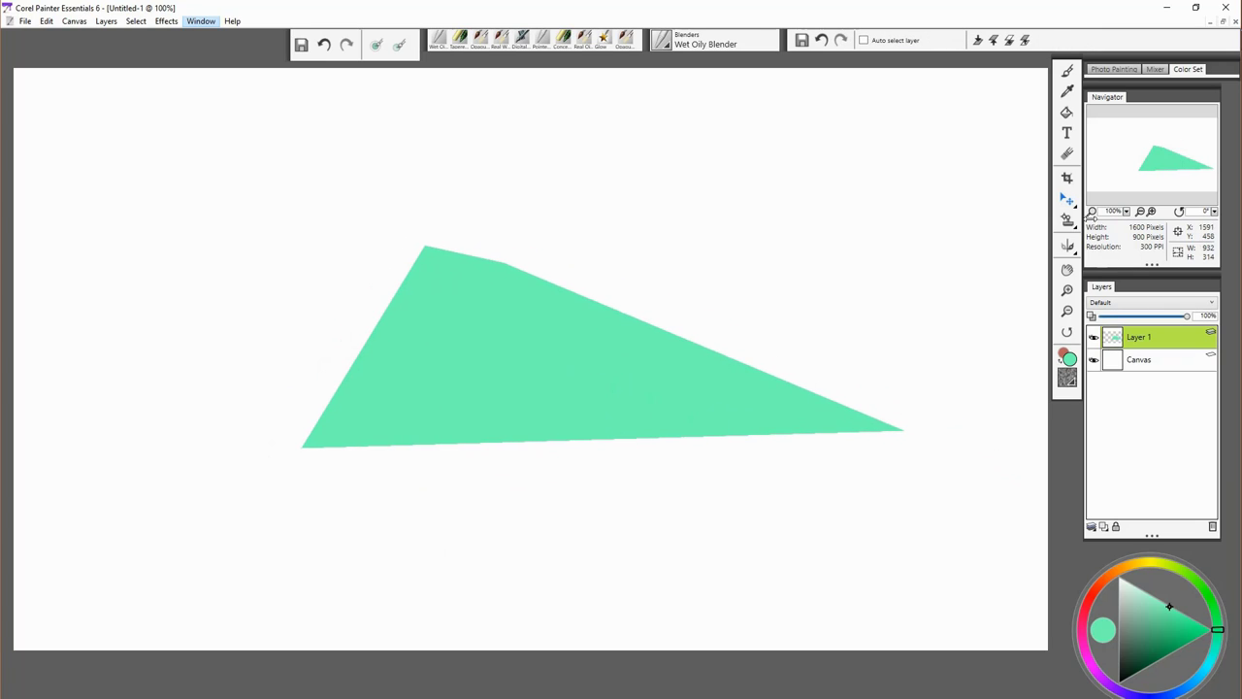
mouse_move(1070, 202)
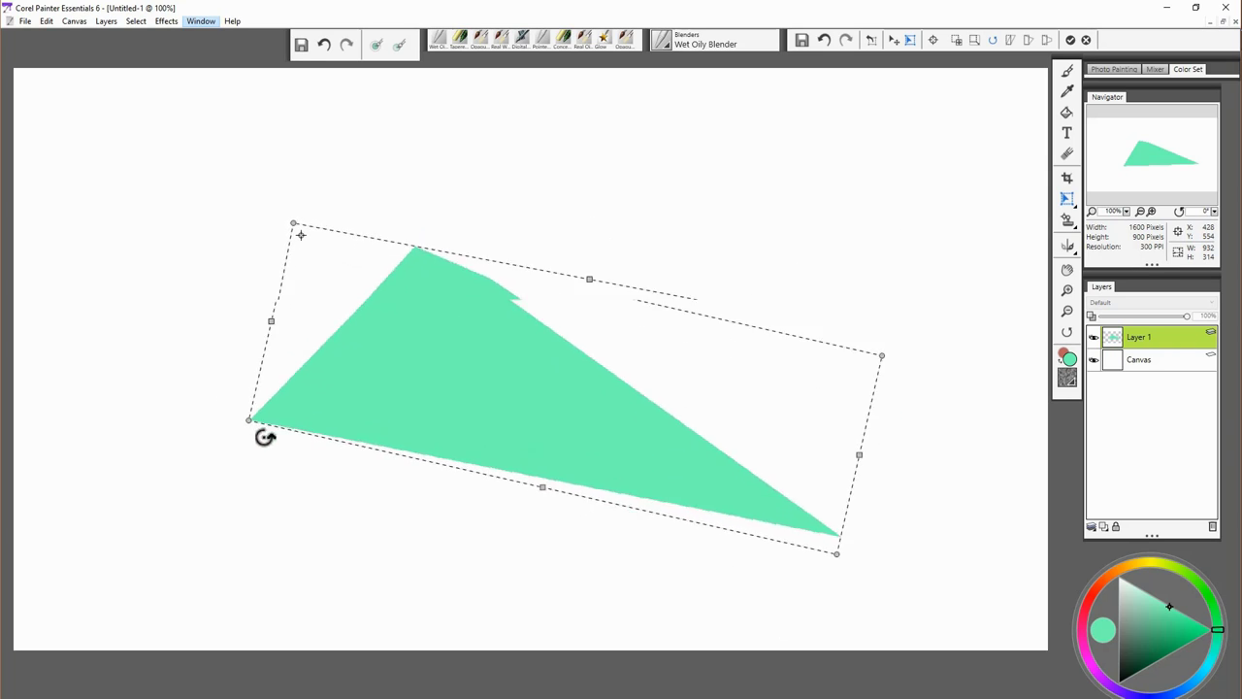
Rotate the green triangle slightly clockwise, then steeply counterclockwise so it tilts upward
drag(837, 555, 877, 474)
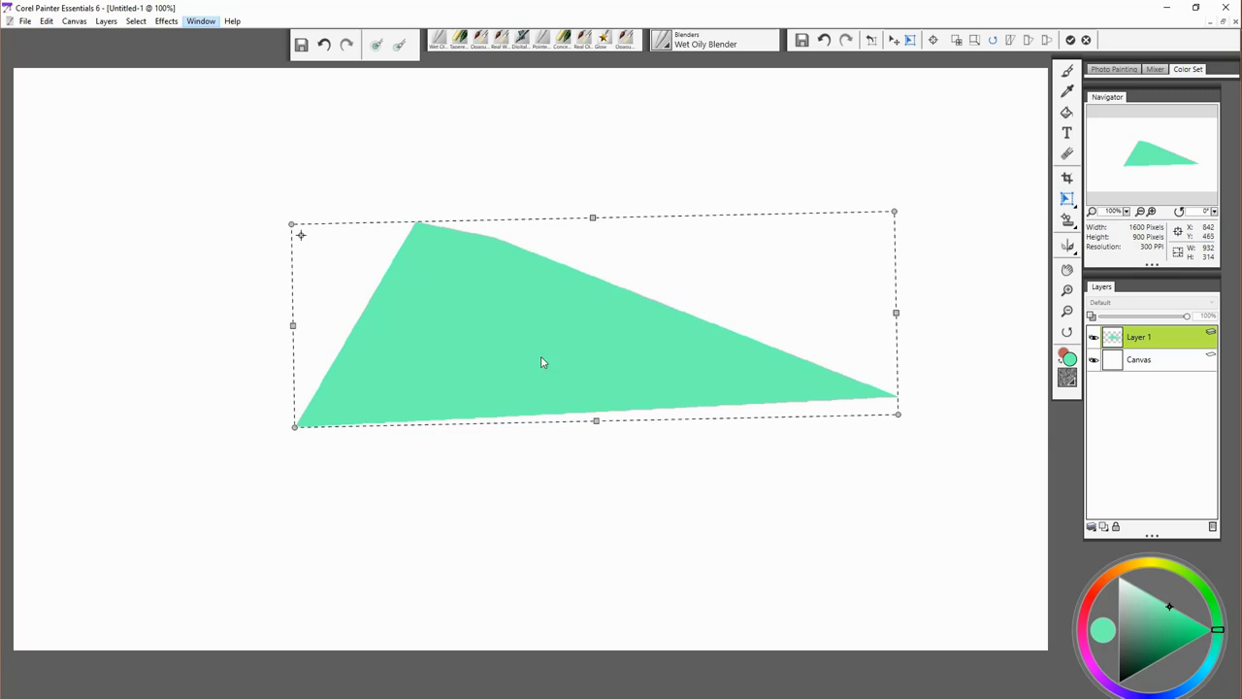
mouse_move(934, 39)
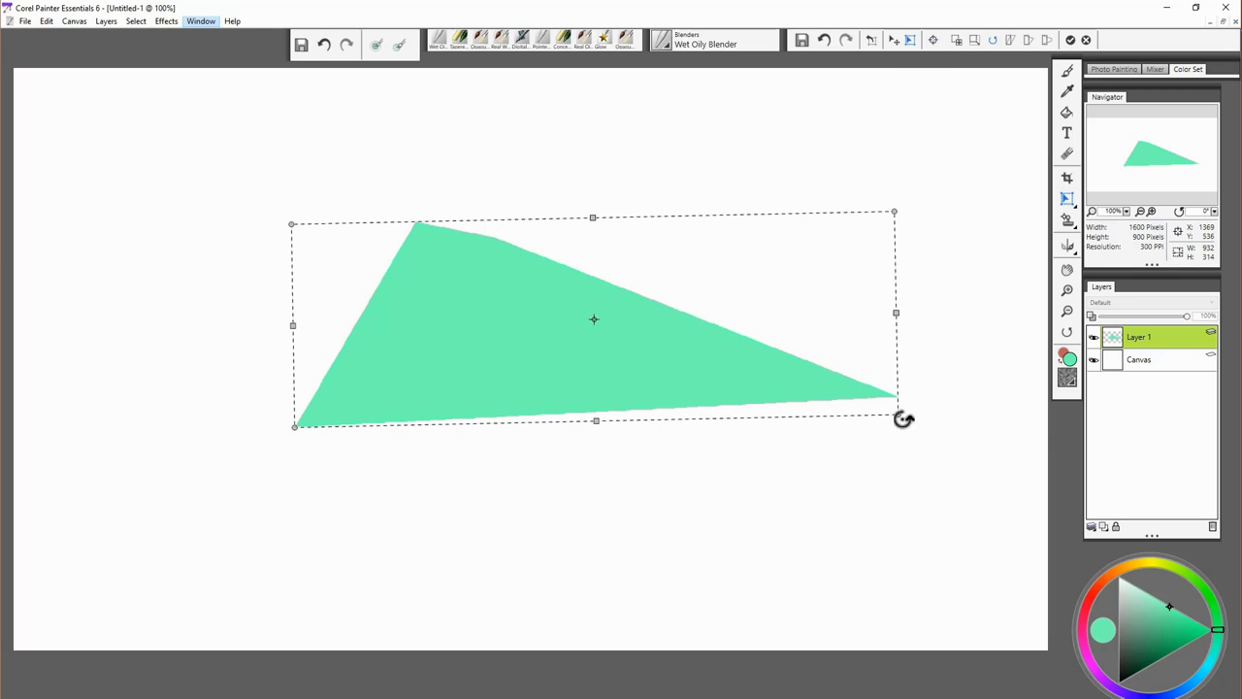
drag(902, 418, 707, 194)
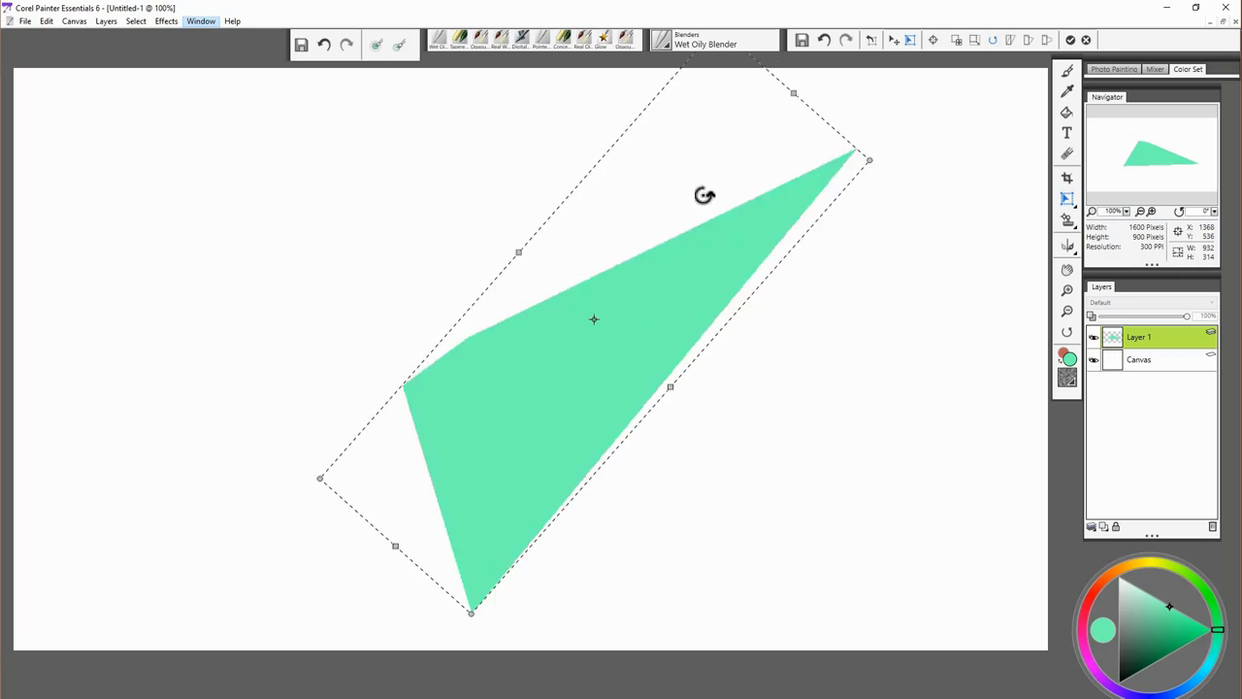